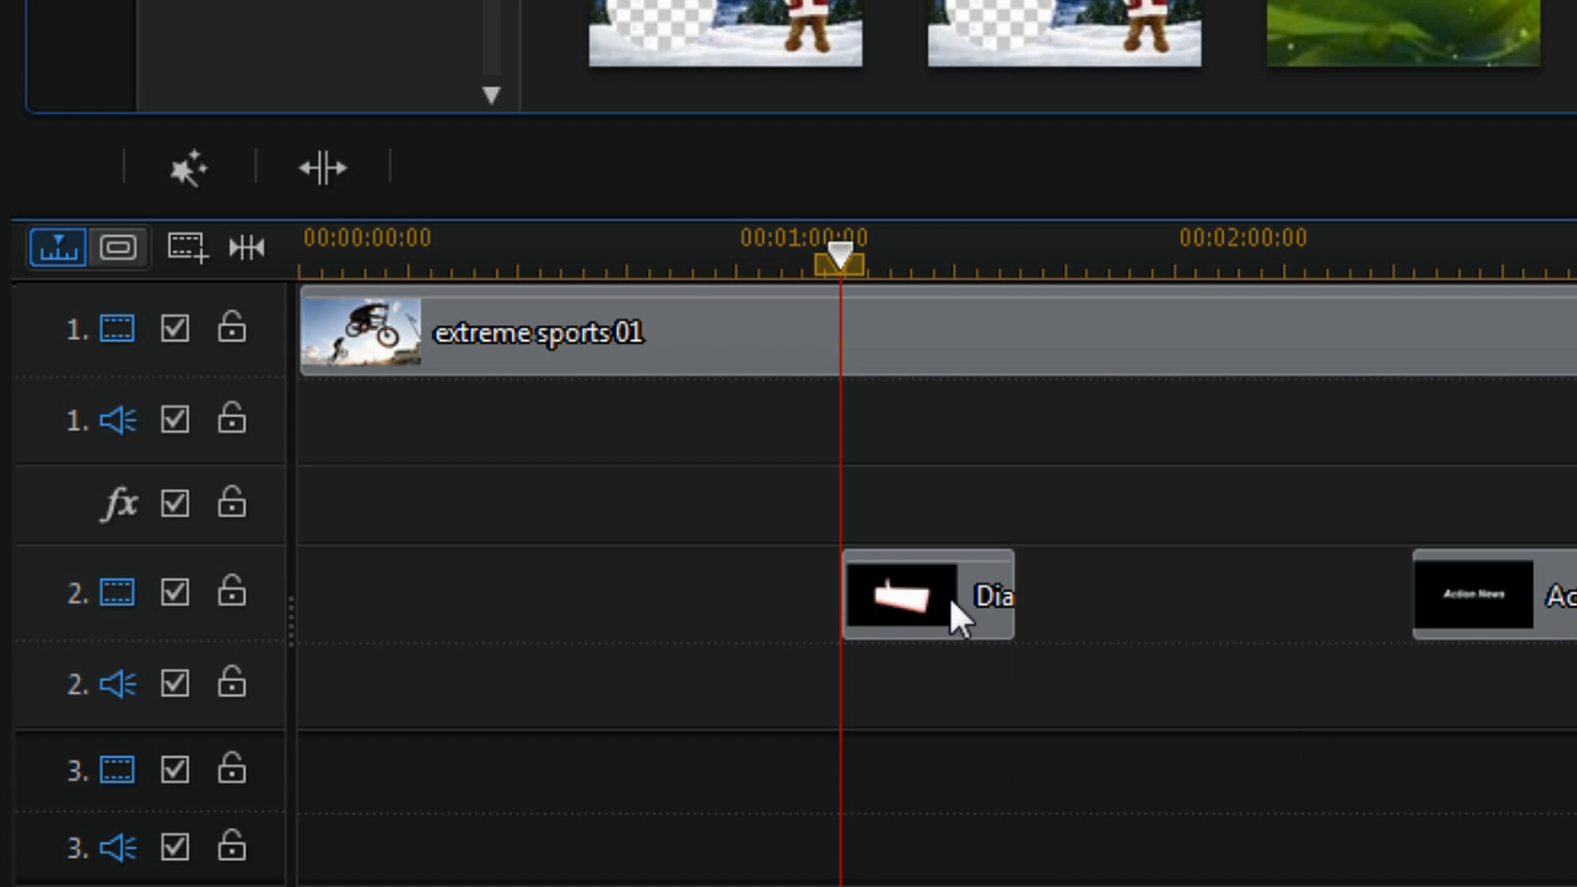
- Select the Dialog speech-bubble clip on track 2 and open it with Modify
{"action": "left_click", "coordinate": [906, 593]}
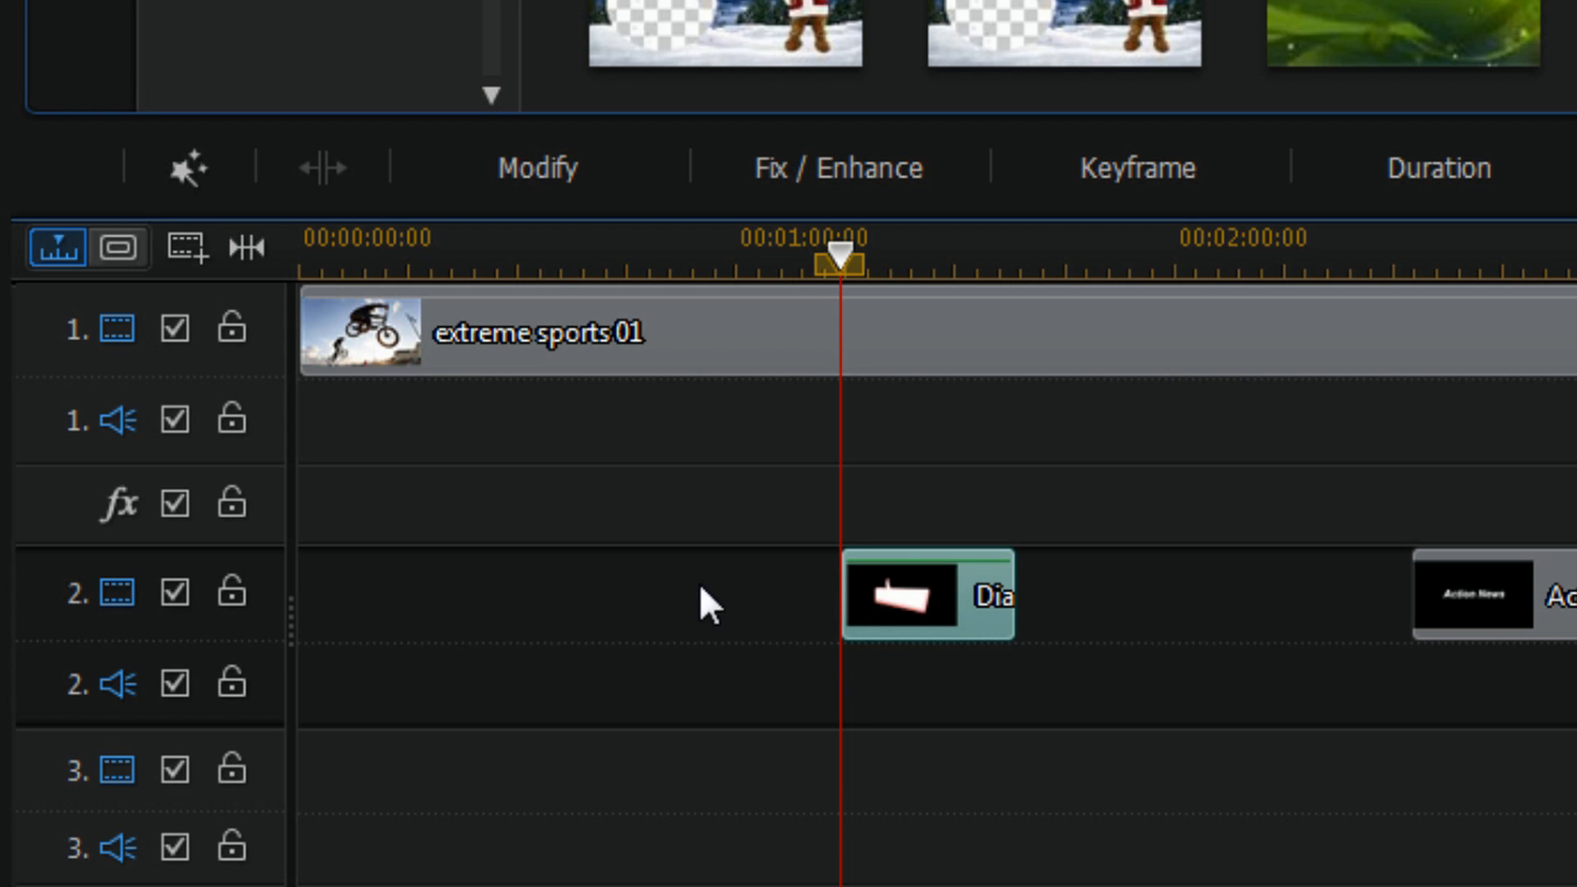
{"action": "left_click", "coordinate": [538, 167]}
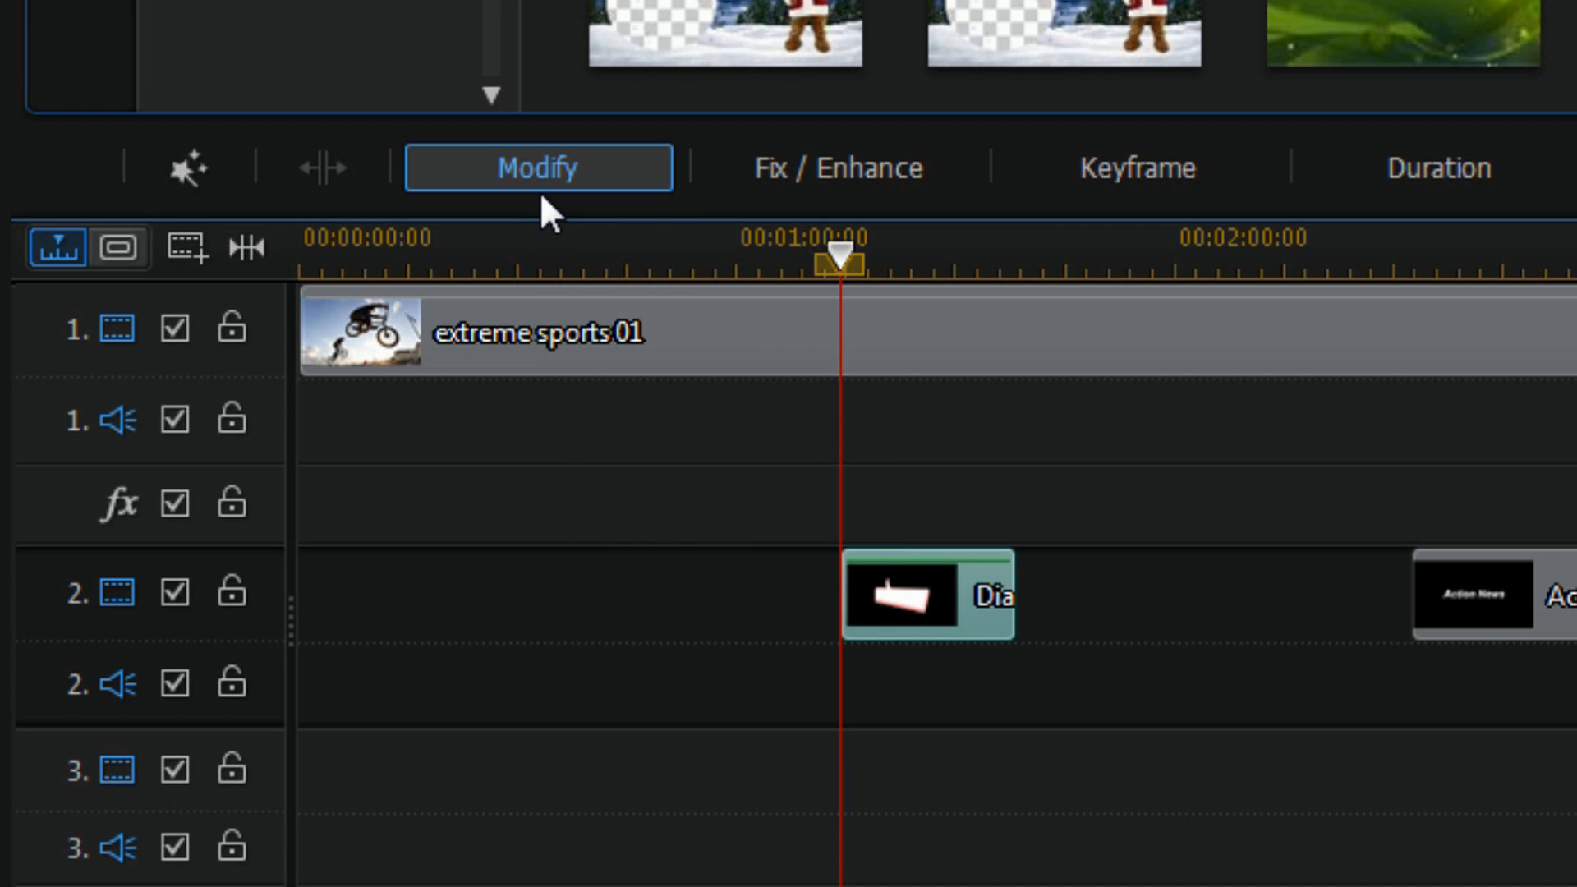
{"action": "mouse_move", "coordinate": [539, 167]}
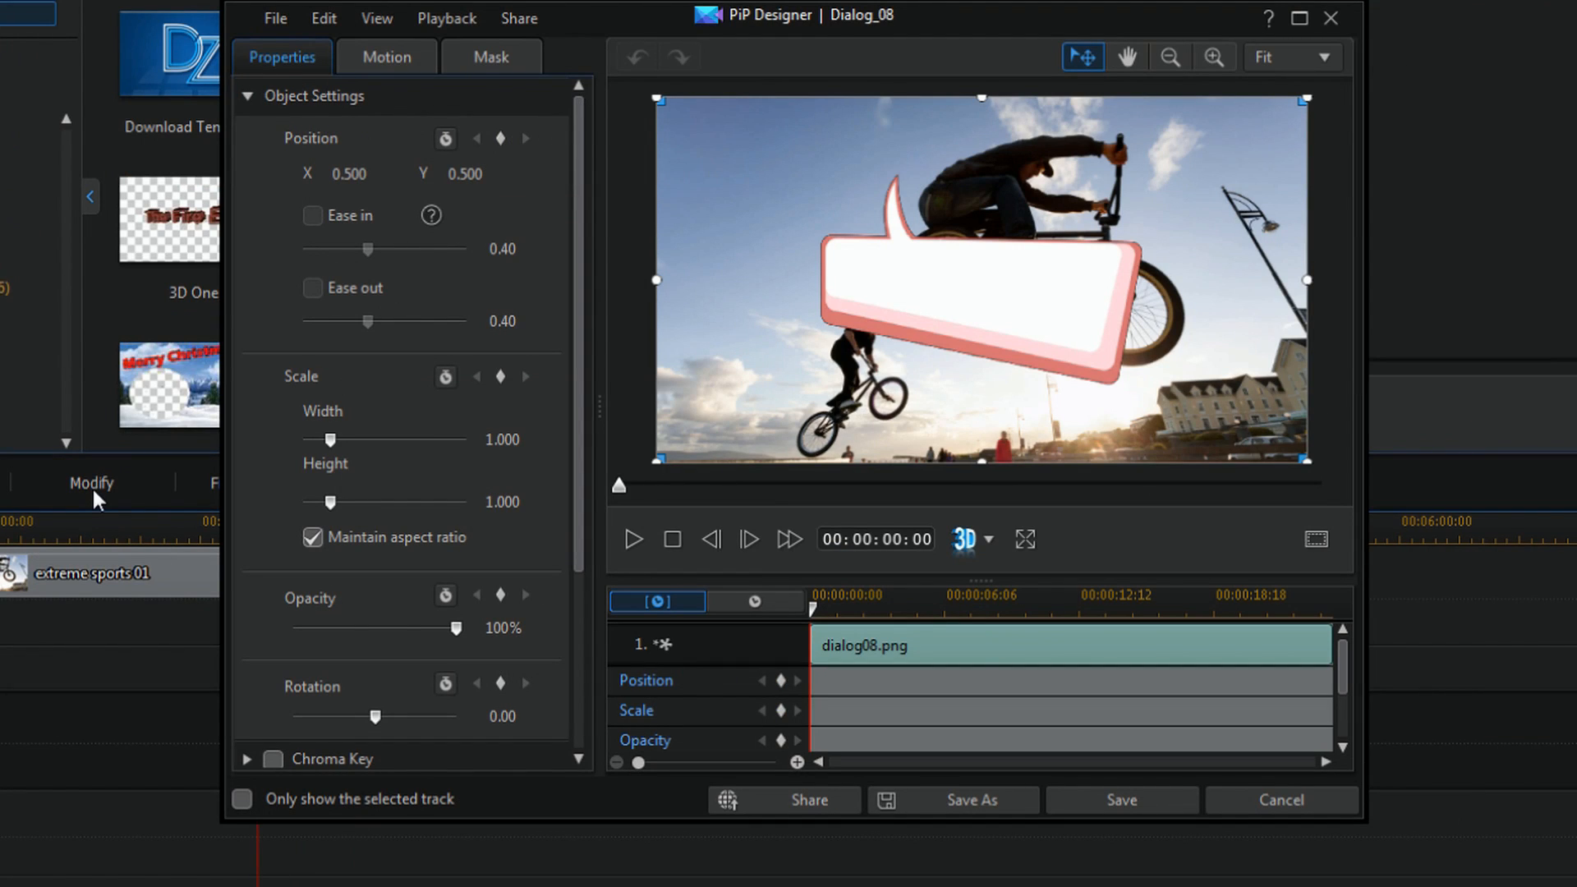
{"action": "mouse_move", "coordinate": [770, 72]}
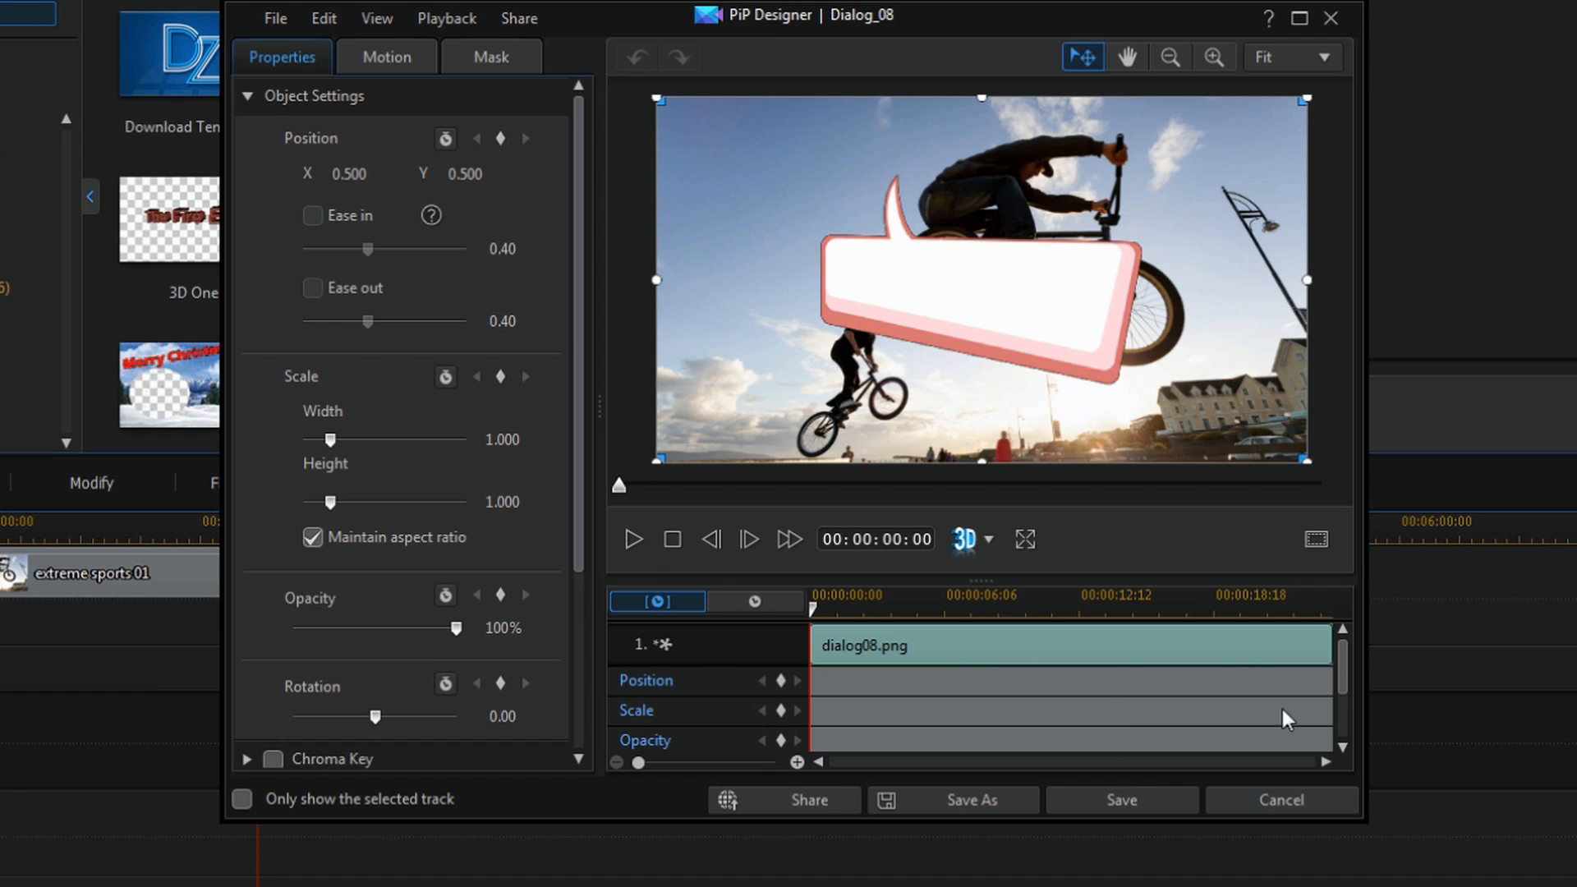
{"action": "mouse_move", "coordinate": [691, 719]}
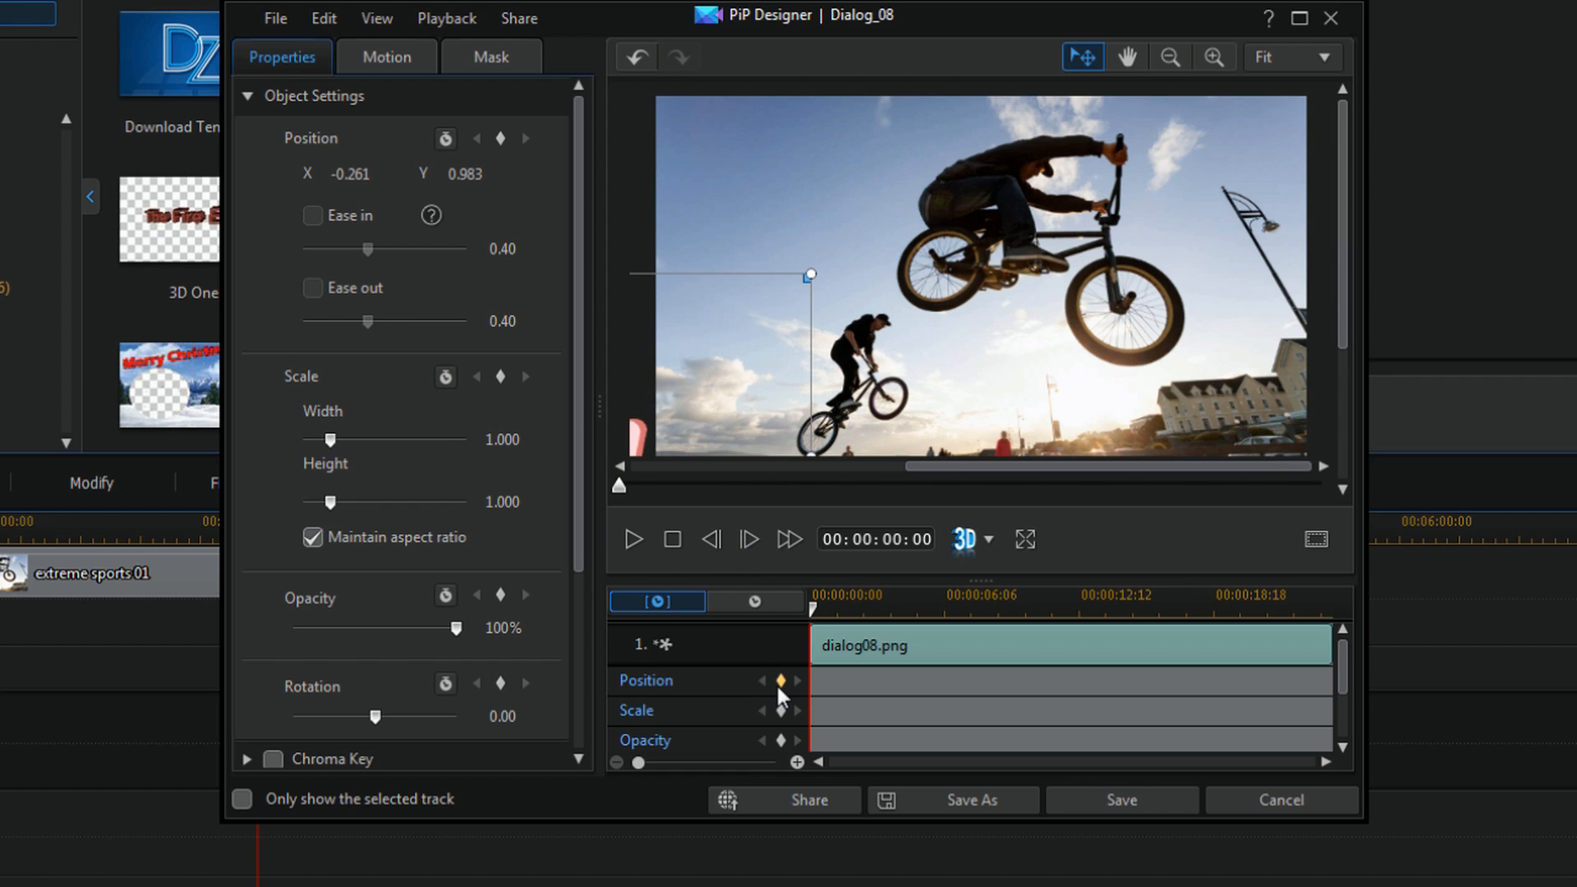
{"action": "mouse_move", "coordinate": [781, 682]}
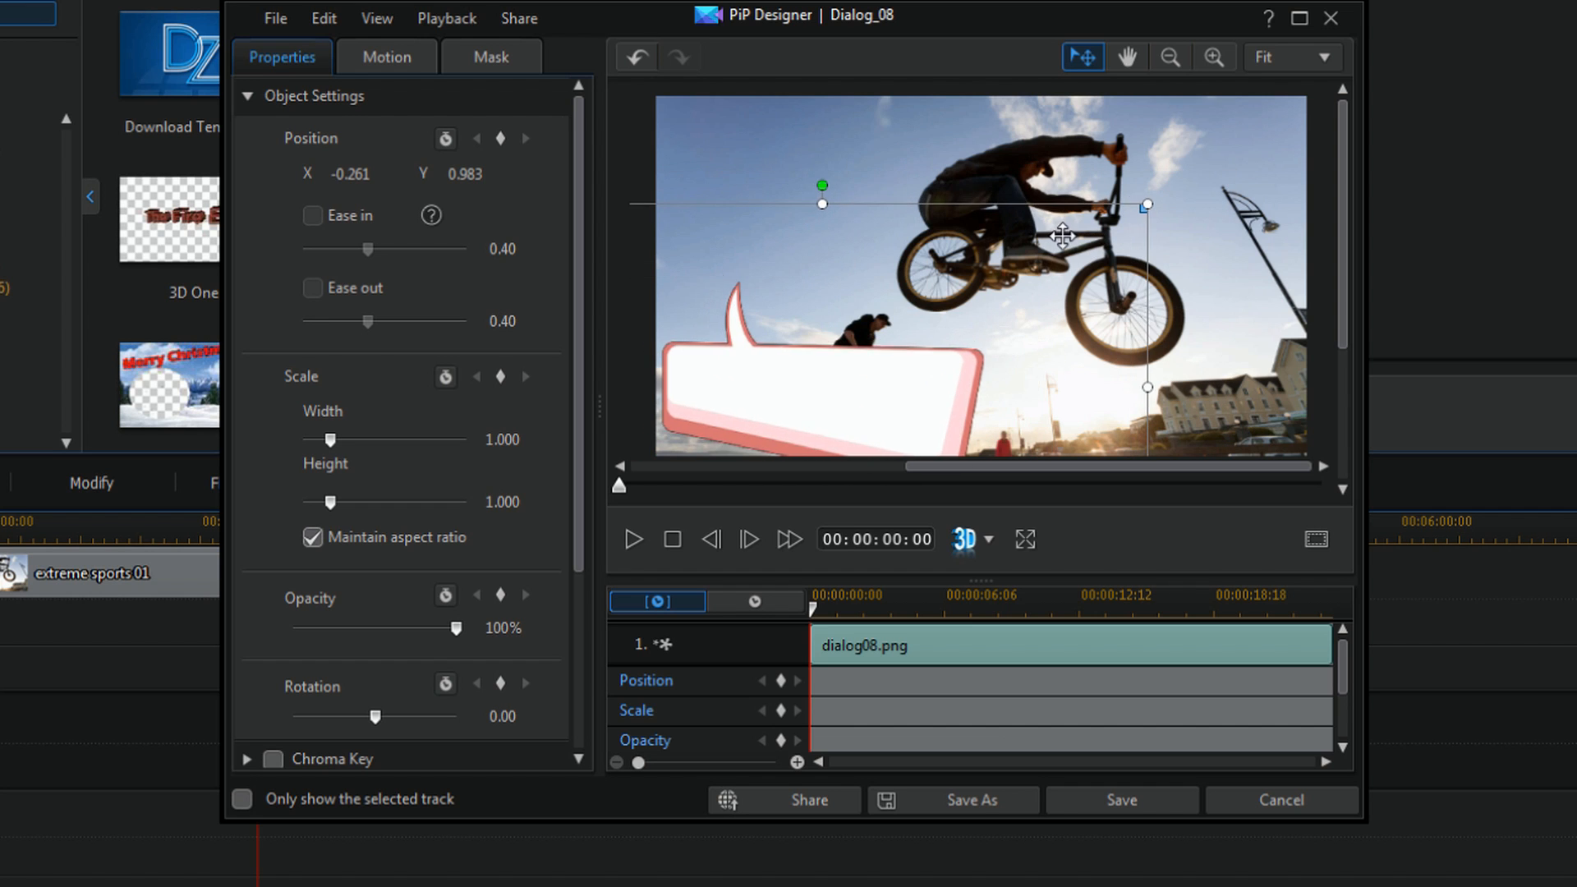
- Drag the speech bubble from the frame centre to the lower-left area
{"action": "left_click_drag", "start_coordinate": [1063, 236], "coordinate": [1063, 203]}
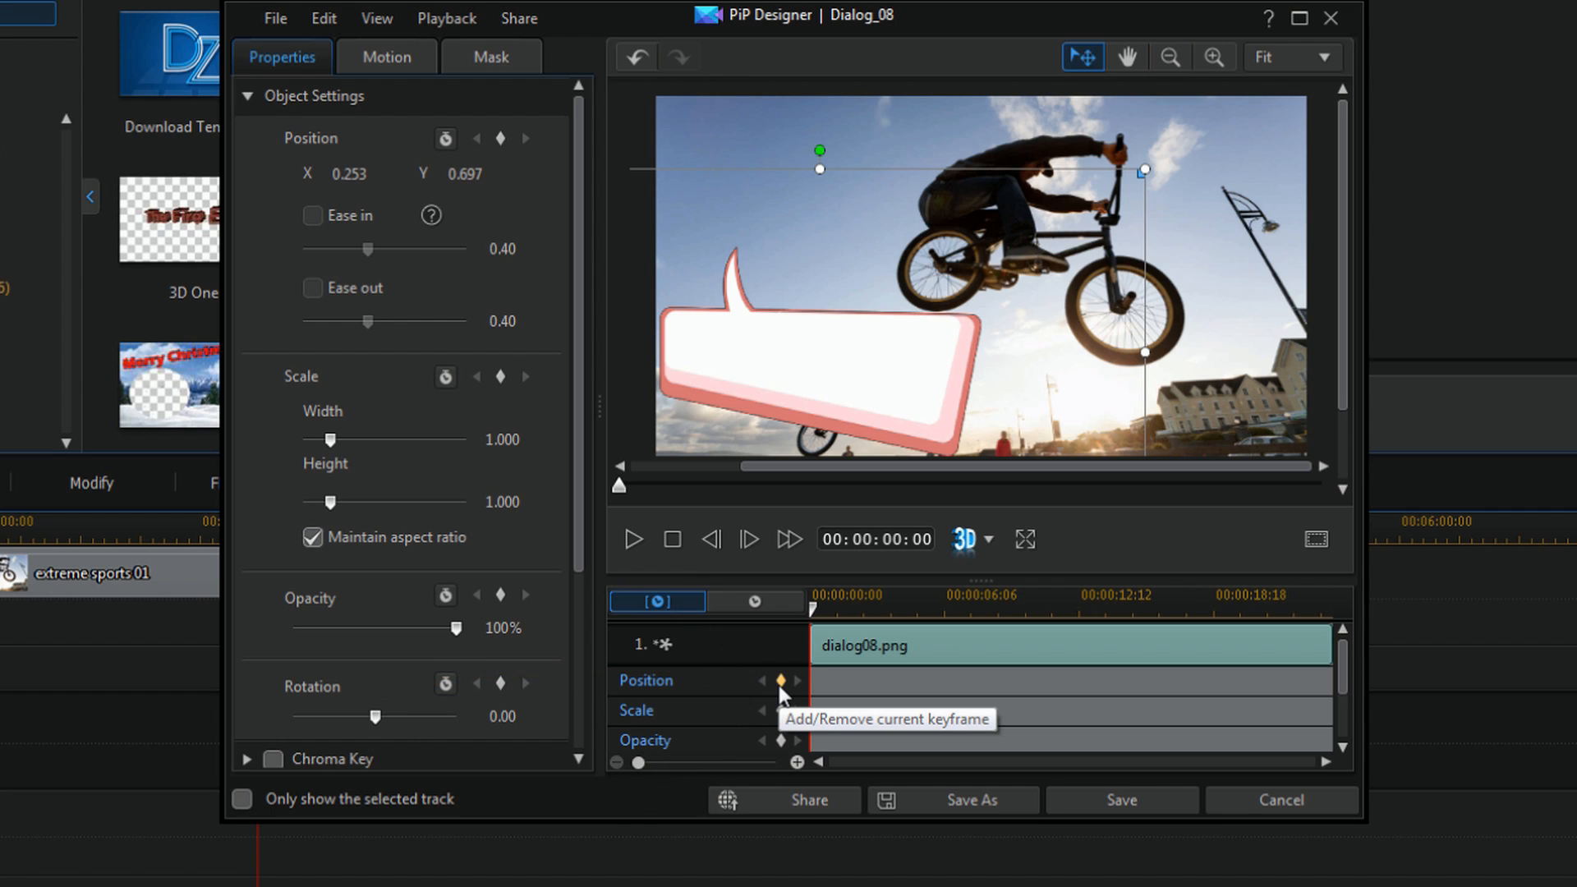
- Keyframe the bubble's position: lower-left at 0:00 and upper-right at about 5:01
{"action": "left_click", "coordinate": [781, 680]}
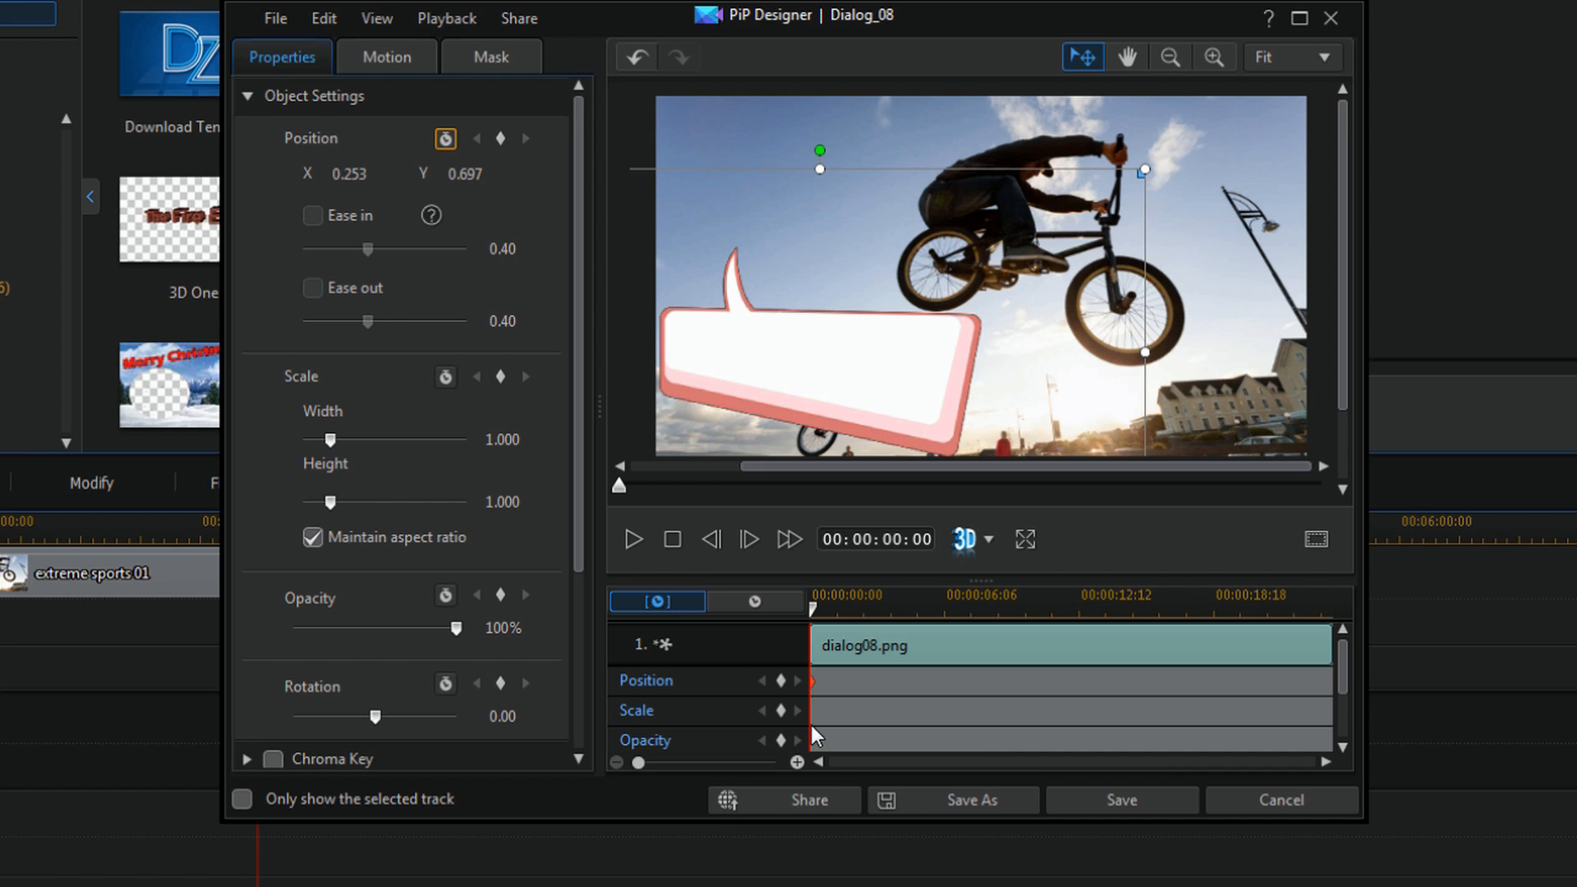
{"action": "mouse_move", "coordinate": [785, 360]}
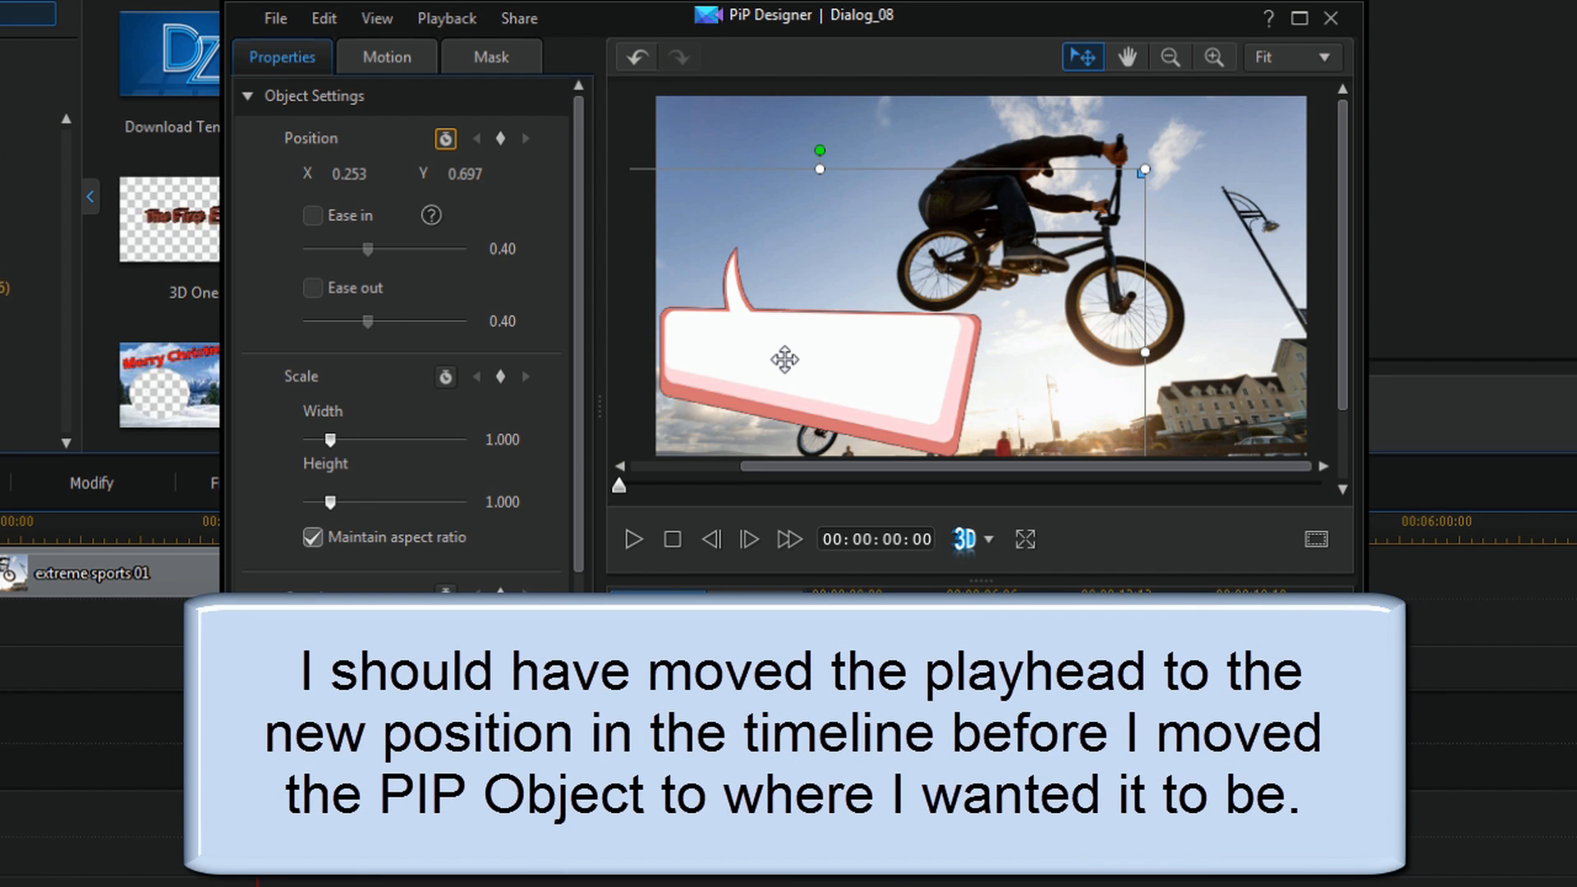
{"action": "left_click_drag", "start_coordinate": [785, 360], "coordinate": [1110, 194]}
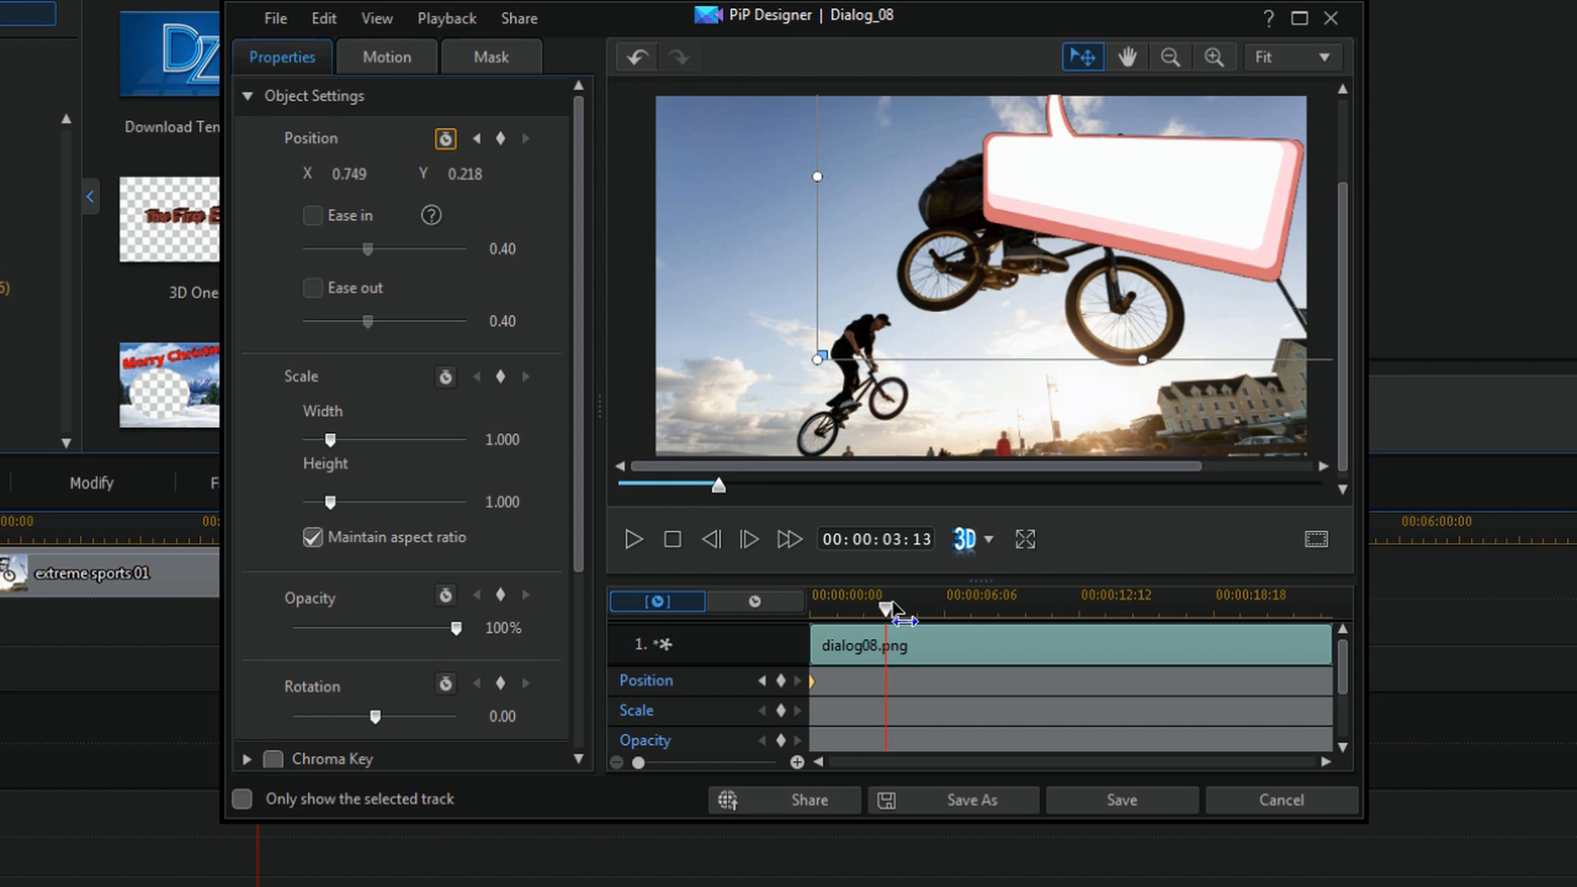
{"action": "left_click_drag", "start_coordinate": [896, 608], "coordinate": [920, 608]}
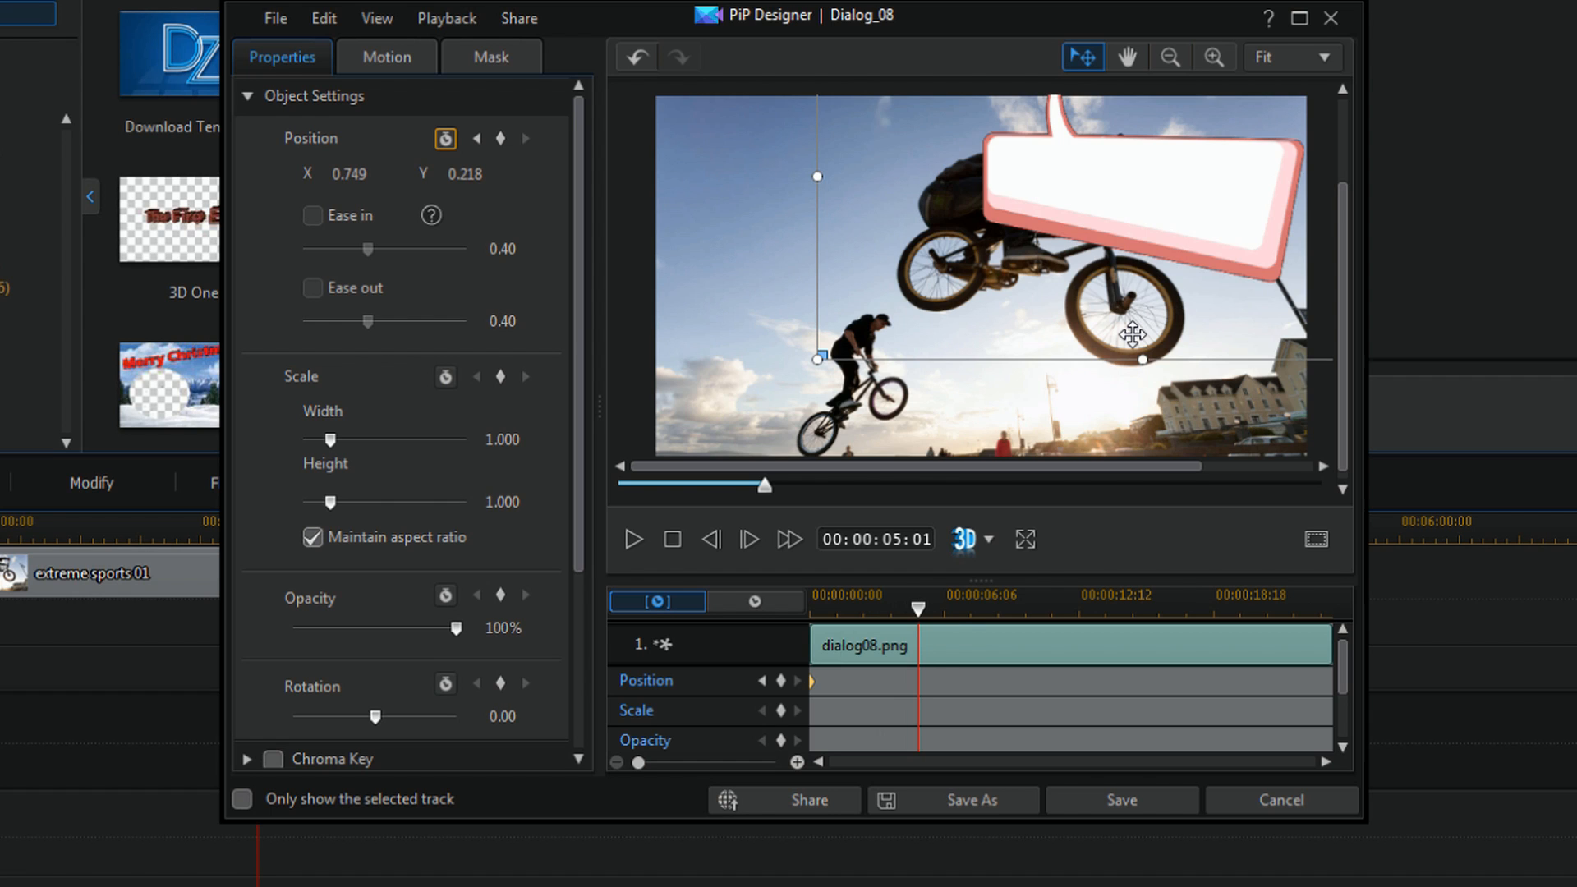
{"action": "mouse_move", "coordinate": [926, 588]}
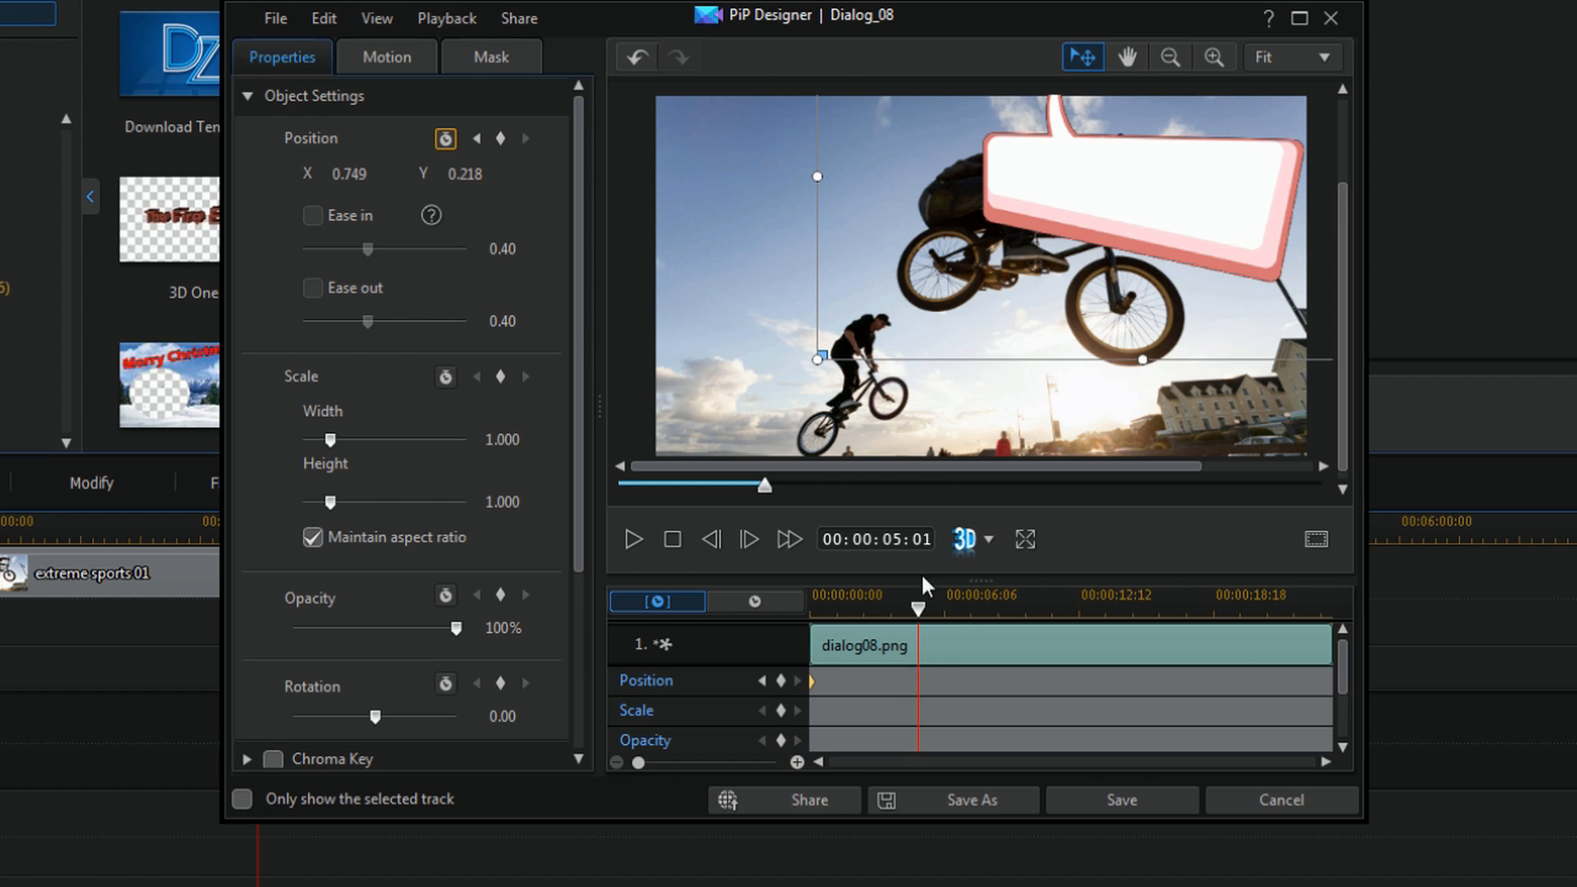
{"action": "left_click", "coordinate": [781, 681]}
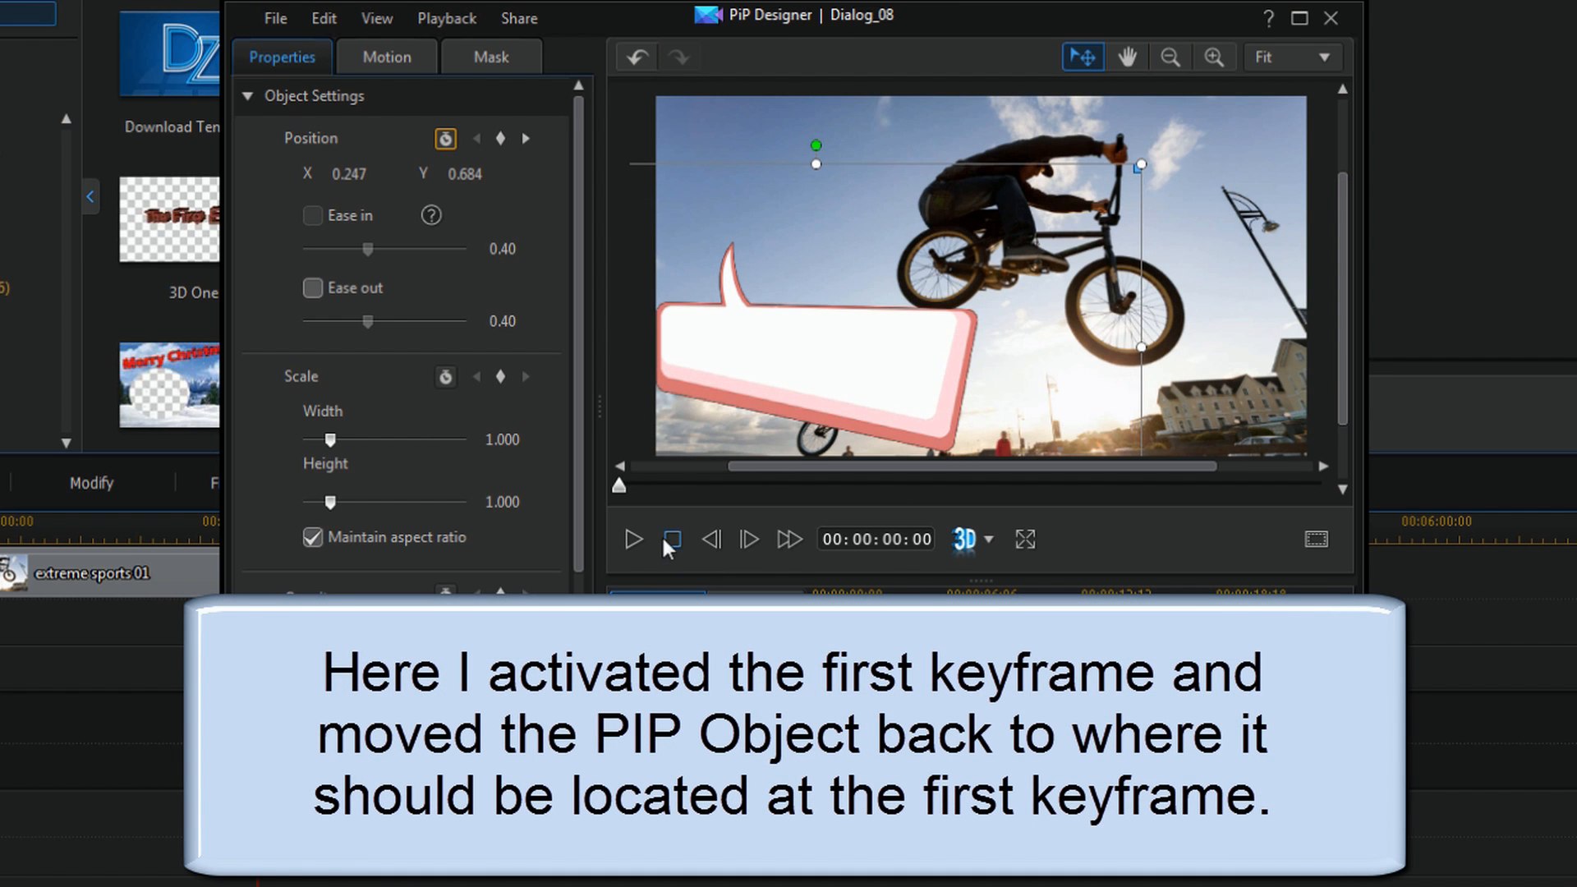
{"action": "left_click", "coordinate": [633, 539]}
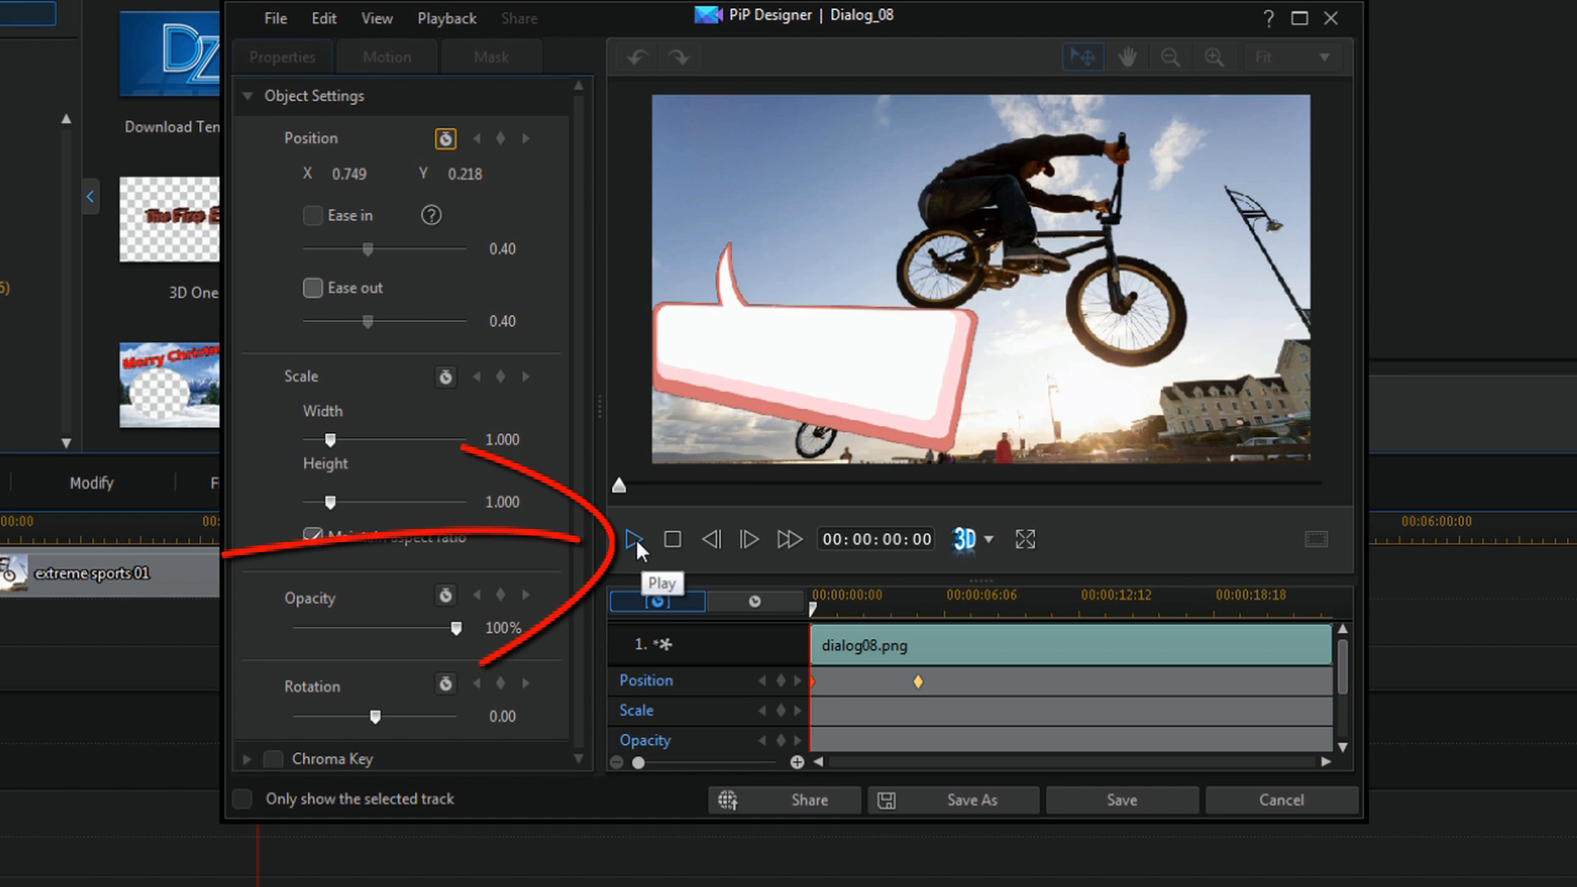
{"action": "left_click", "coordinate": [635, 541]}
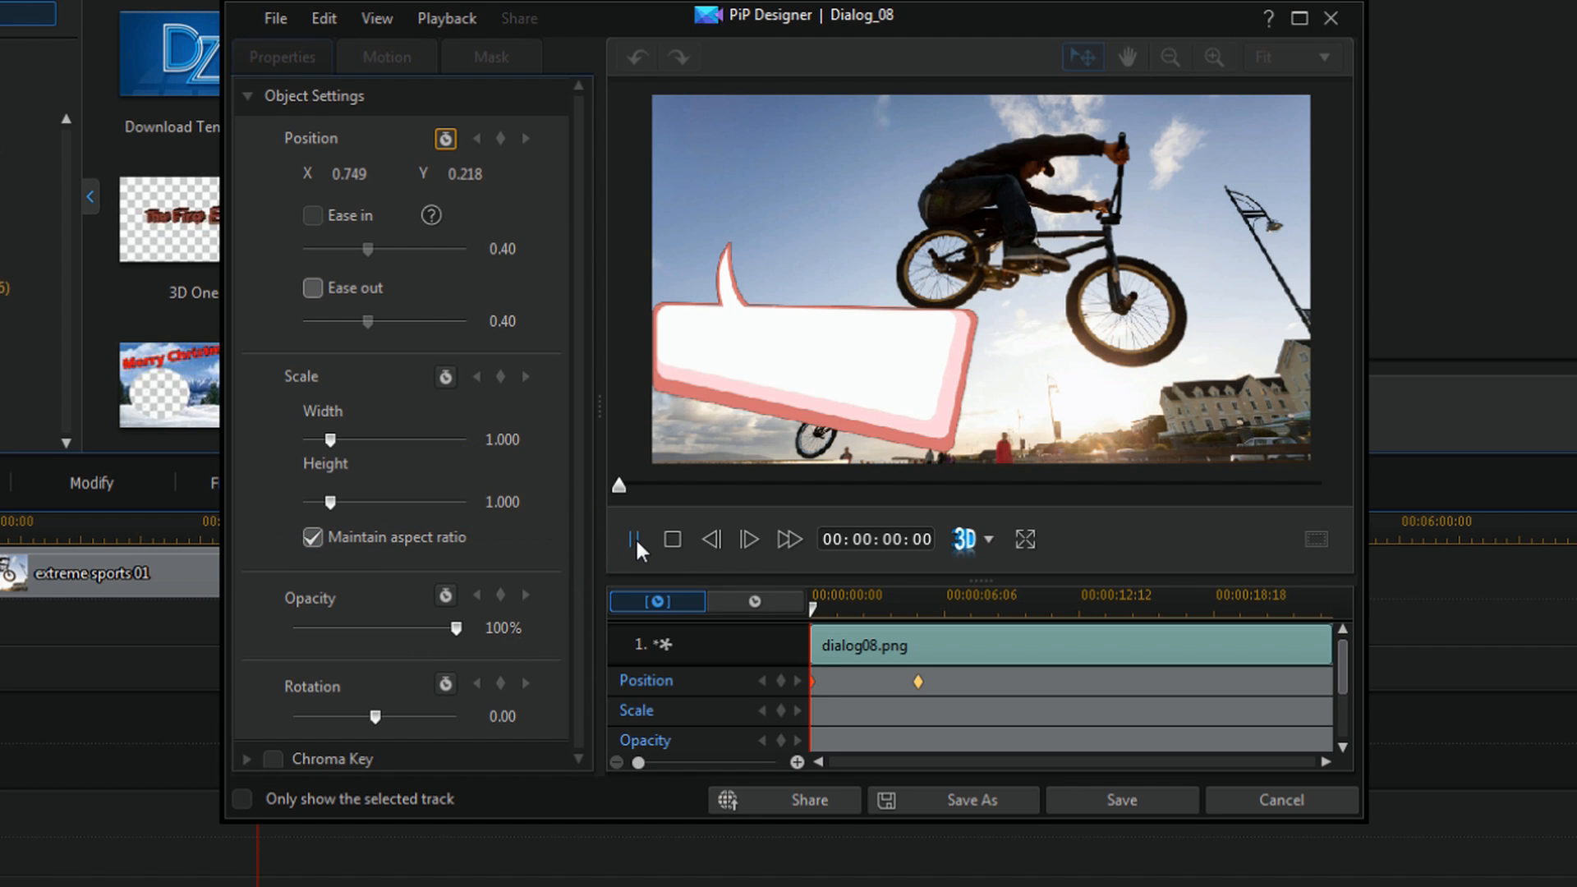
{"action": "left_click", "coordinate": [637, 539]}
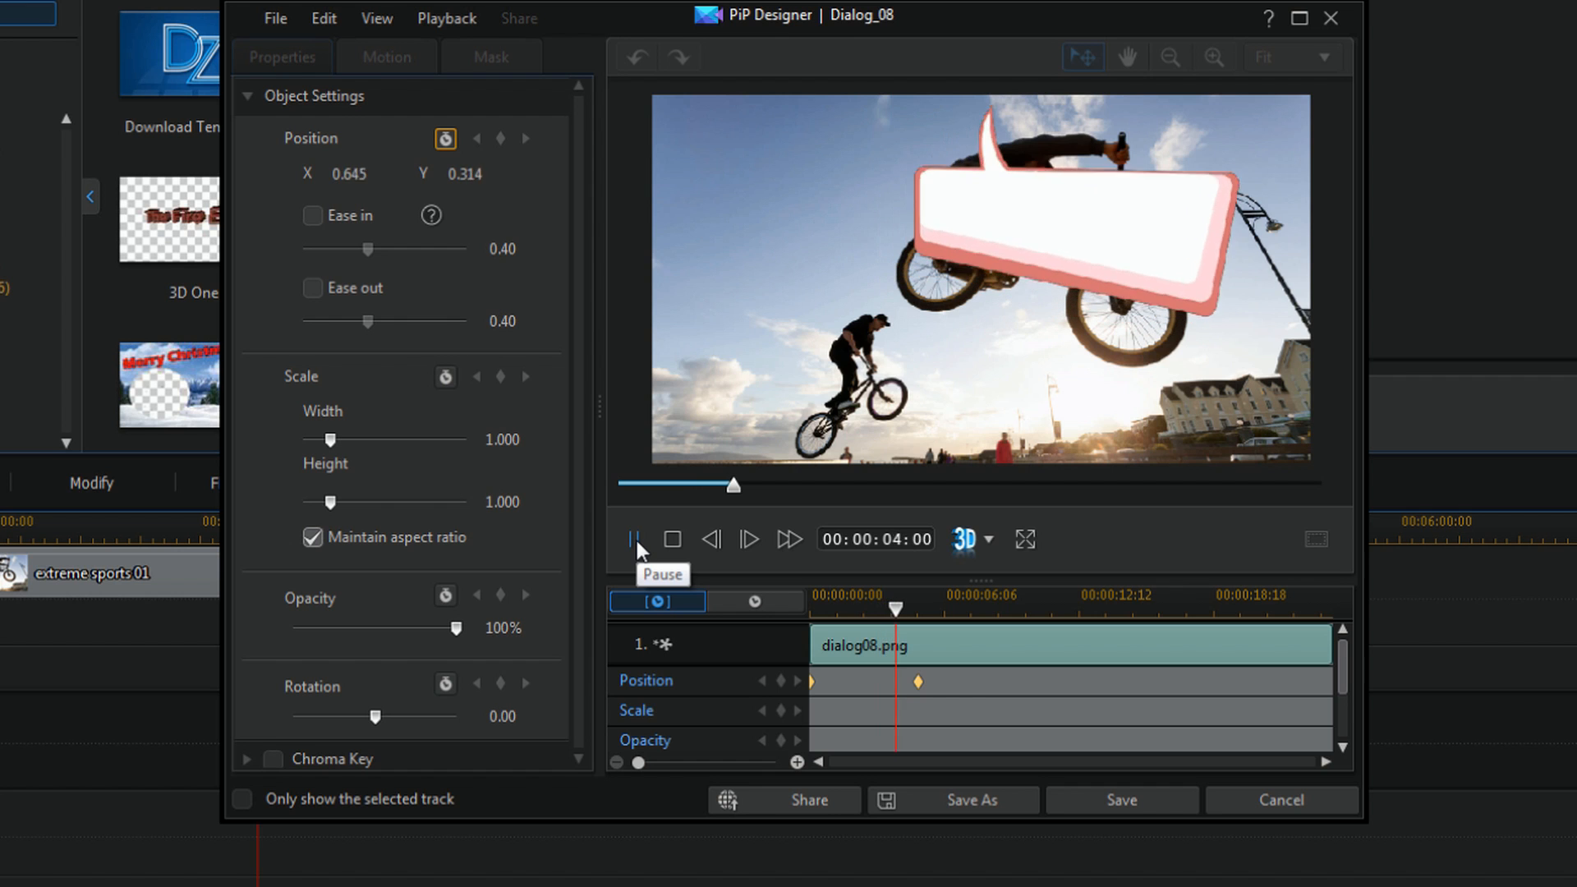
{"action": "left_click", "coordinate": [636, 540]}
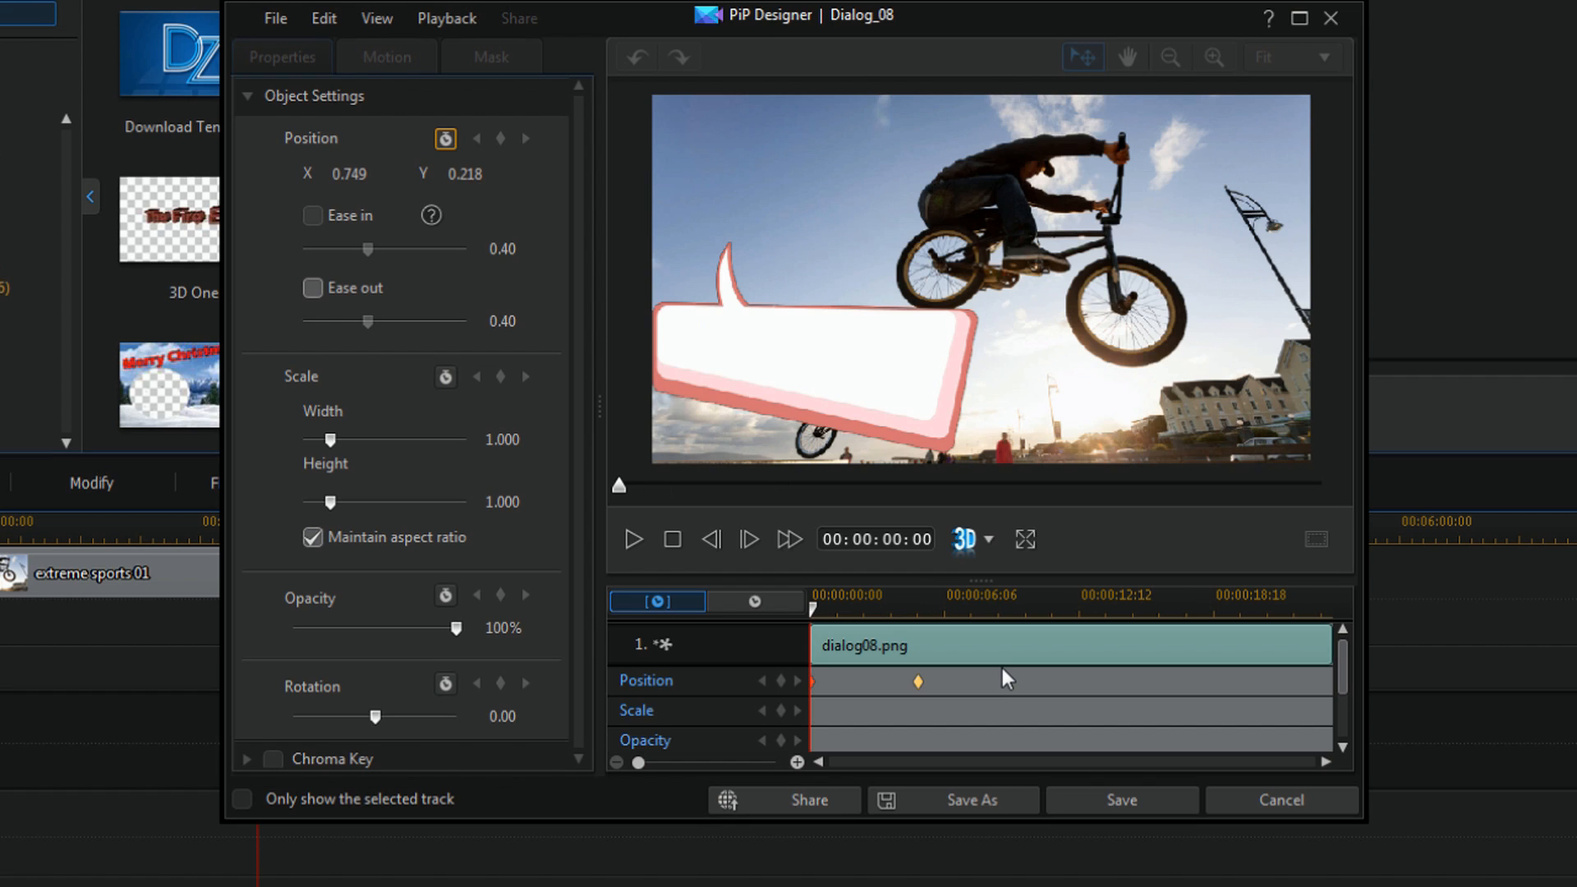
{"action": "mouse_move", "coordinate": [827, 714]}
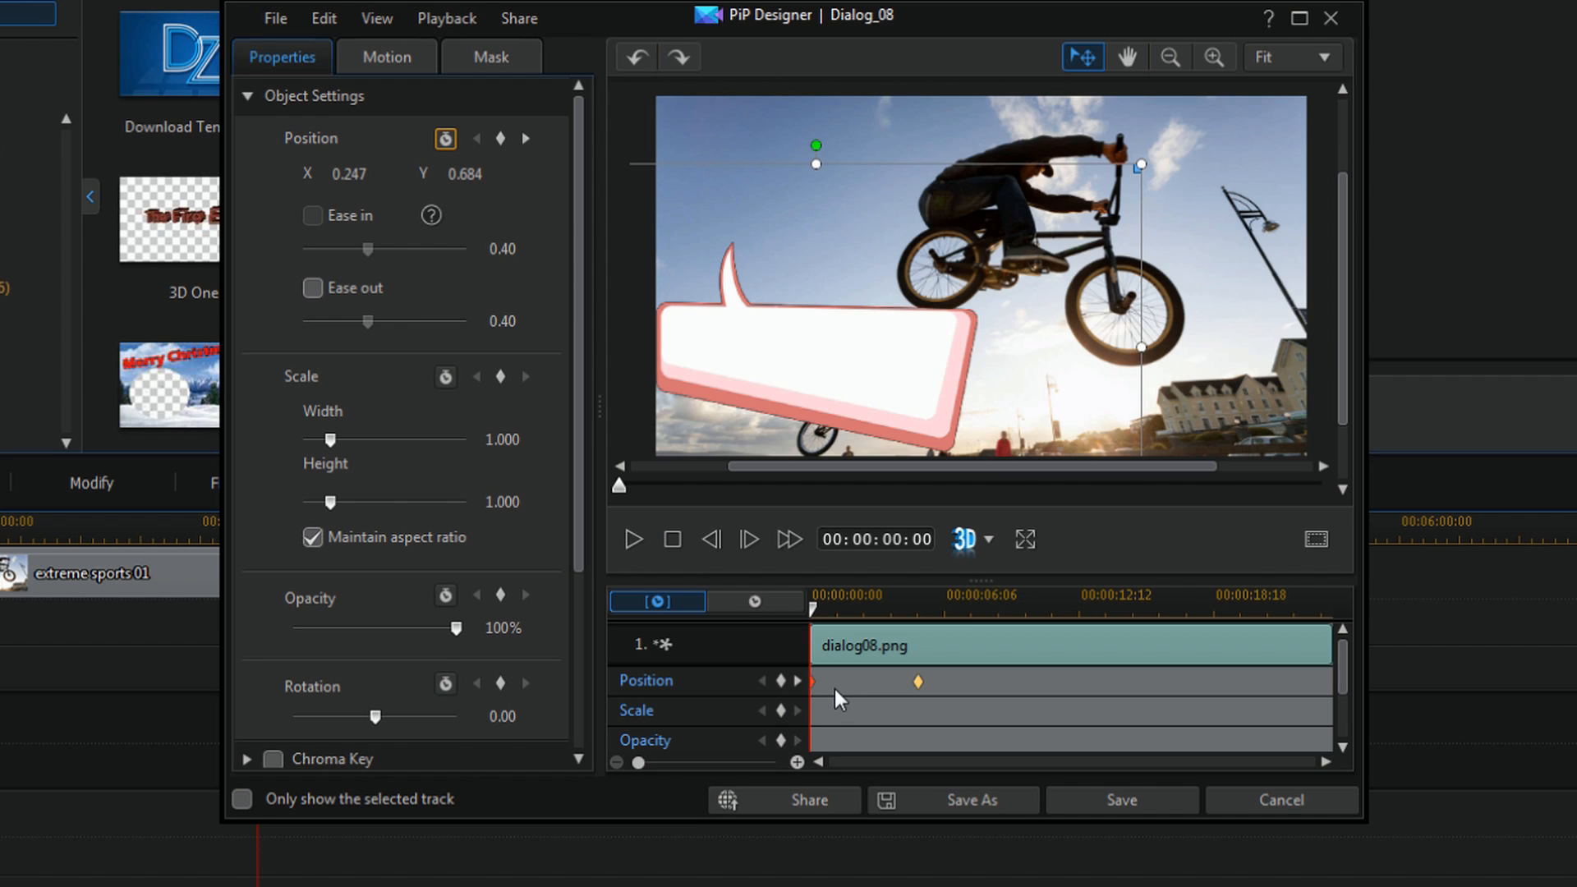
- Apply Ease Out to the bubble's first Position keyframe from its right-click menu
{"action": "right_click", "coordinate": [918, 682]}
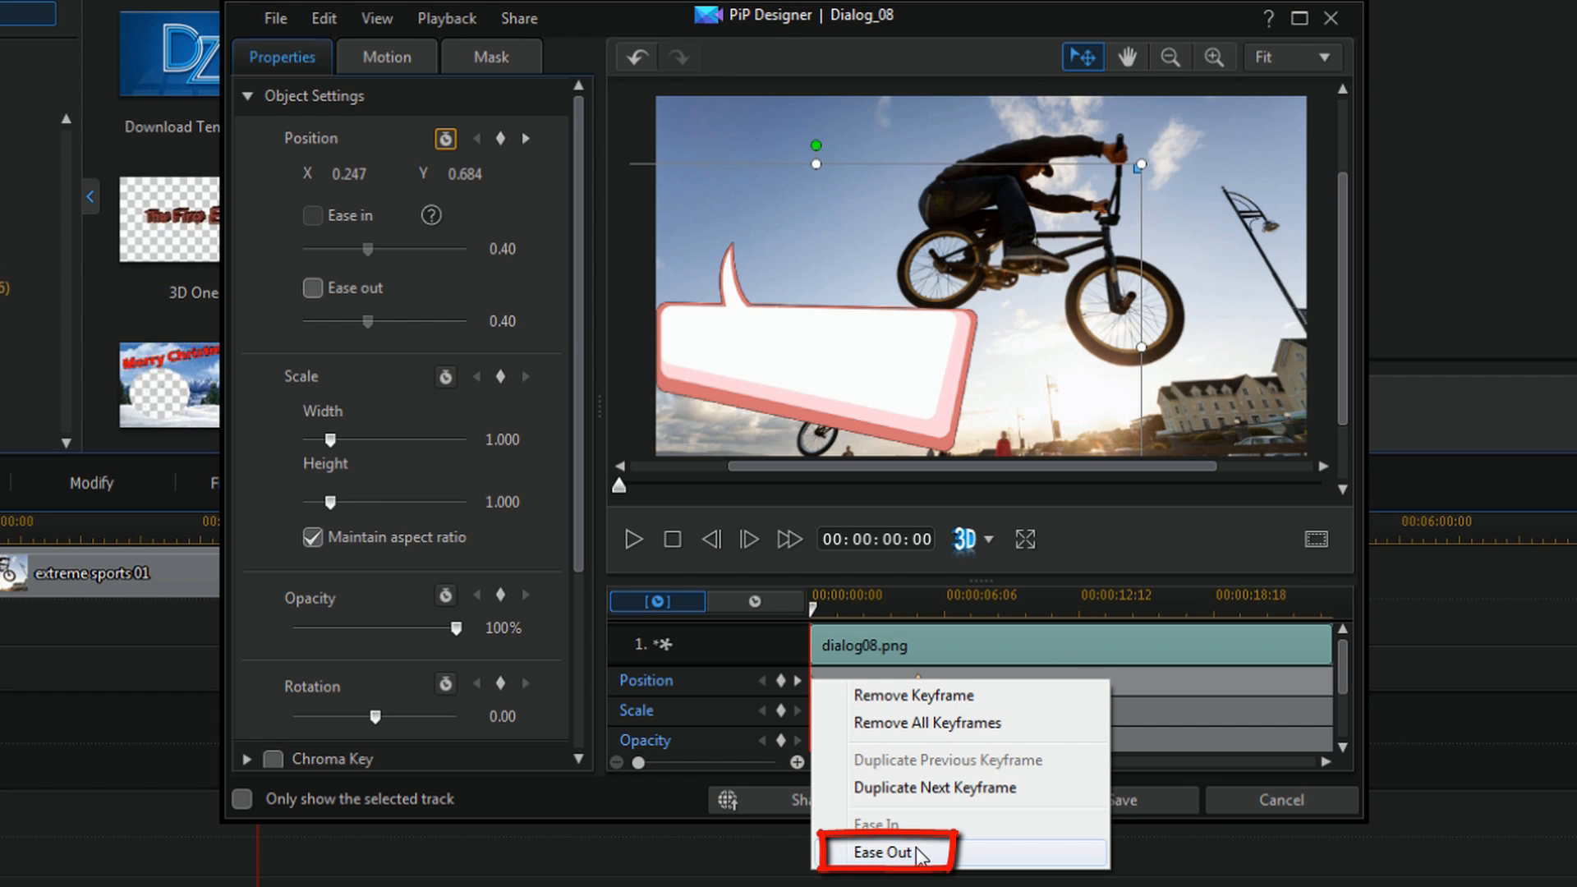
{"action": "left_click", "coordinate": [885, 852]}
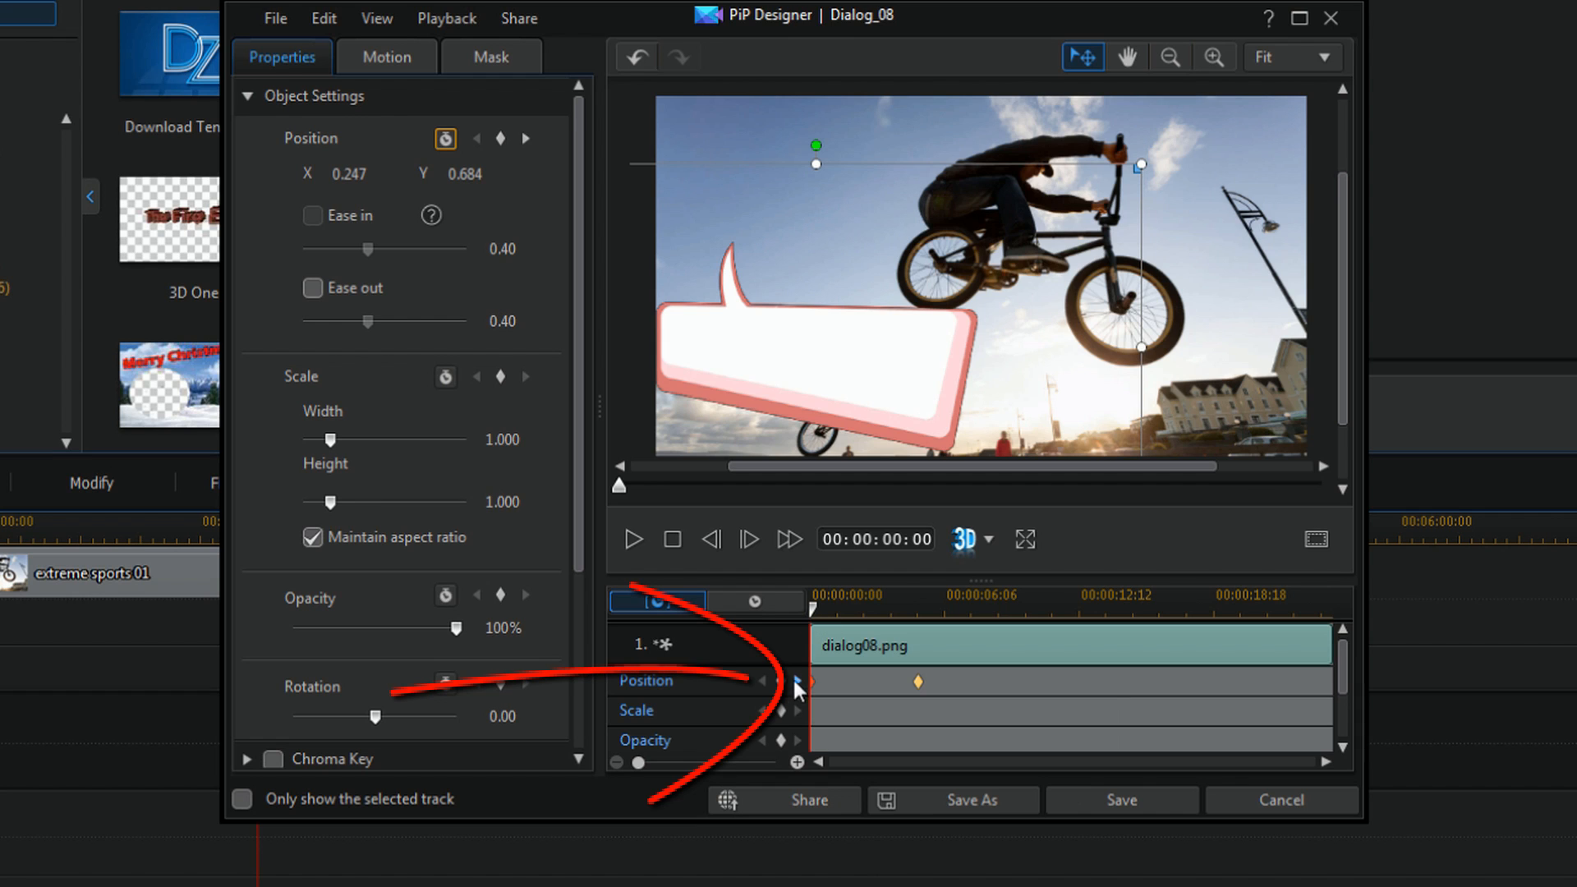
{"action": "mouse_move", "coordinate": [800, 685]}
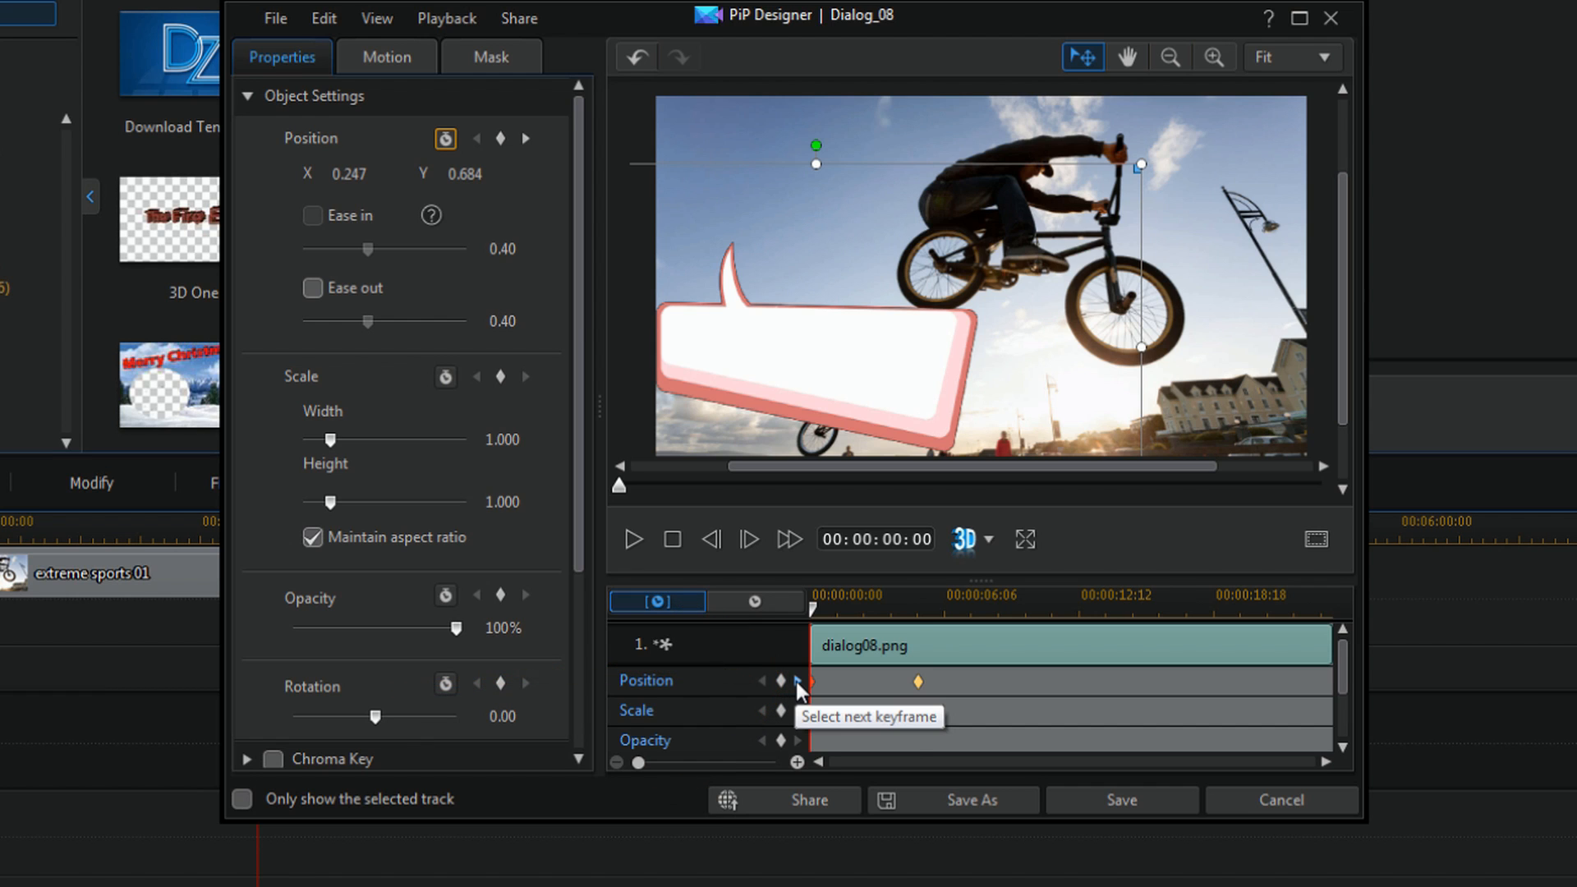
- Jump to the 5:01 Position keyframe and apply Ease In to it
{"action": "left_click", "coordinate": [799, 681]}
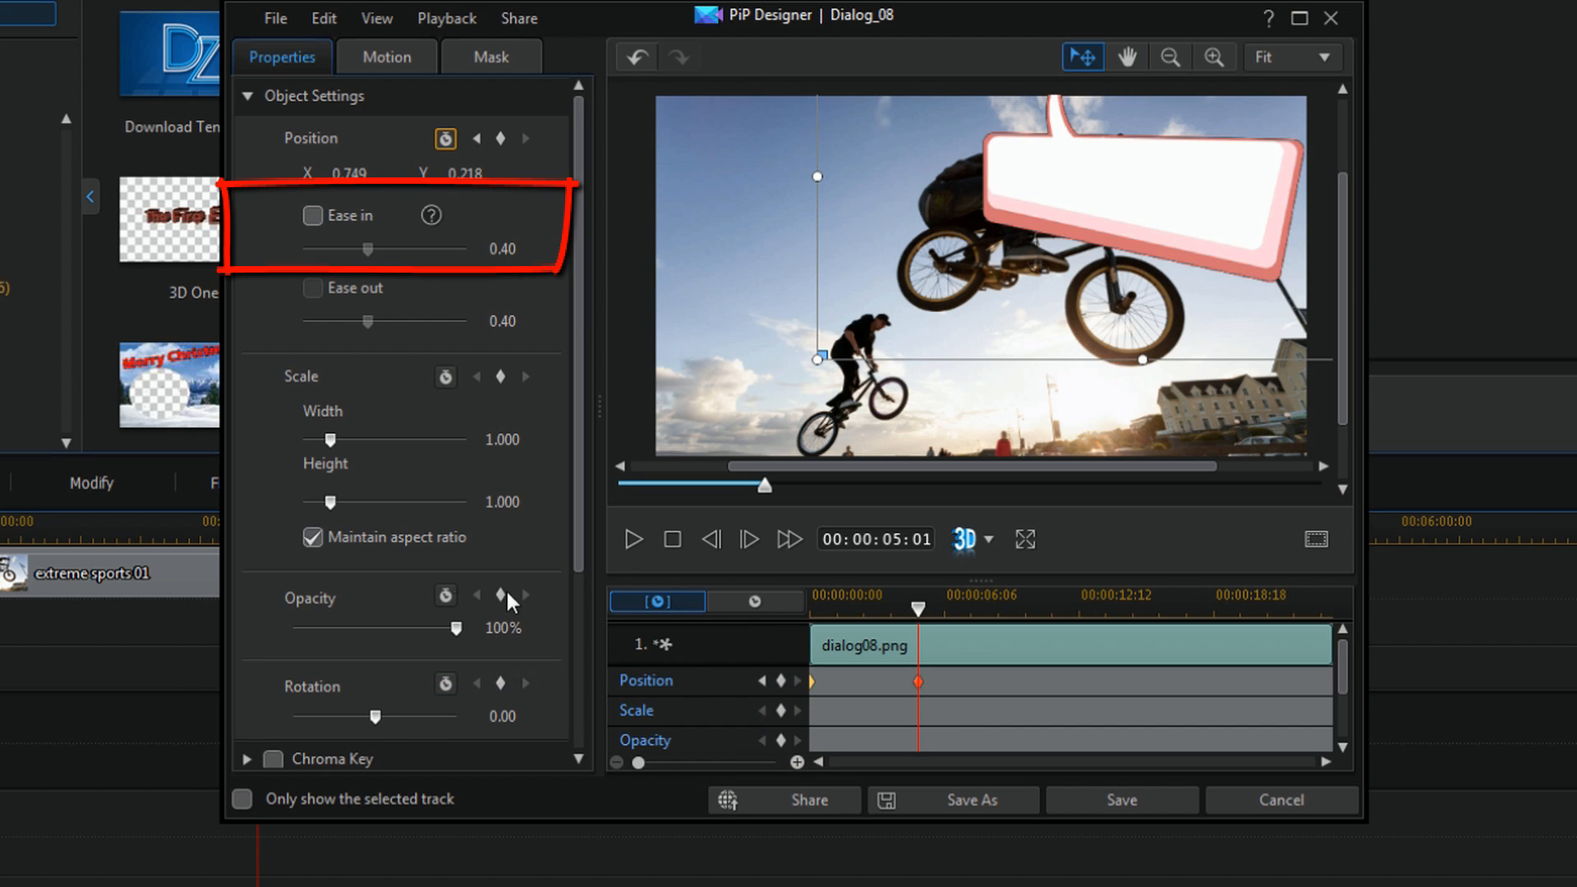
{"action": "mouse_move", "coordinate": [317, 254]}
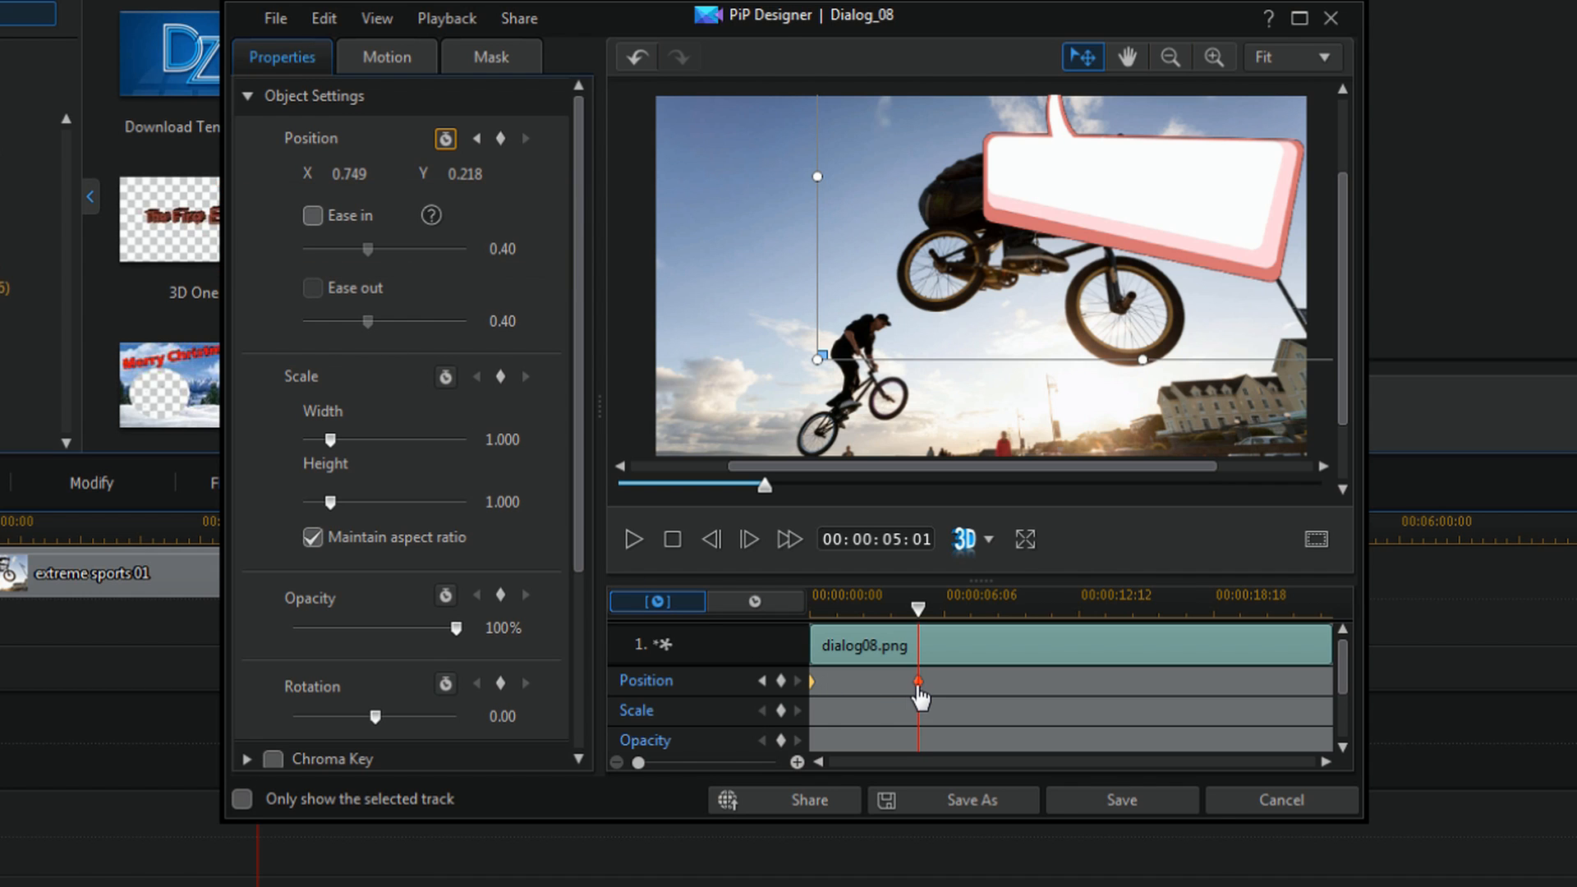
{"action": "right_click", "coordinate": [917, 681]}
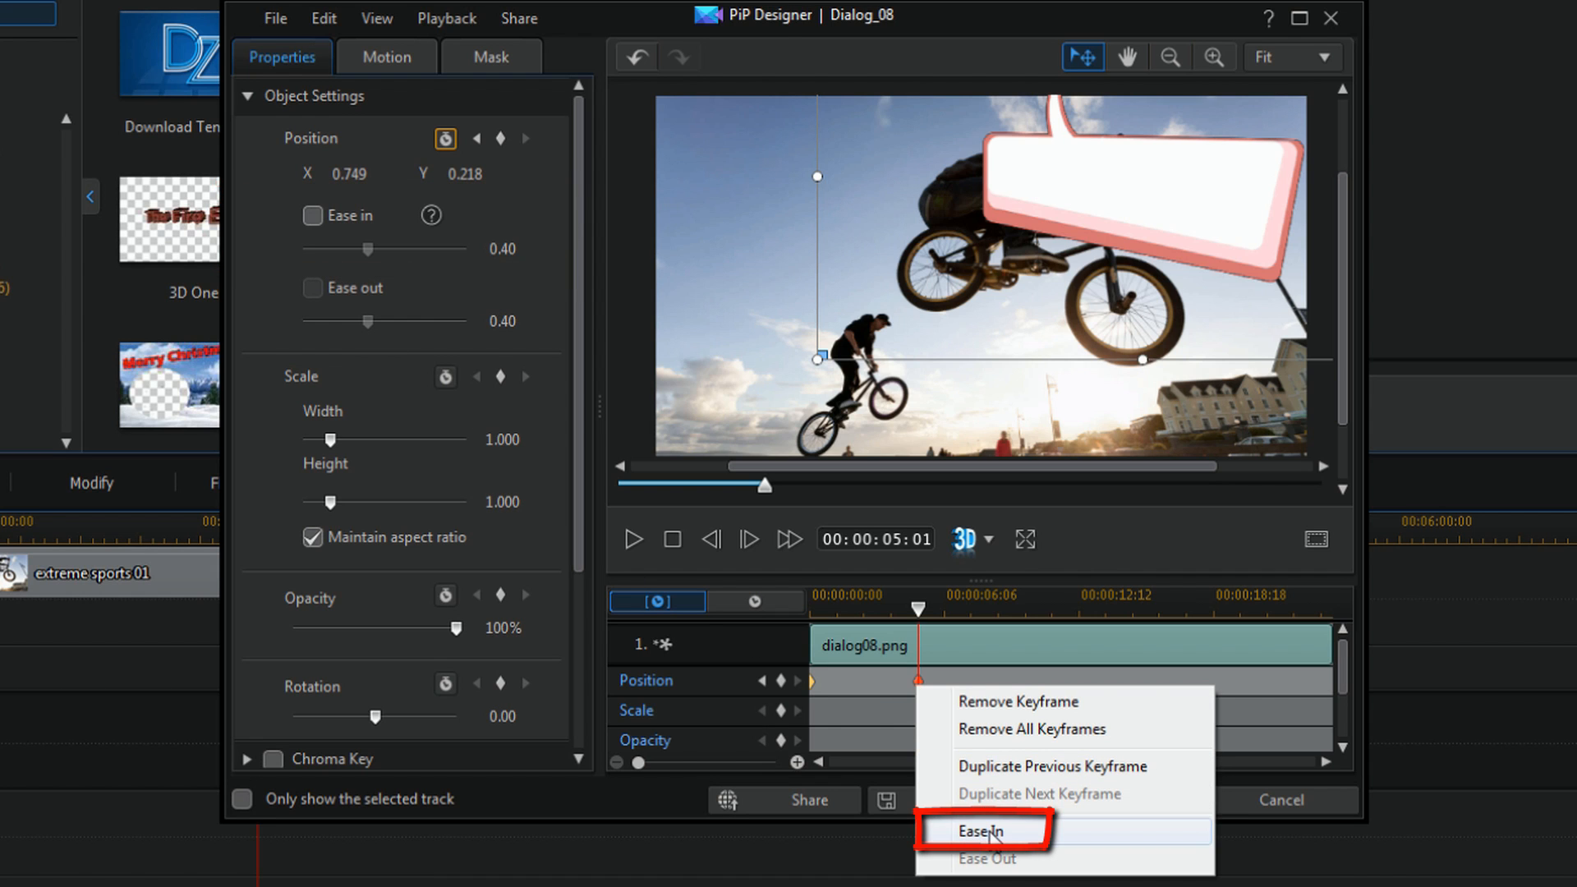
{"action": "left_click", "coordinate": [984, 830]}
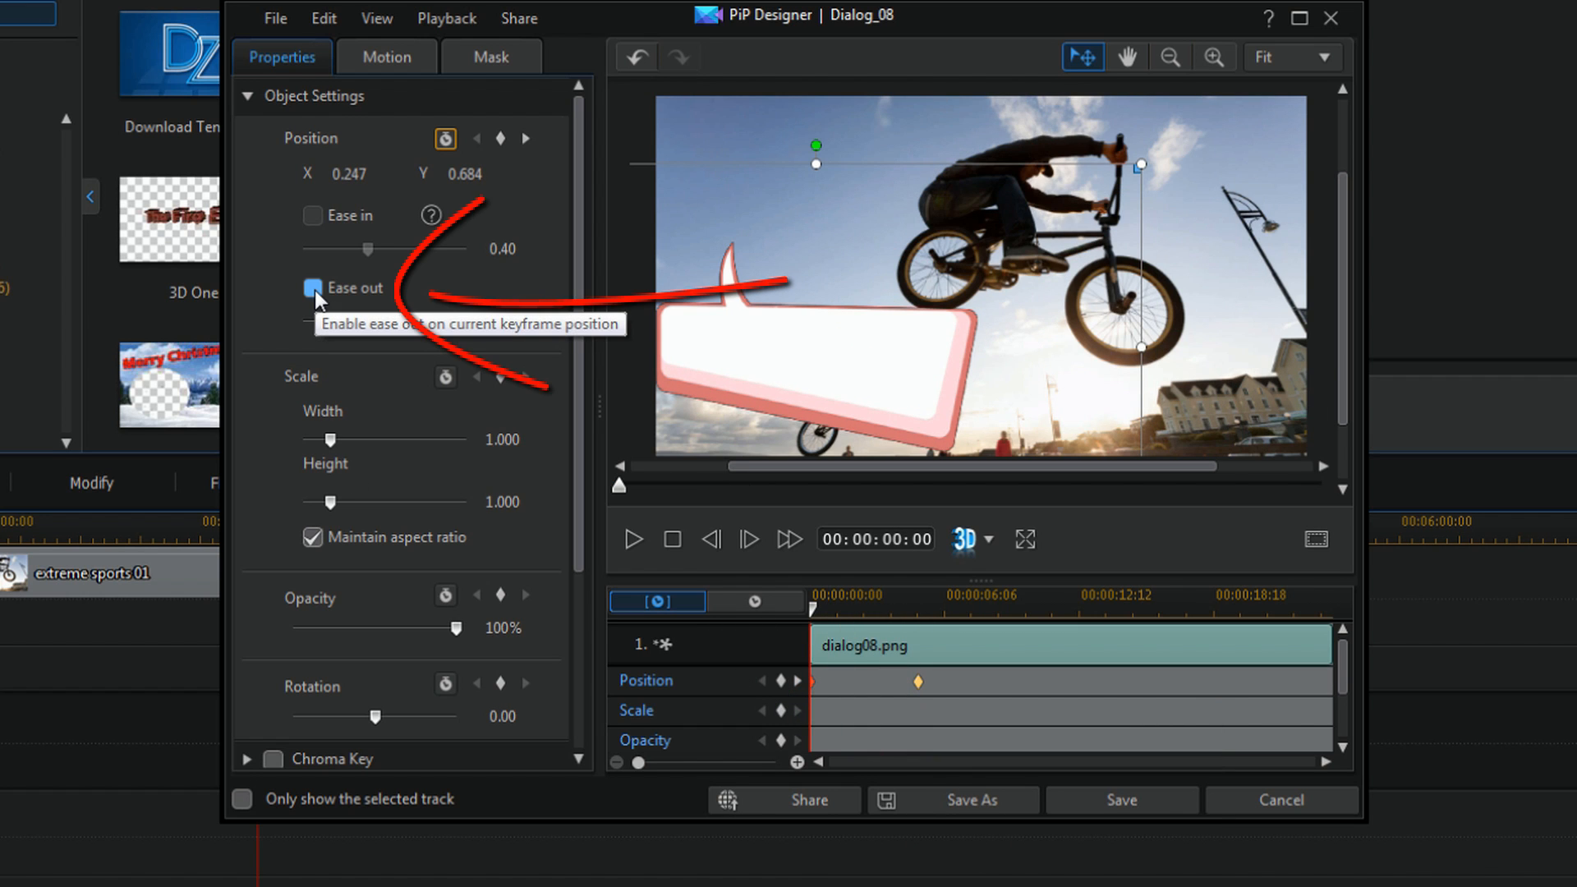
- Check Ease out on the first keyframe, then play and stop the bubble's motion preview
{"action": "left_click", "coordinate": [313, 289]}
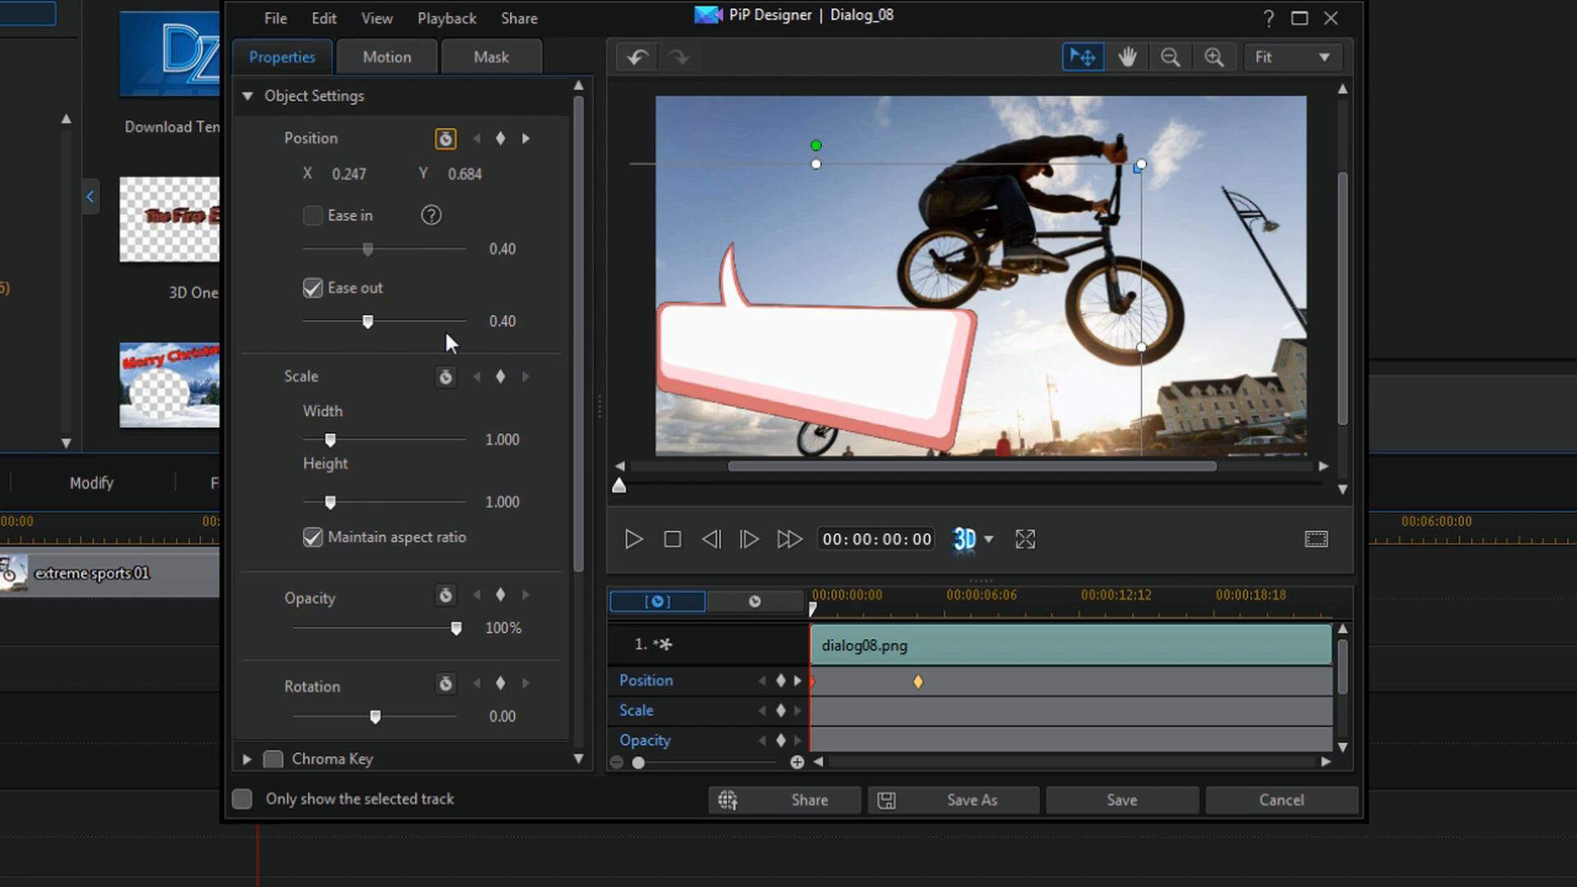
{"action": "mouse_move", "coordinate": [367, 320]}
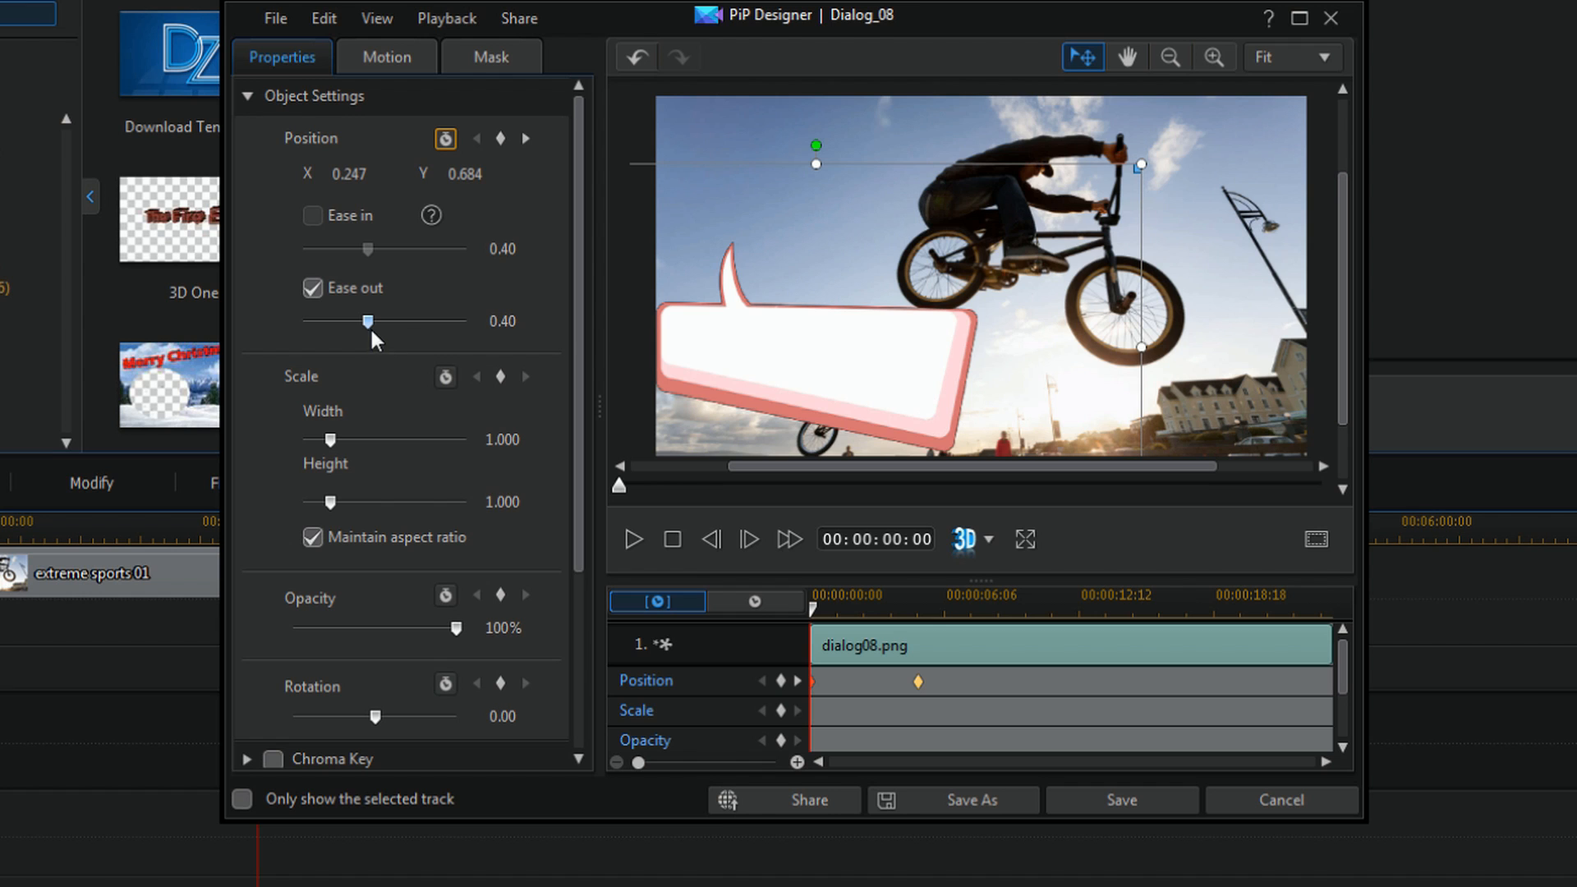
{"action": "mouse_move", "coordinate": [614, 570]}
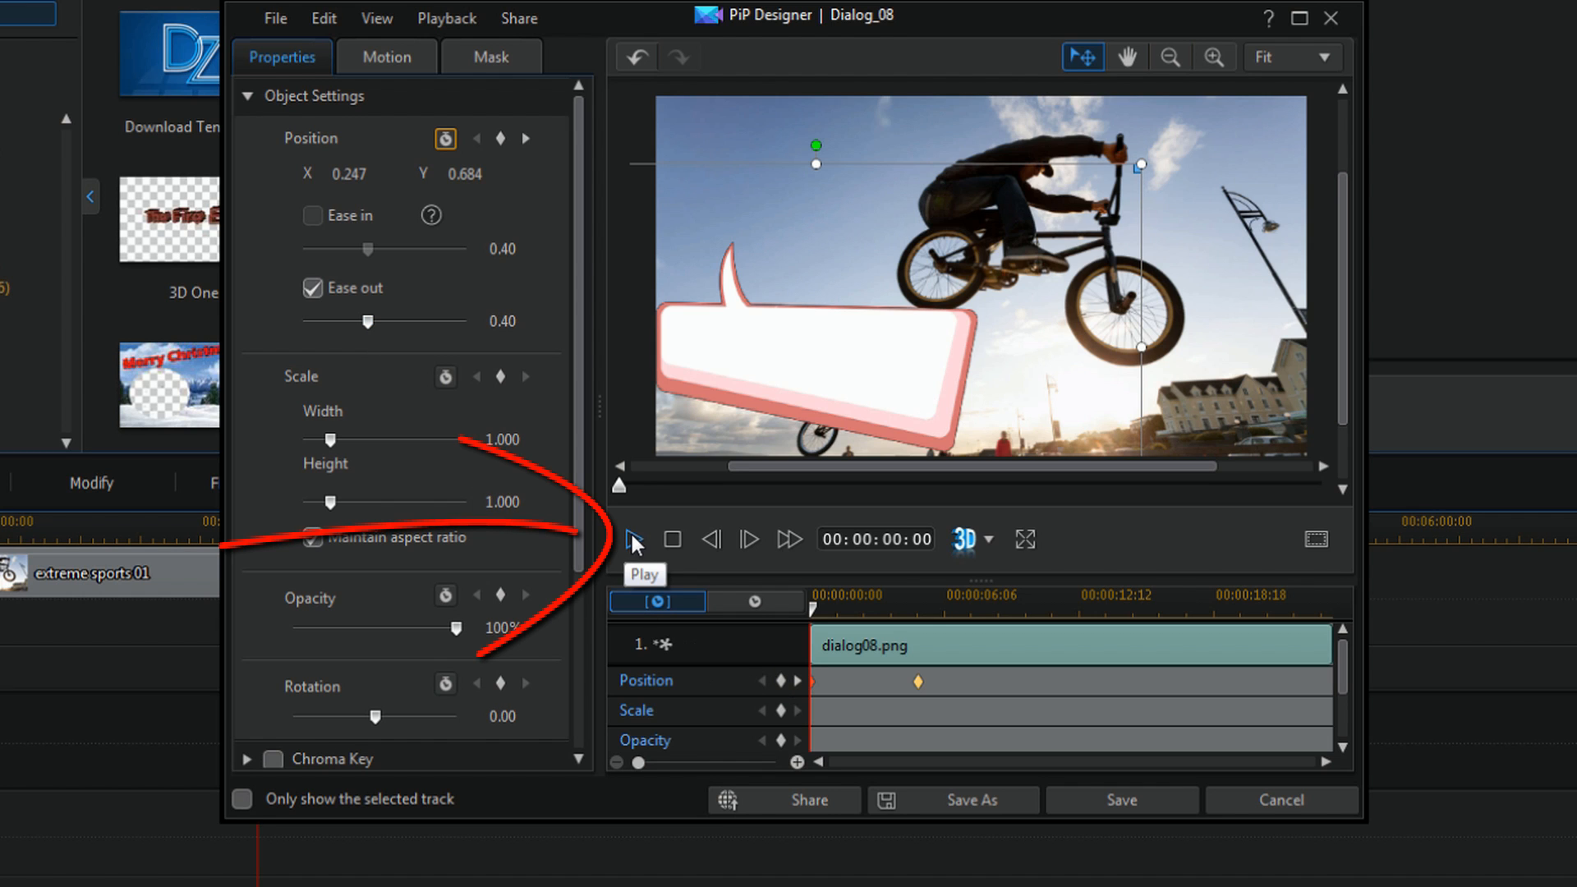
{"action": "left_click", "coordinate": [631, 540]}
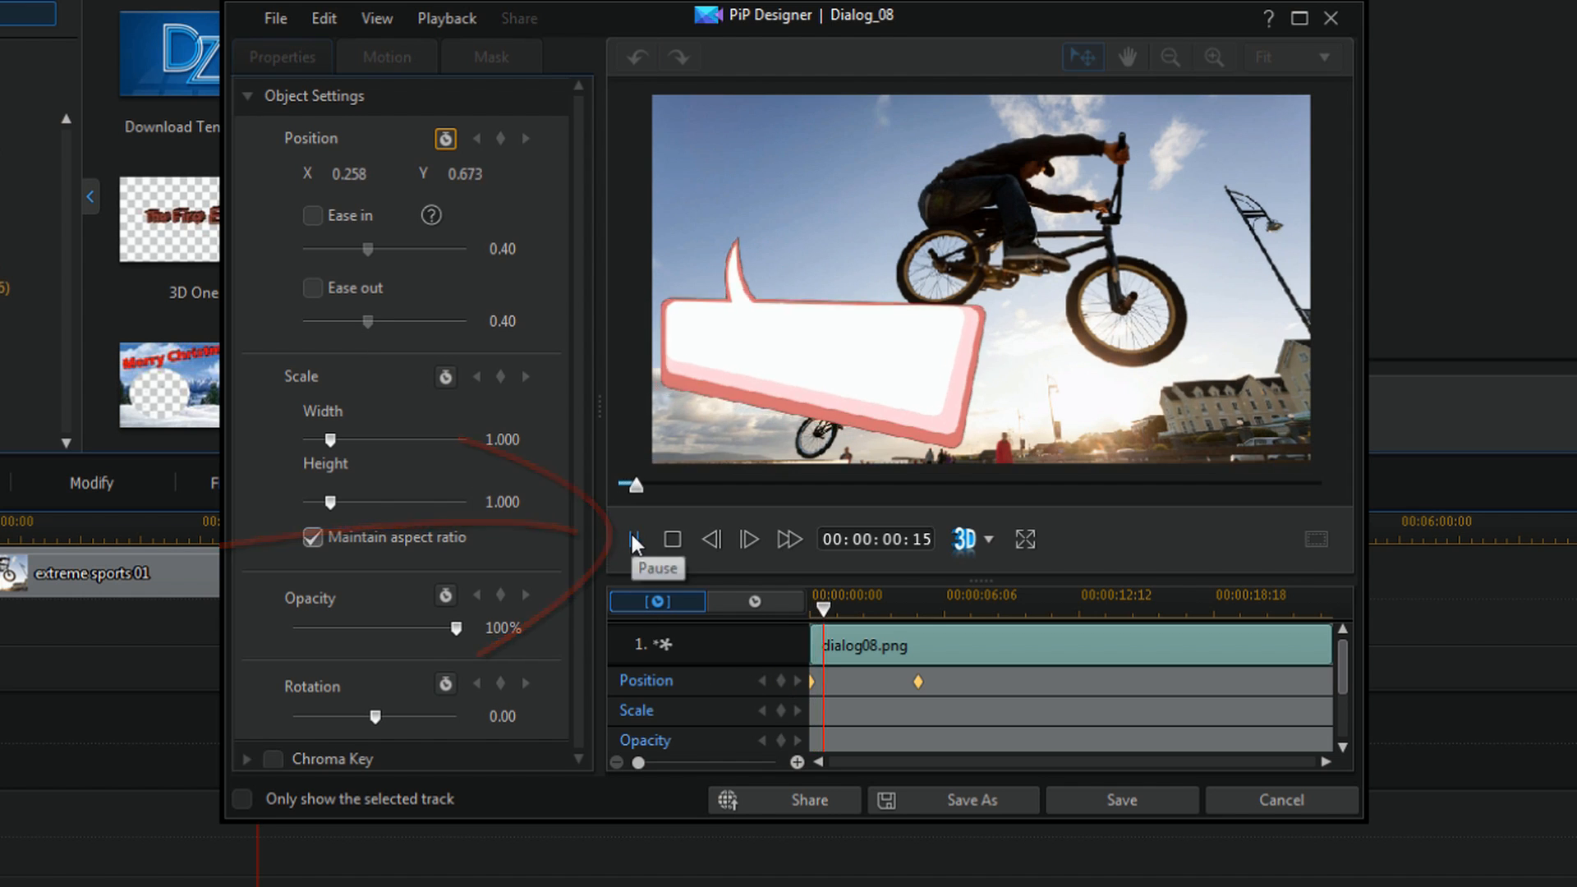
{"action": "left_click", "coordinate": [633, 541]}
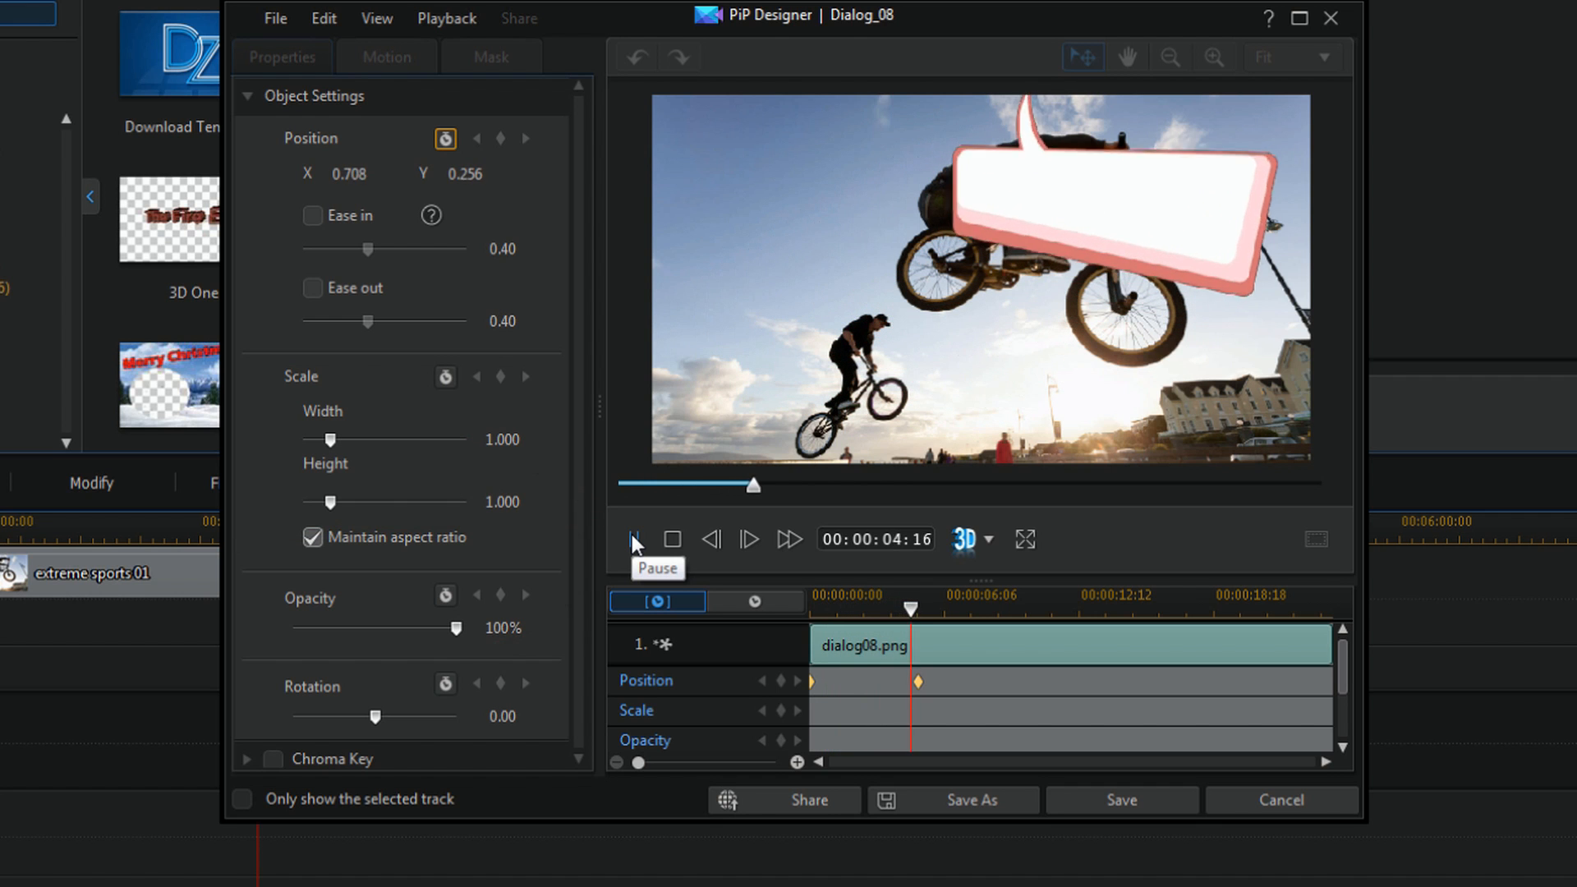
{"action": "left_click", "coordinate": [633, 539]}
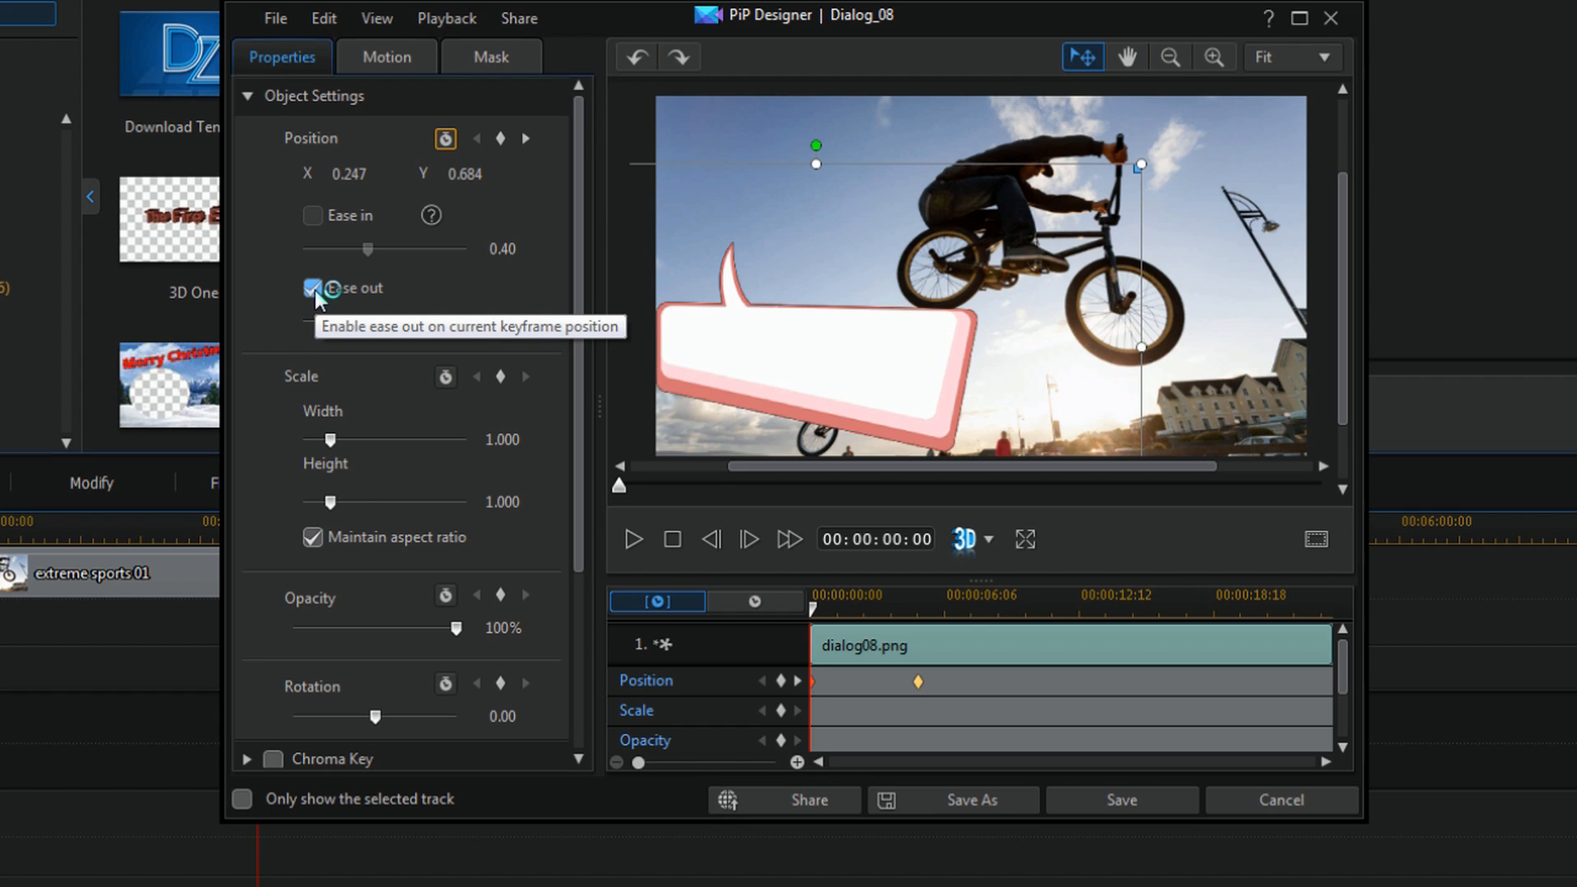
- Clear Ease out on the first keyframe and toggle Ease in on the second keyframe
{"action": "left_click", "coordinate": [313, 288]}
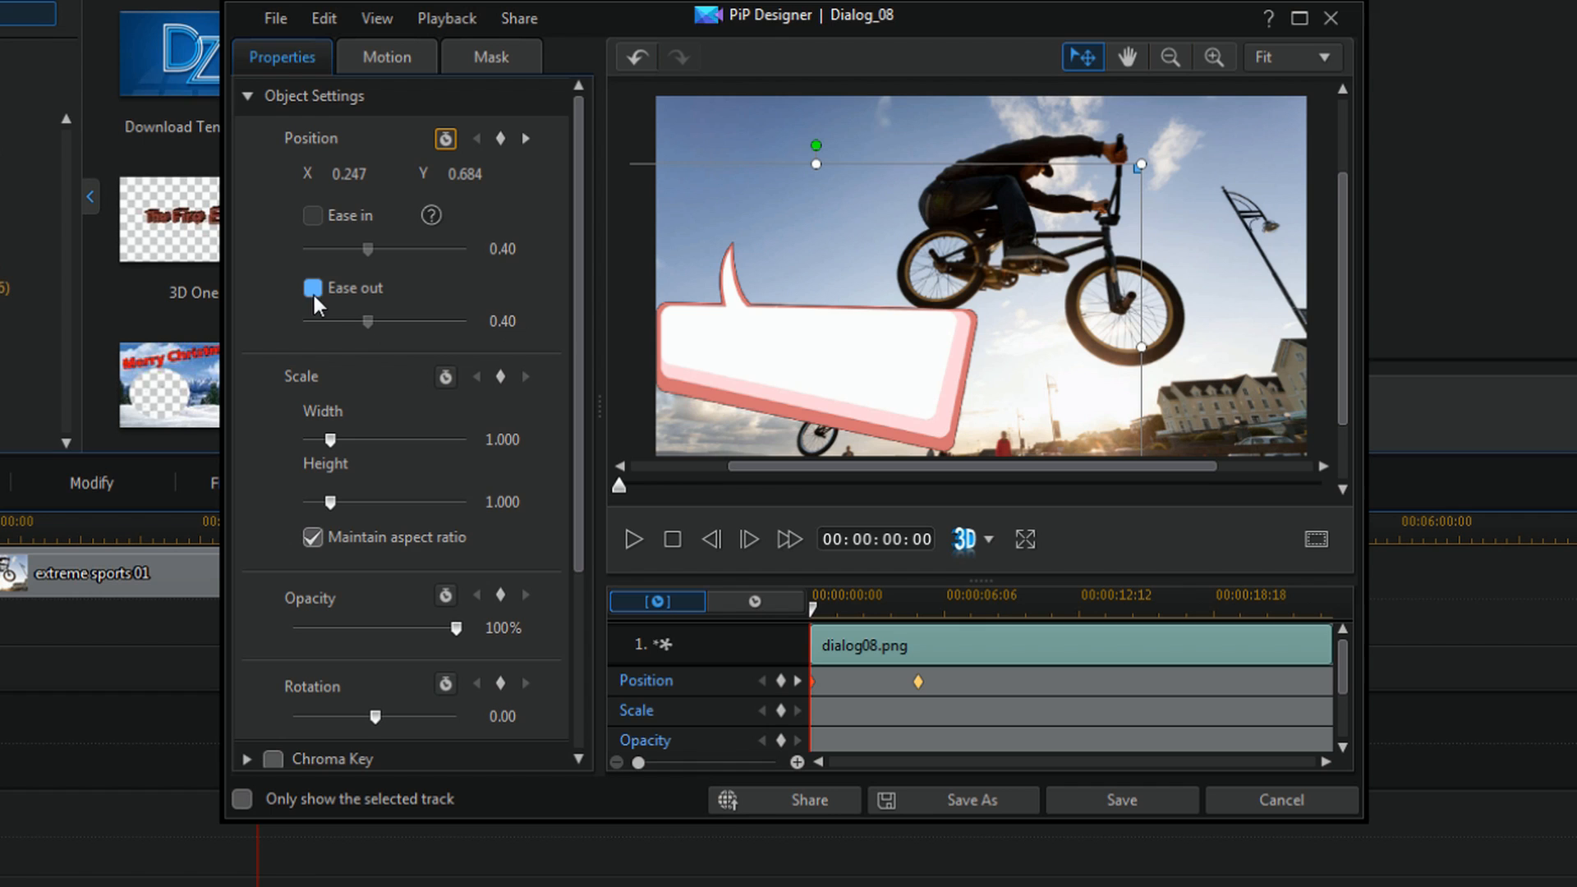
{"action": "left_click", "coordinate": [313, 289]}
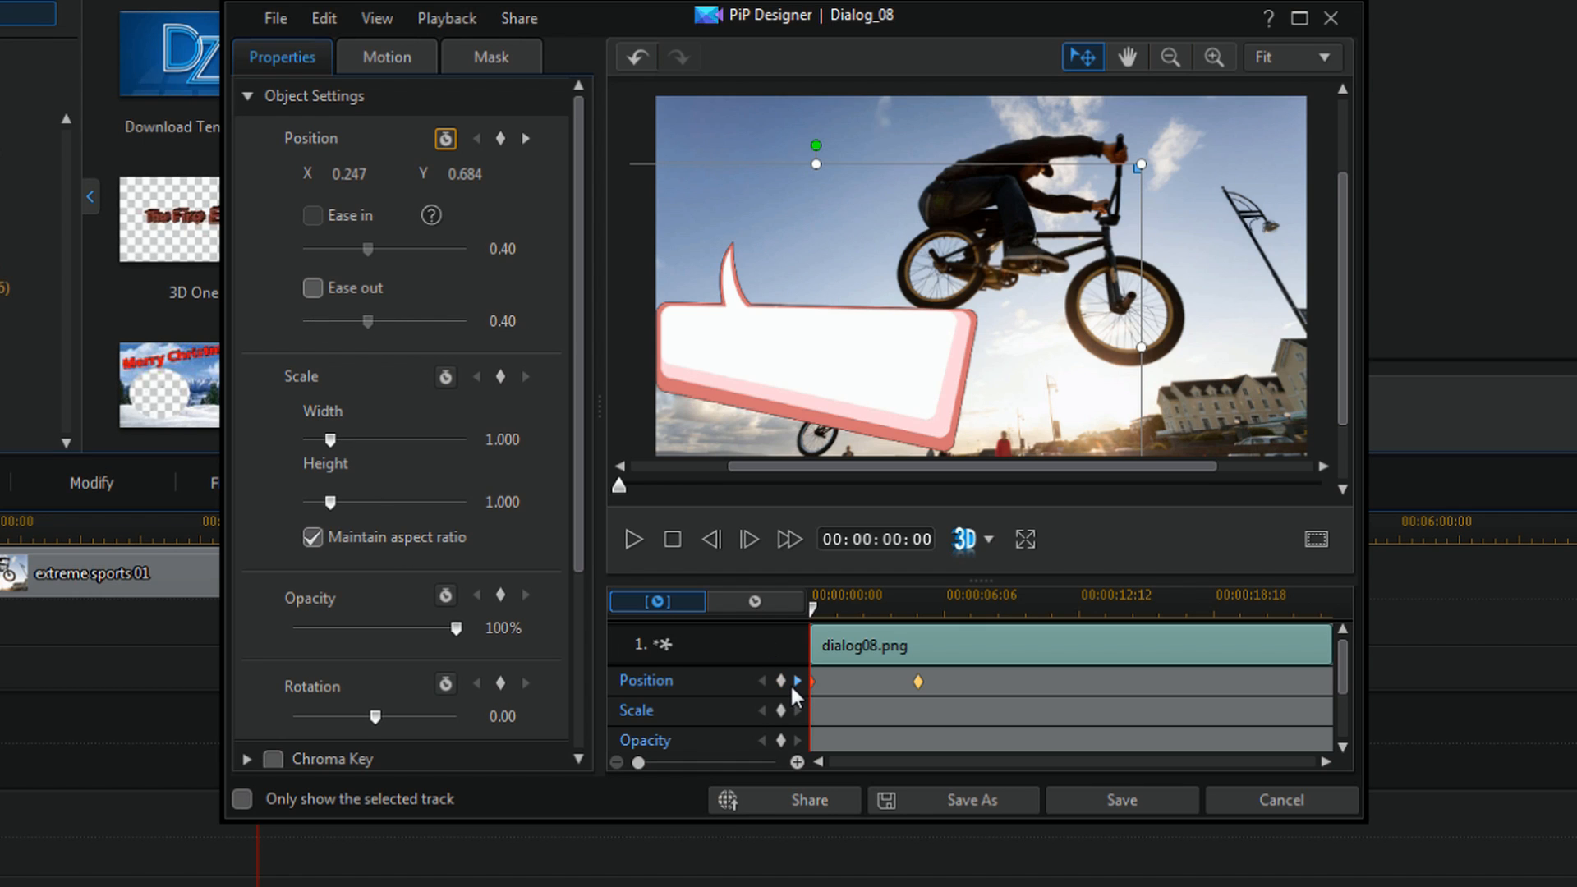
{"action": "mouse_move", "coordinate": [798, 685]}
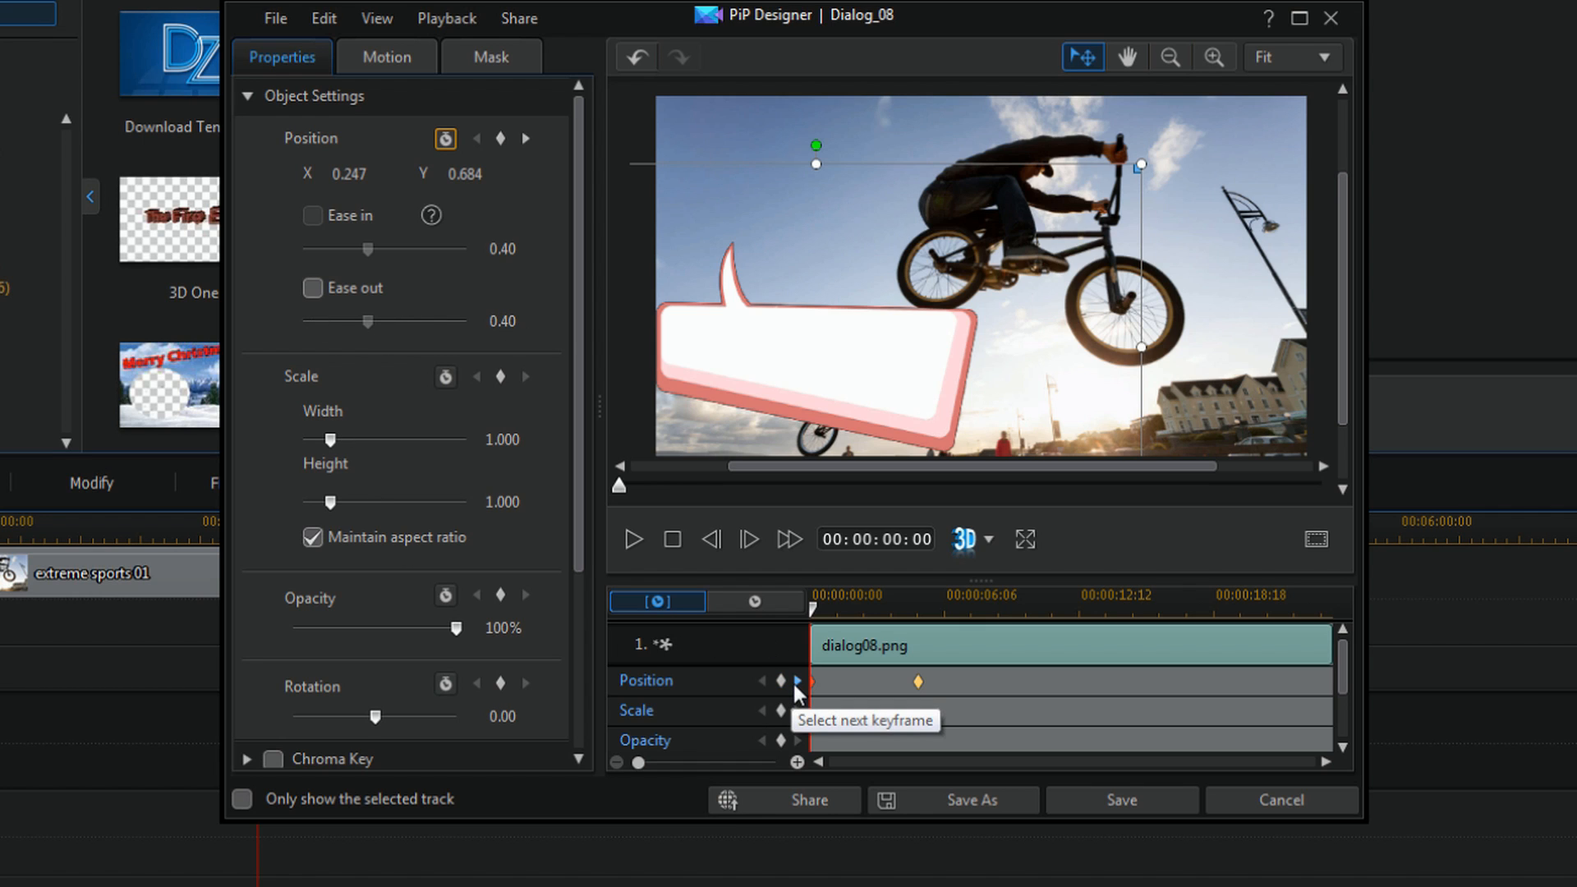
{"action": "left_click", "coordinate": [797, 684]}
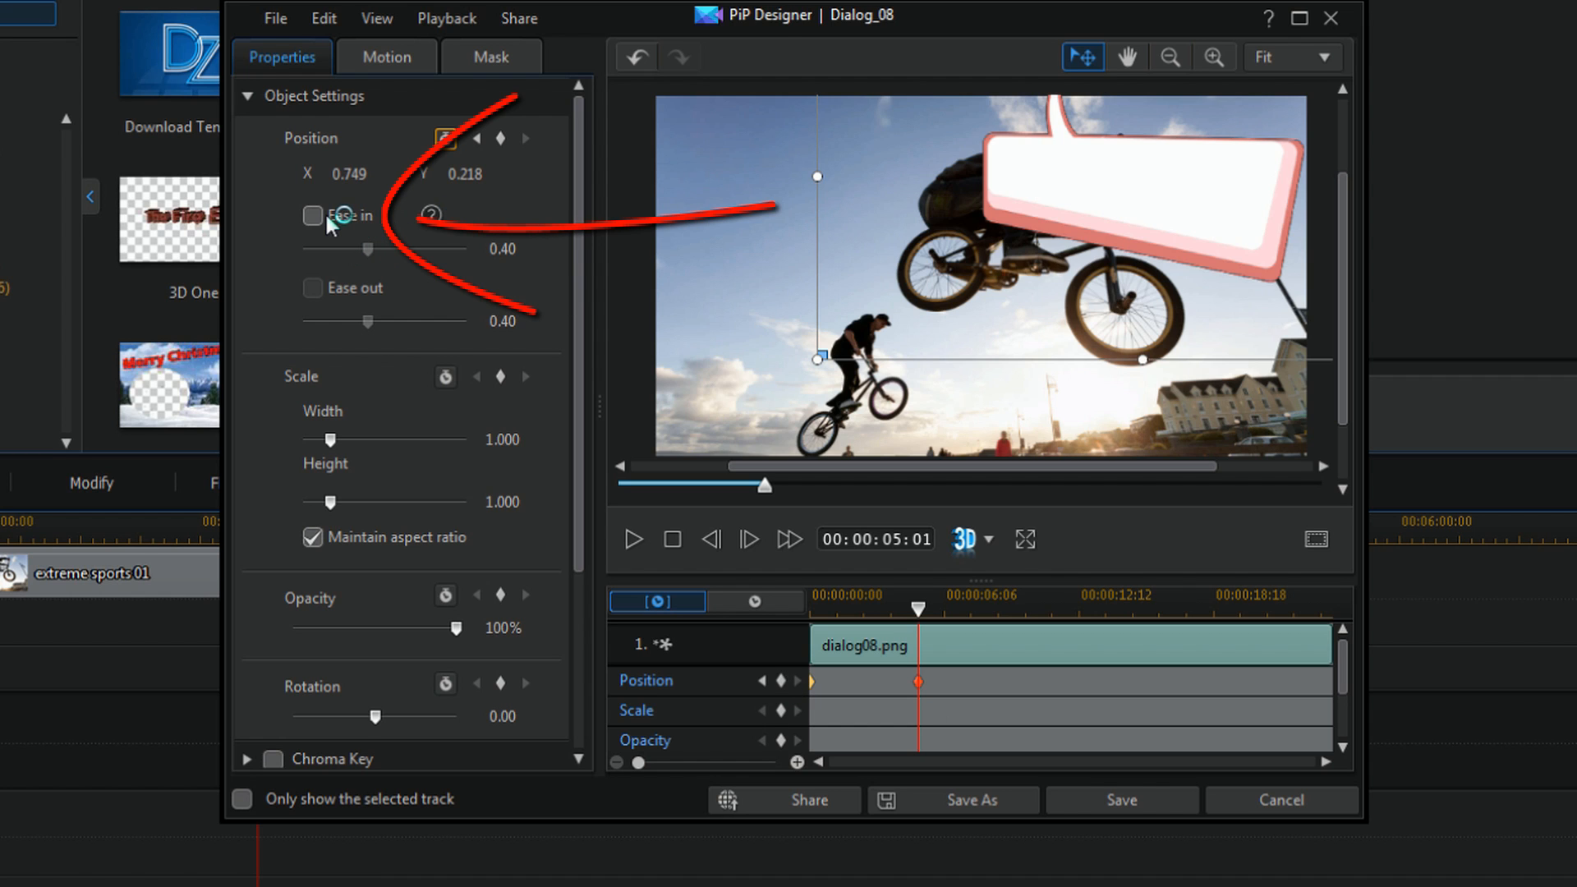
{"action": "left_click", "coordinate": [313, 216]}
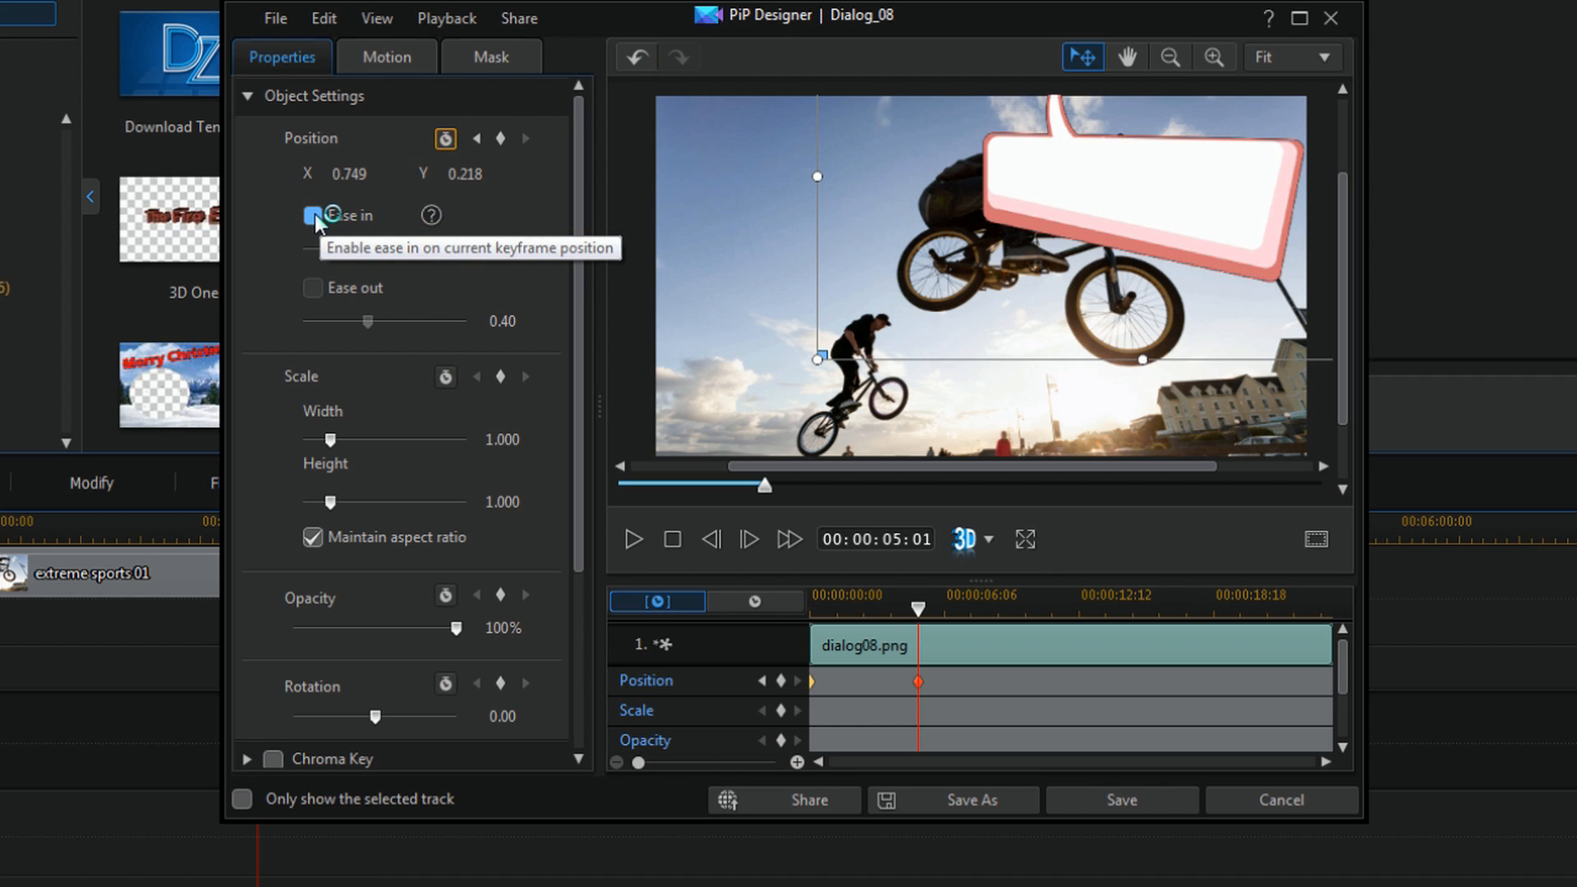
{"action": "left_click", "coordinate": [313, 215]}
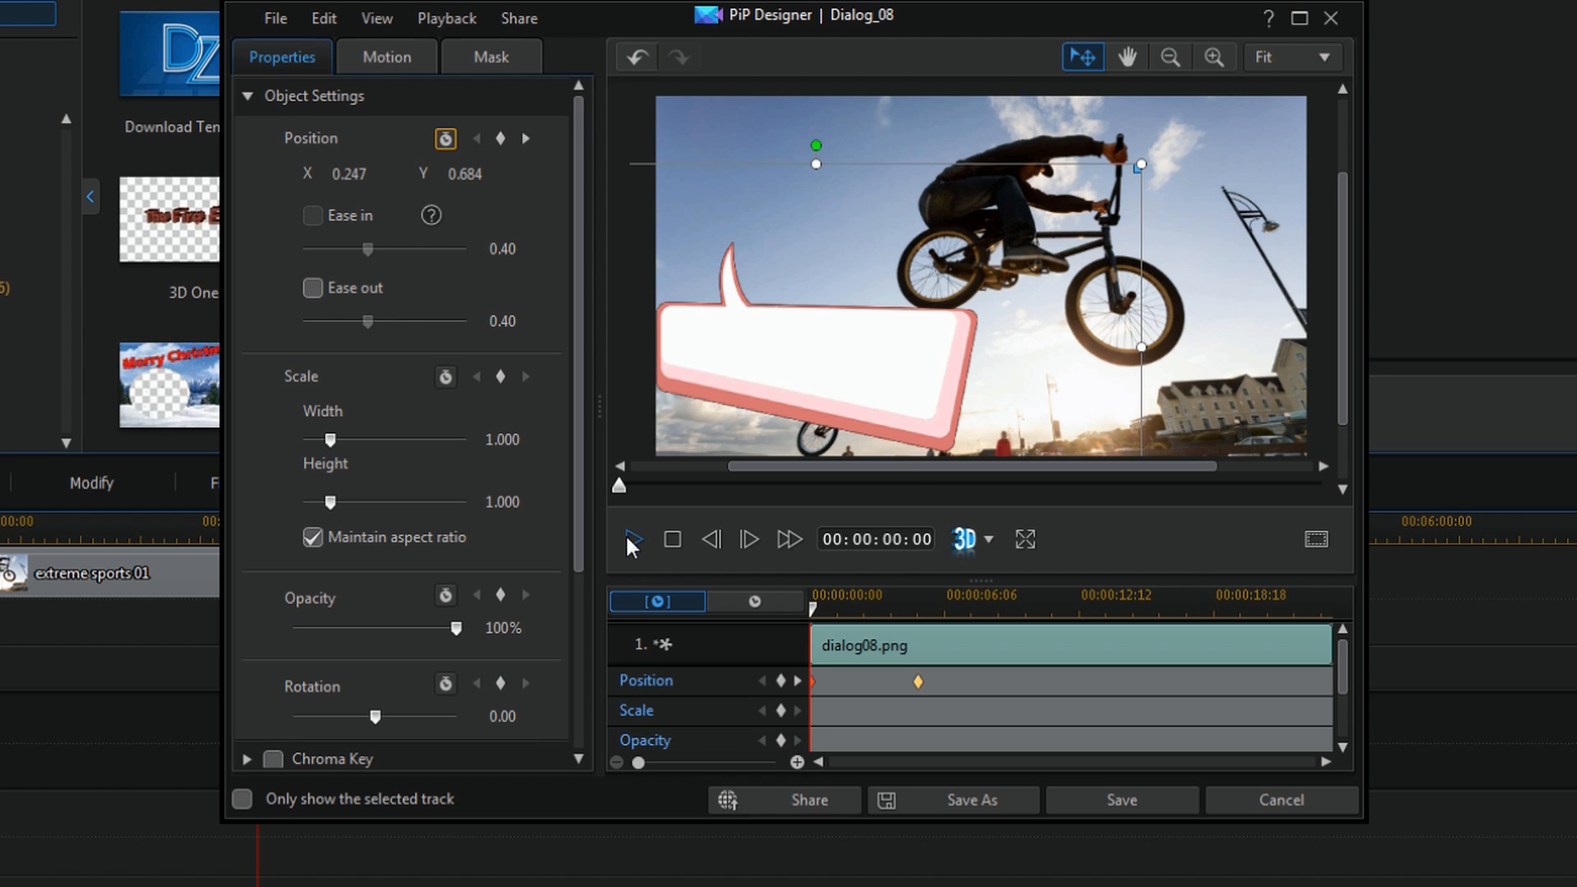
- Preview the bubble motion without easing, then re-check Ease out and preview again
{"action": "left_click", "coordinate": [631, 539]}
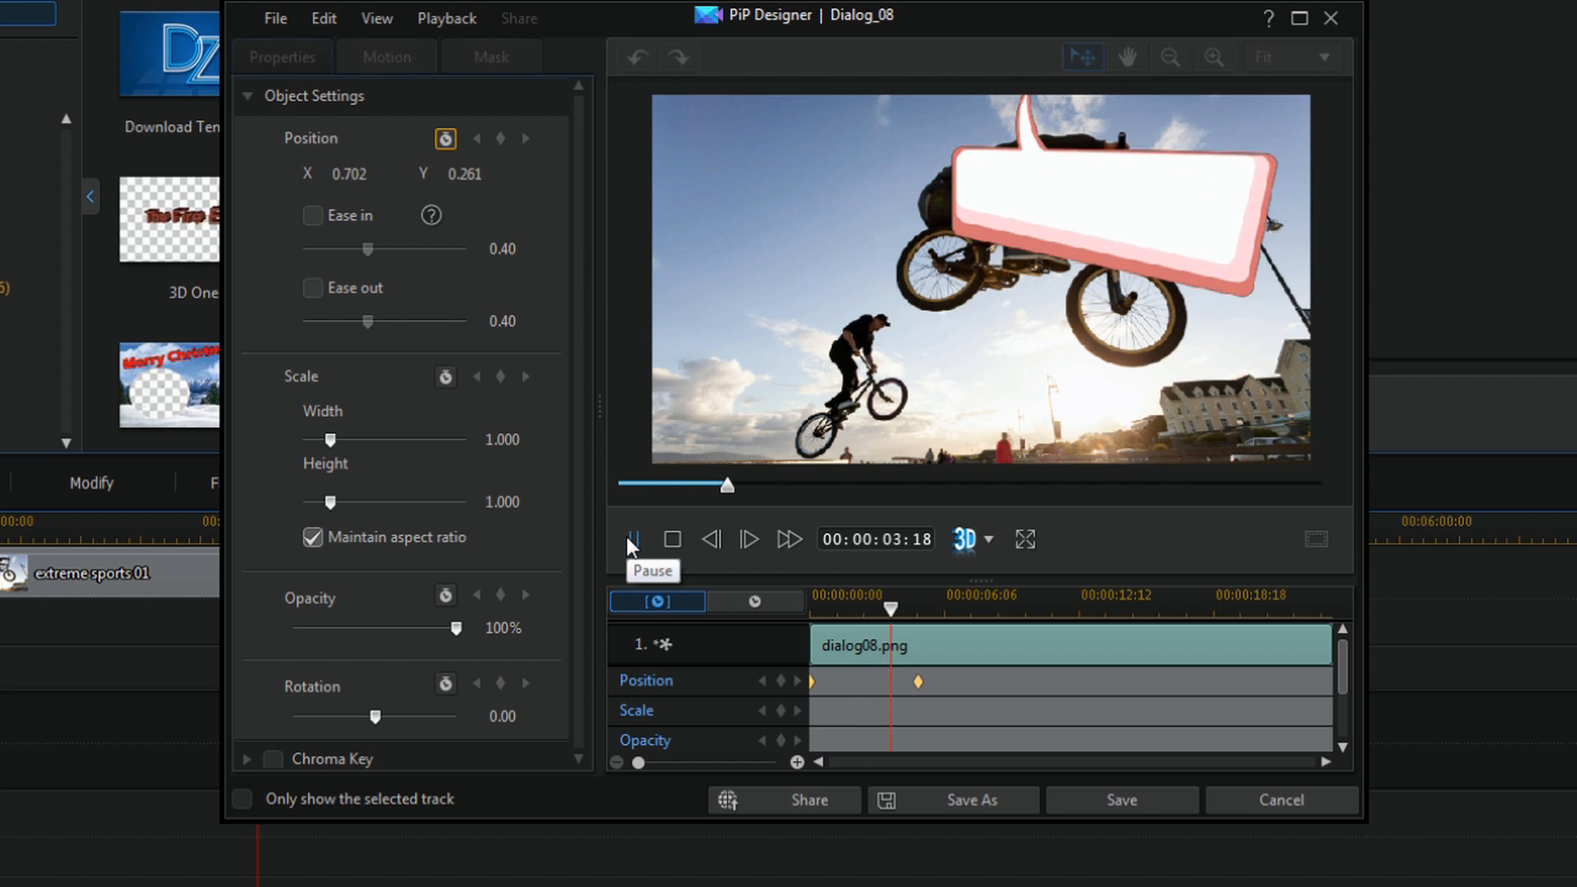
{"action": "left_click", "coordinate": [632, 541]}
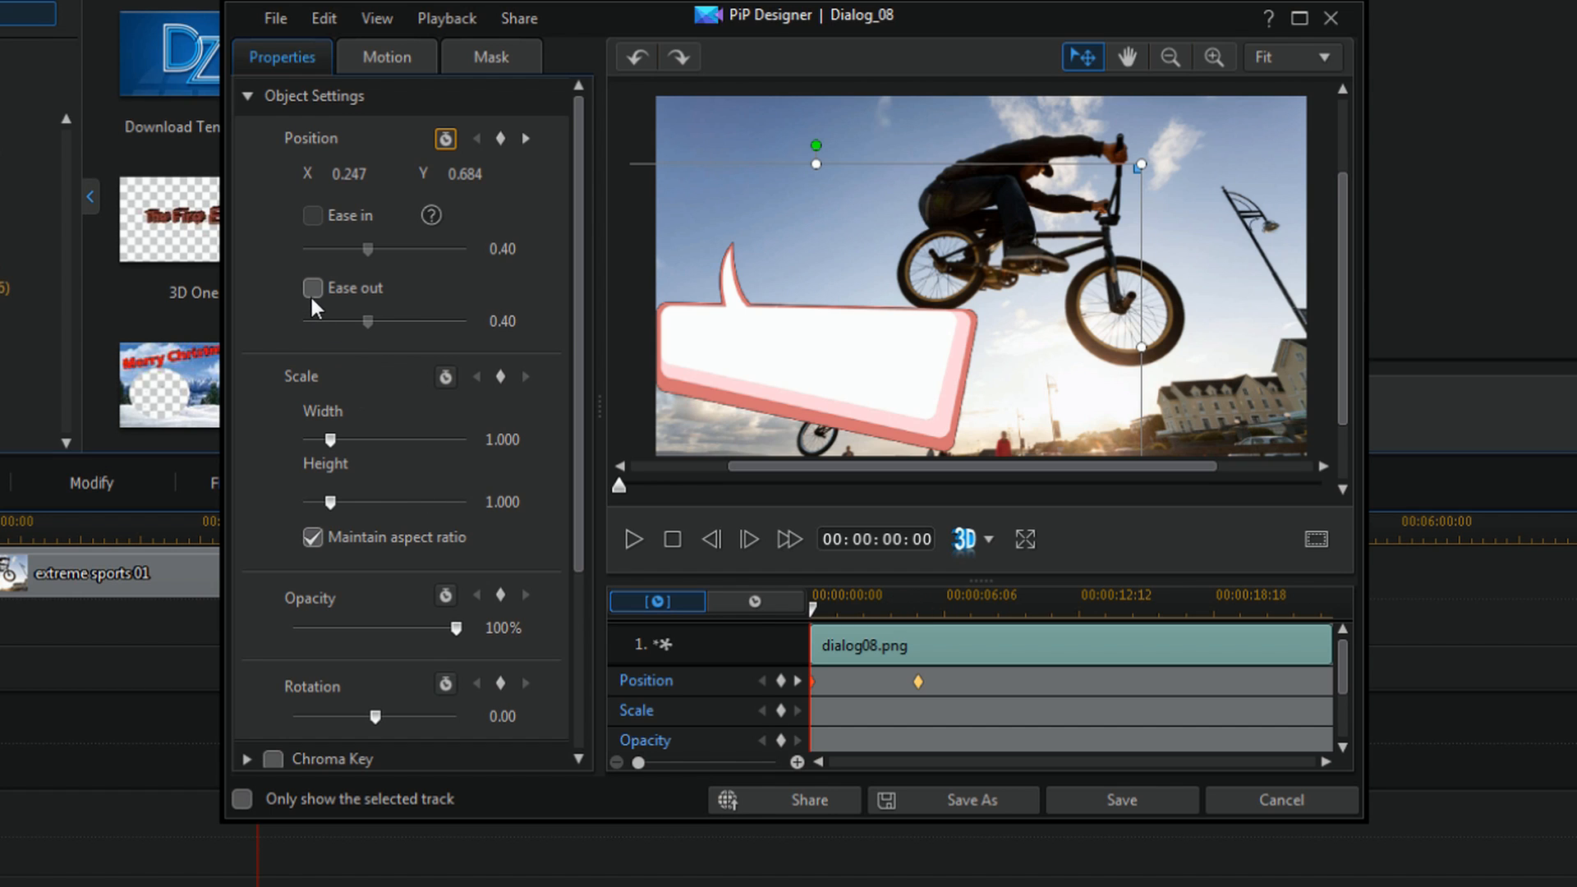
{"action": "left_click", "coordinate": [313, 292]}
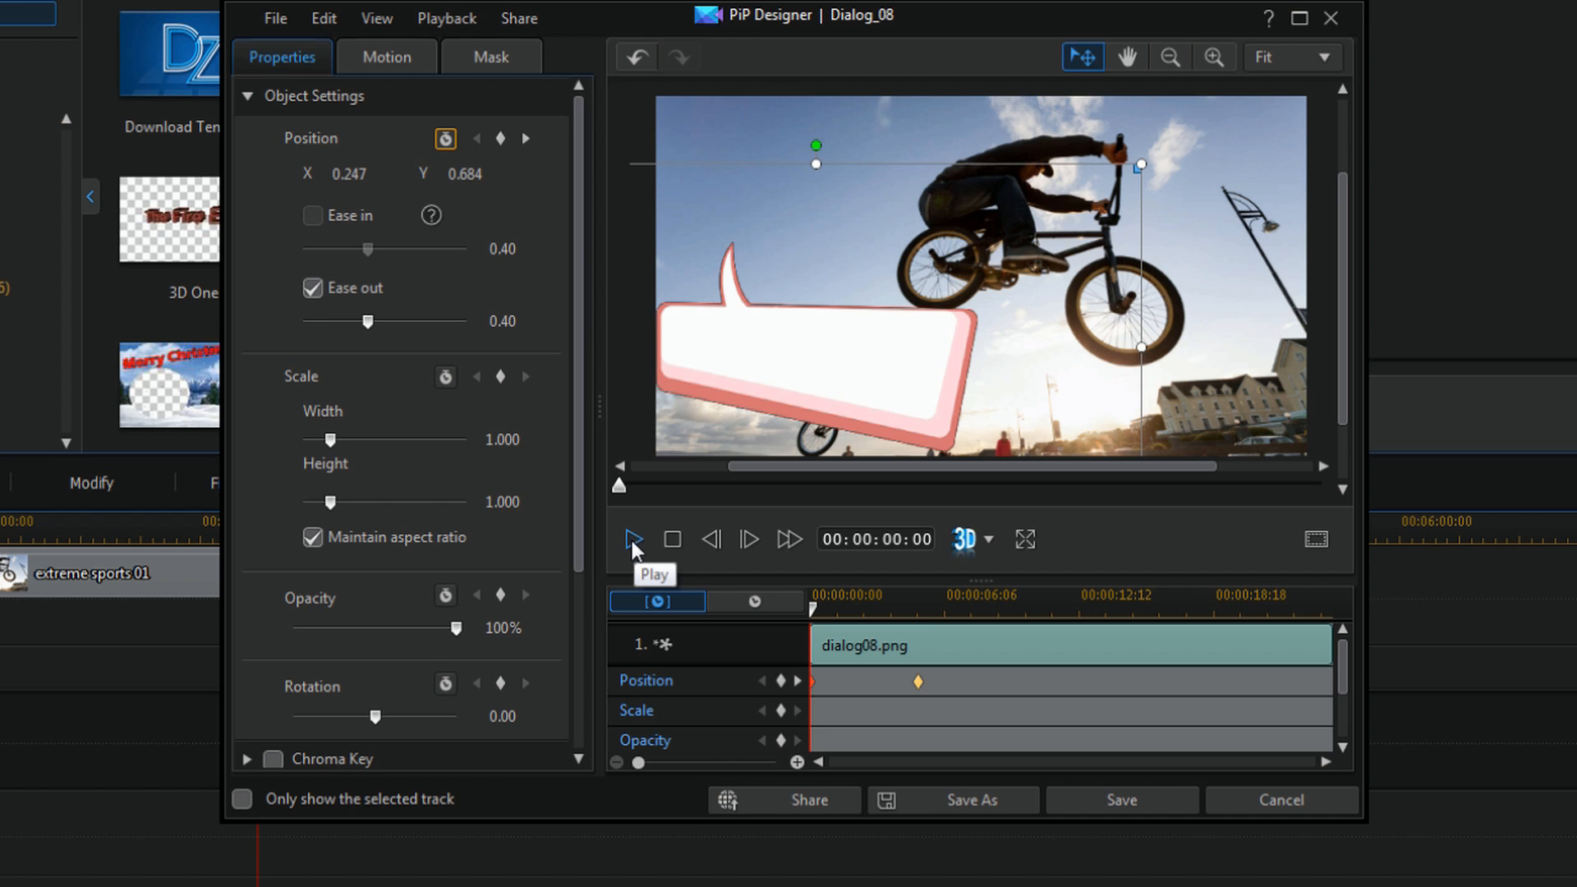
{"action": "left_click", "coordinate": [632, 539]}
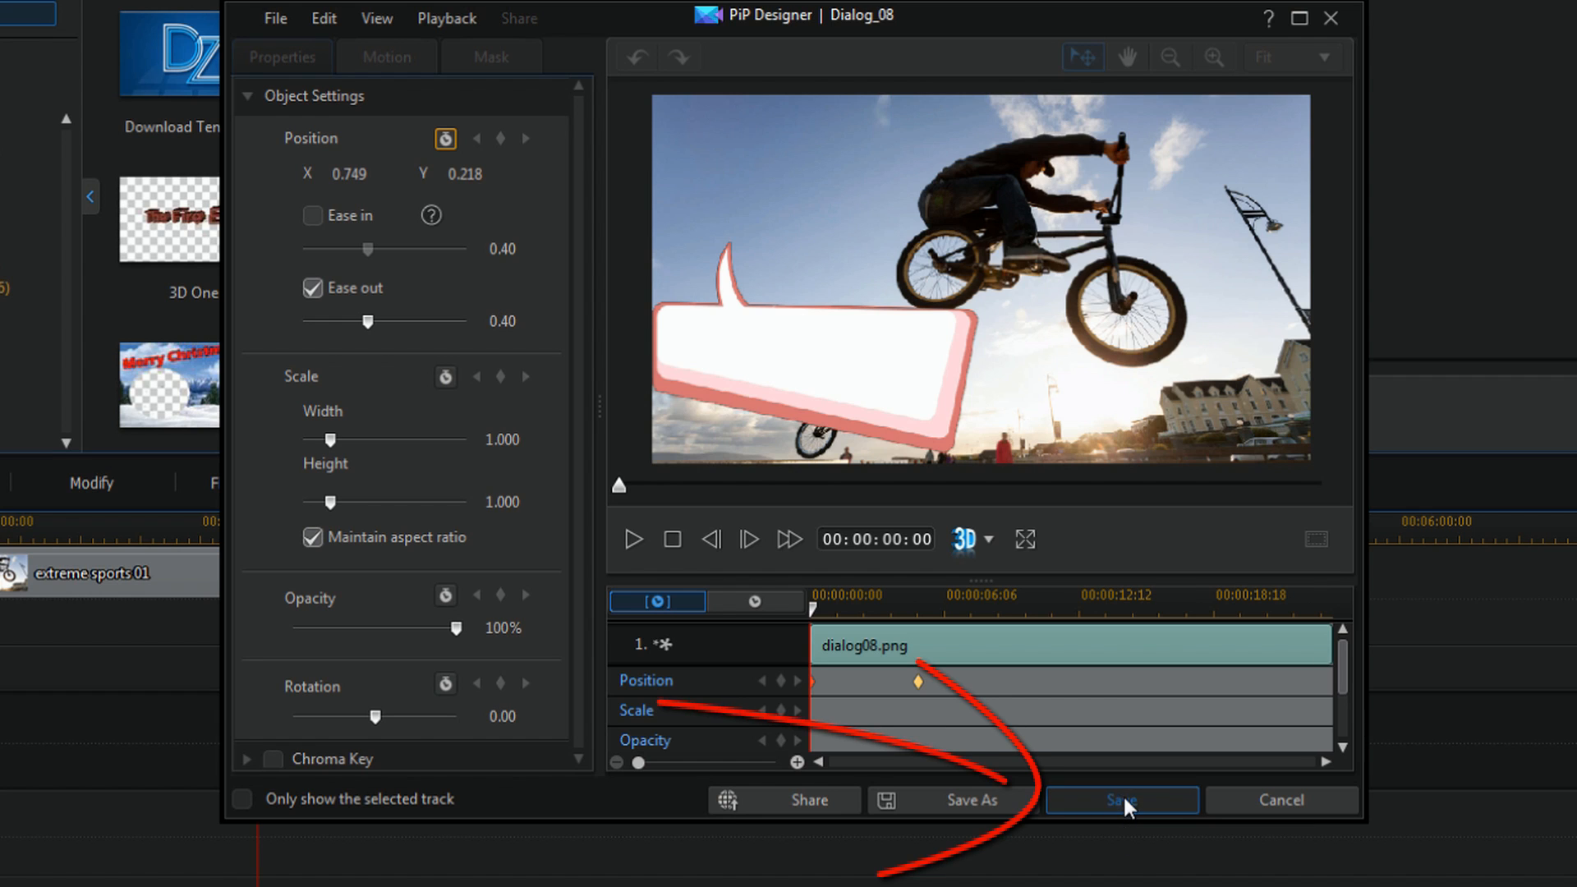
- Save the bubble's keyframe animation and open the Action News title in Title Designer
{"action": "left_click", "coordinate": [1120, 799]}
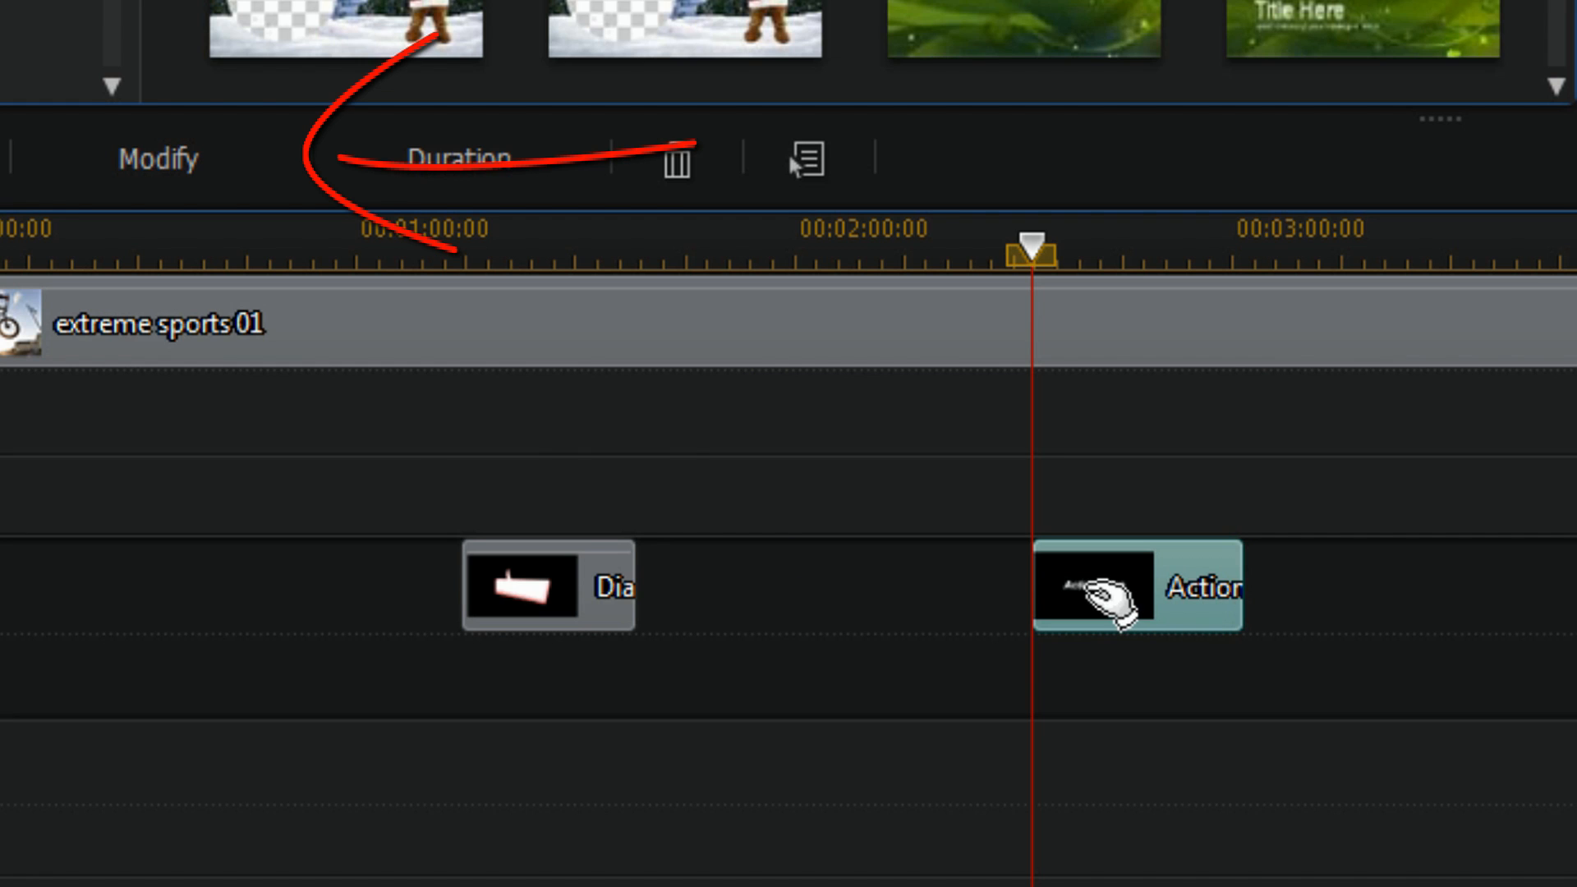
{"action": "mouse_move", "coordinate": [158, 158]}
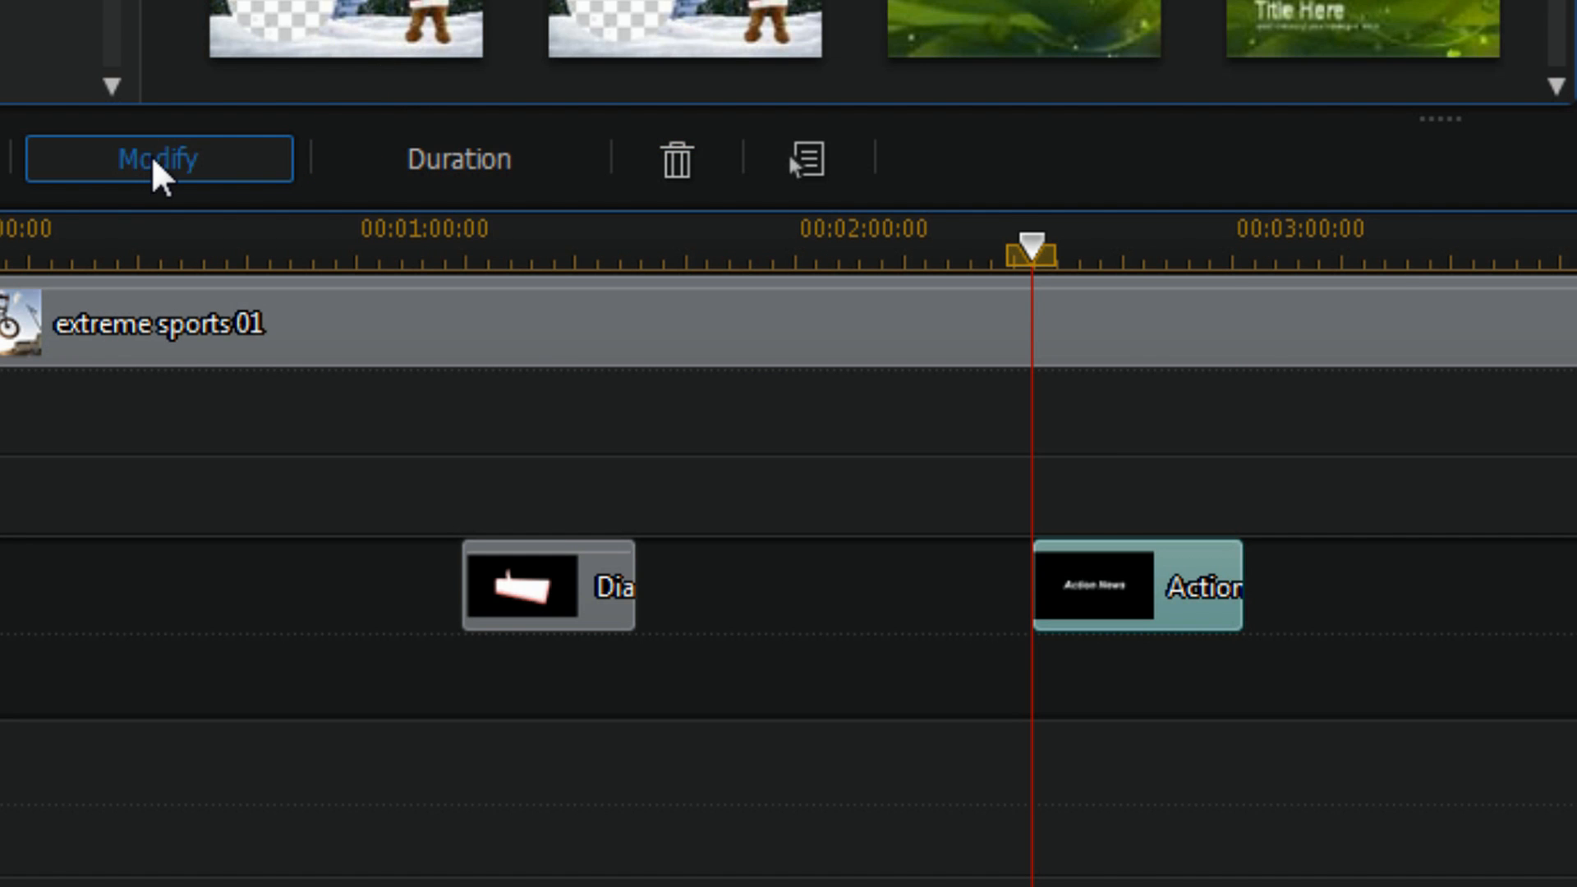
{"action": "double_click", "coordinate": [1139, 586]}
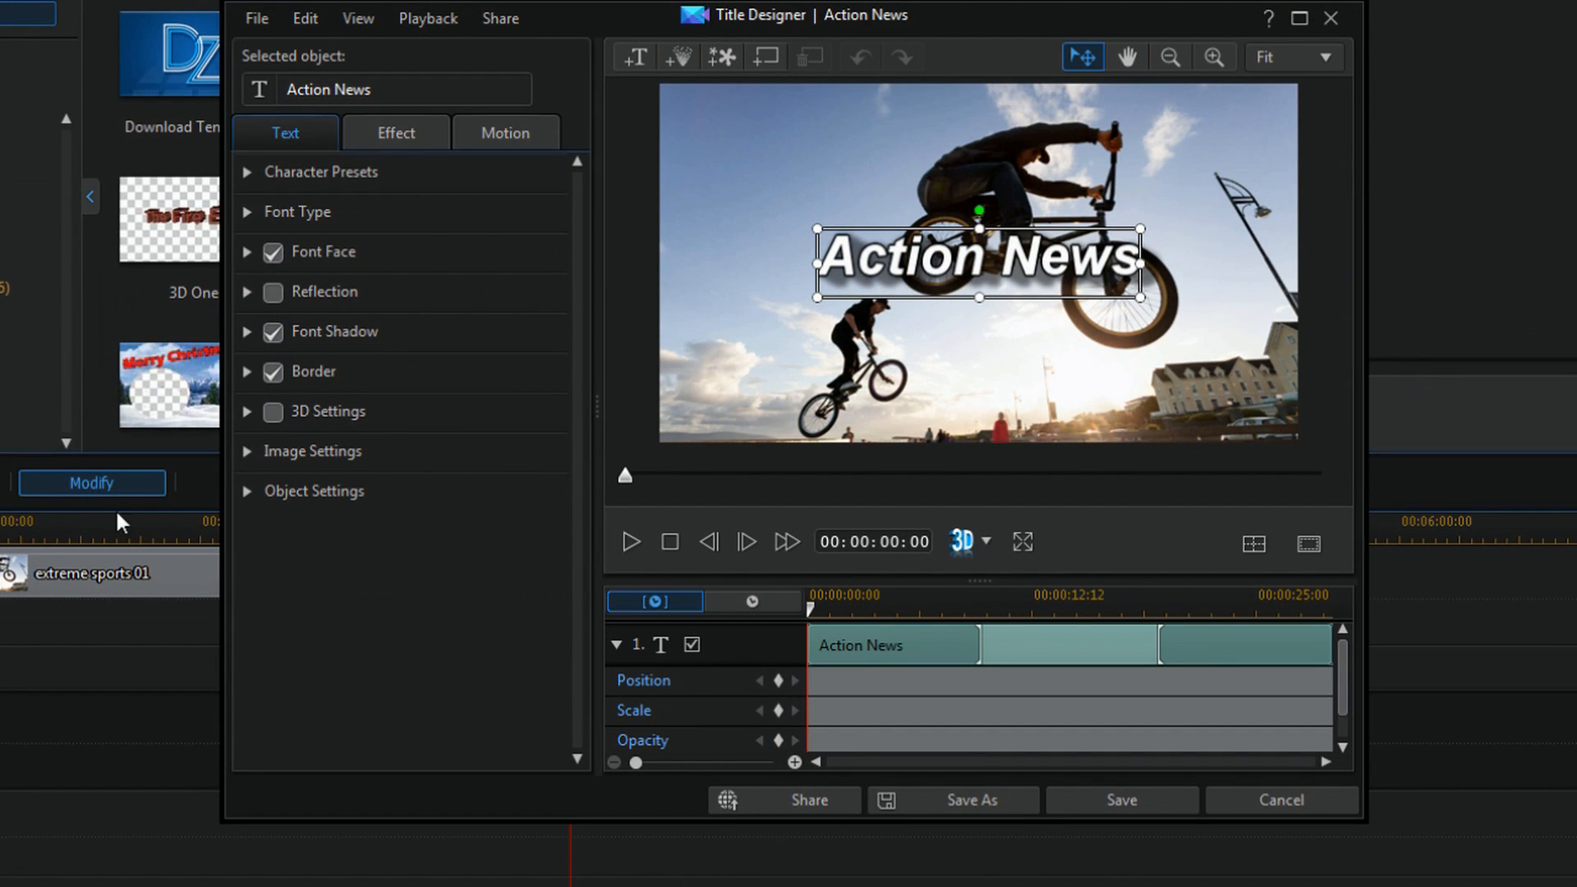
{"action": "mouse_move", "coordinate": [805, 734]}
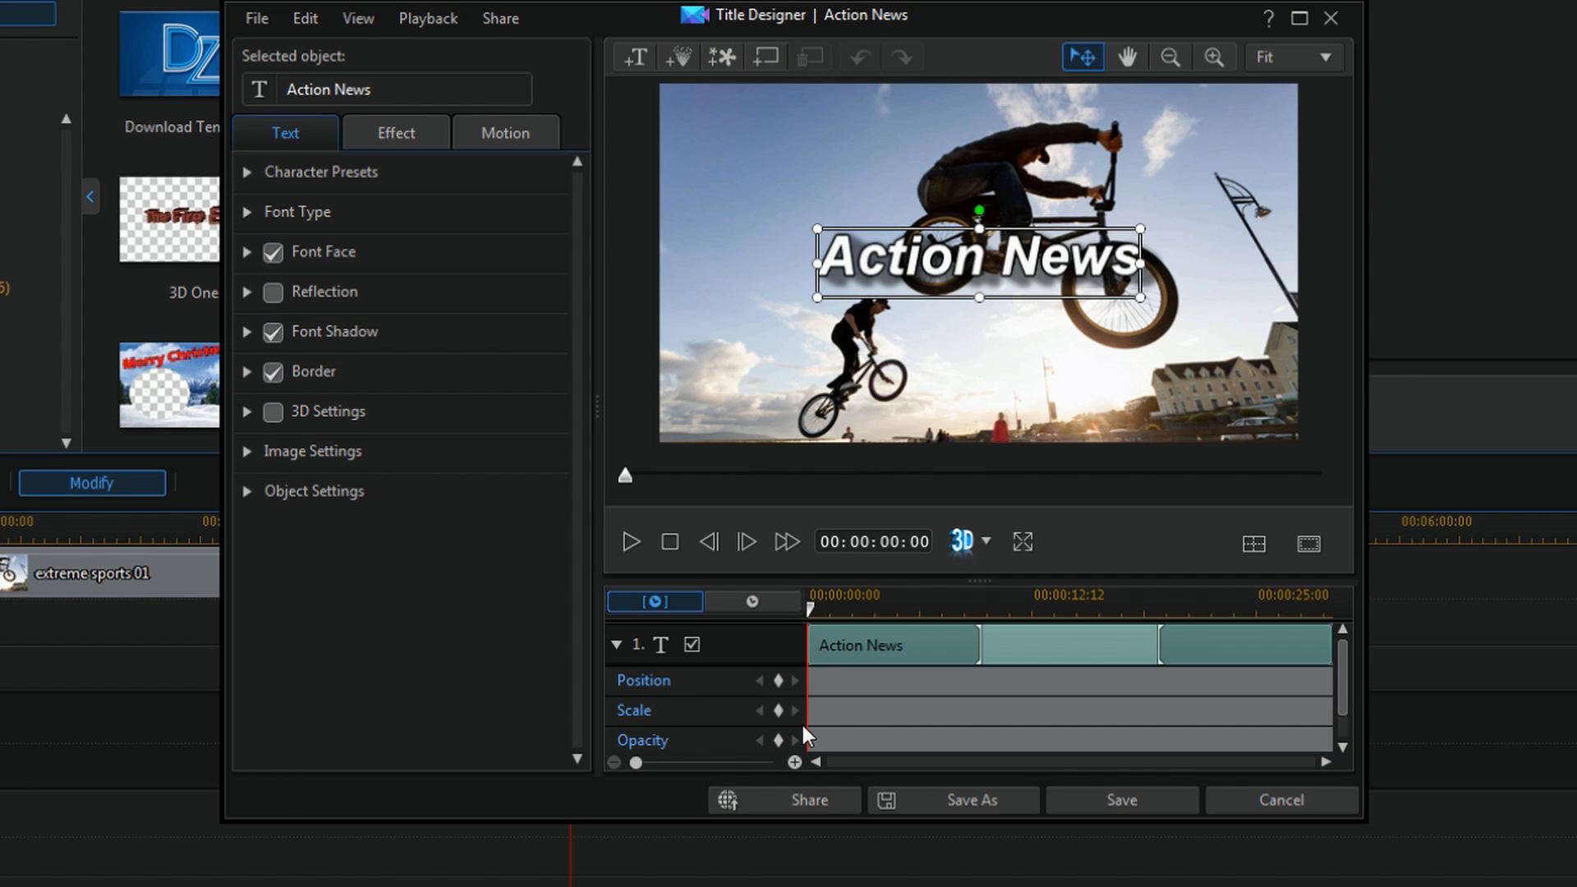
{"action": "mouse_move", "coordinate": [845, 728]}
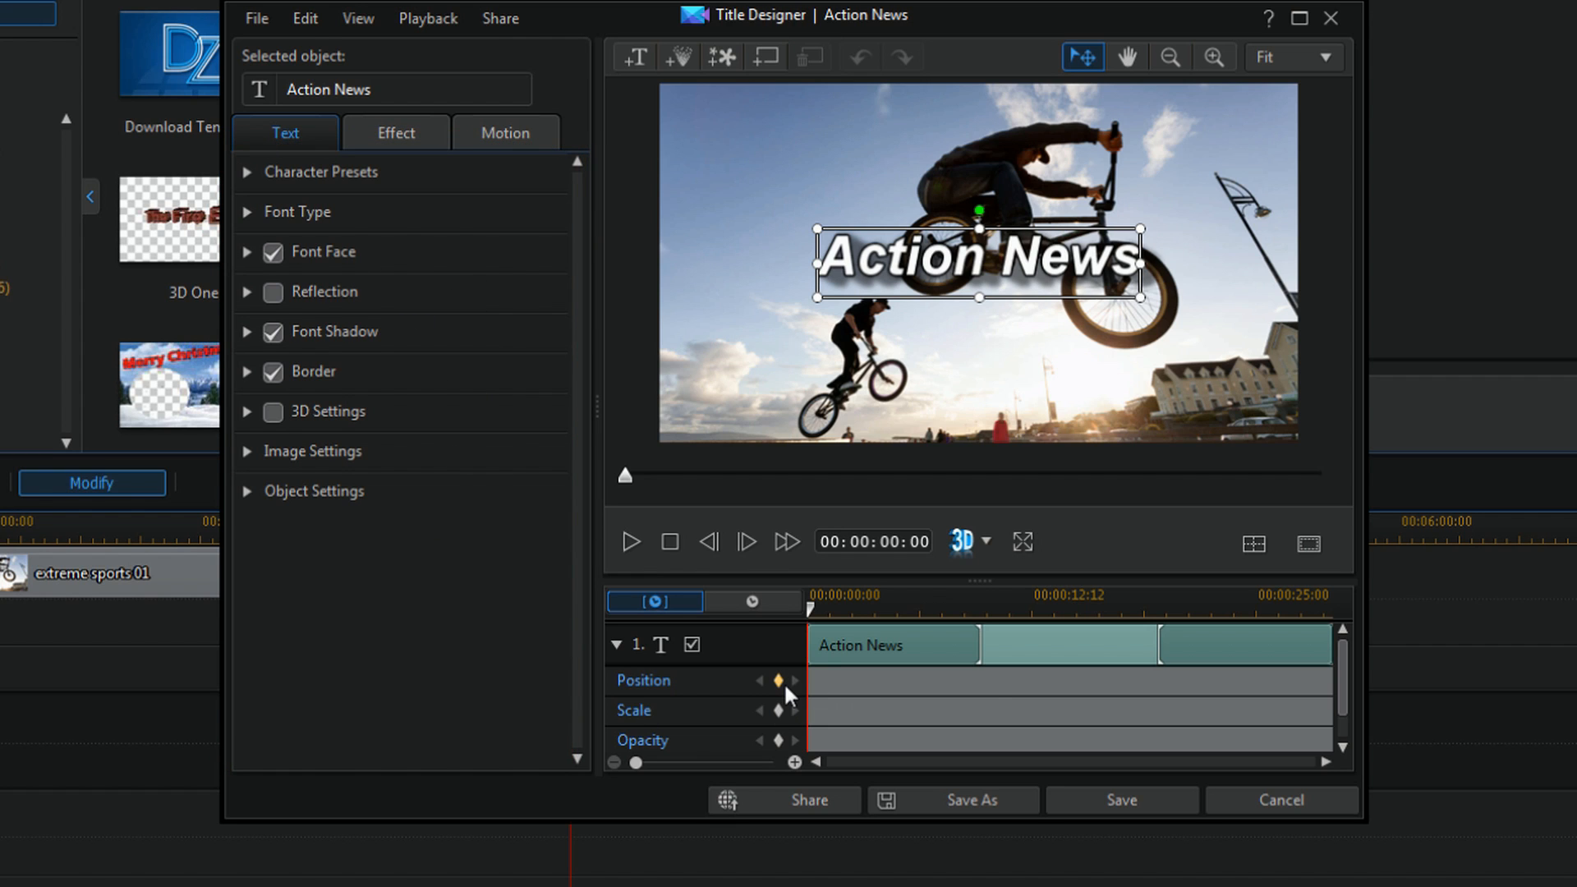
{"action": "mouse_move", "coordinate": [780, 682]}
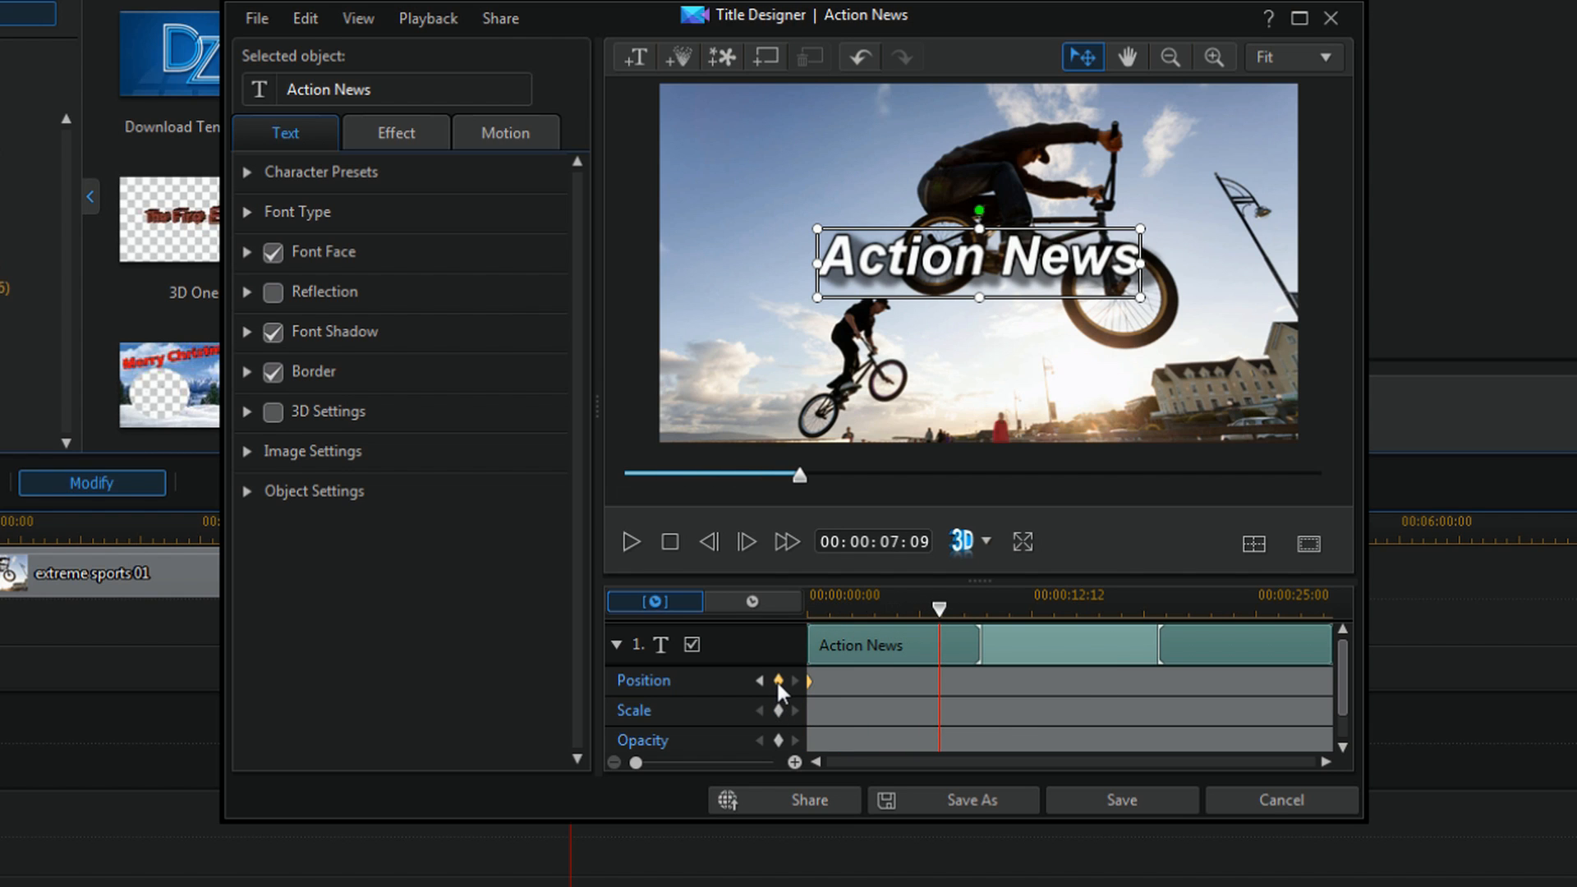
{"action": "mouse_move", "coordinate": [778, 684]}
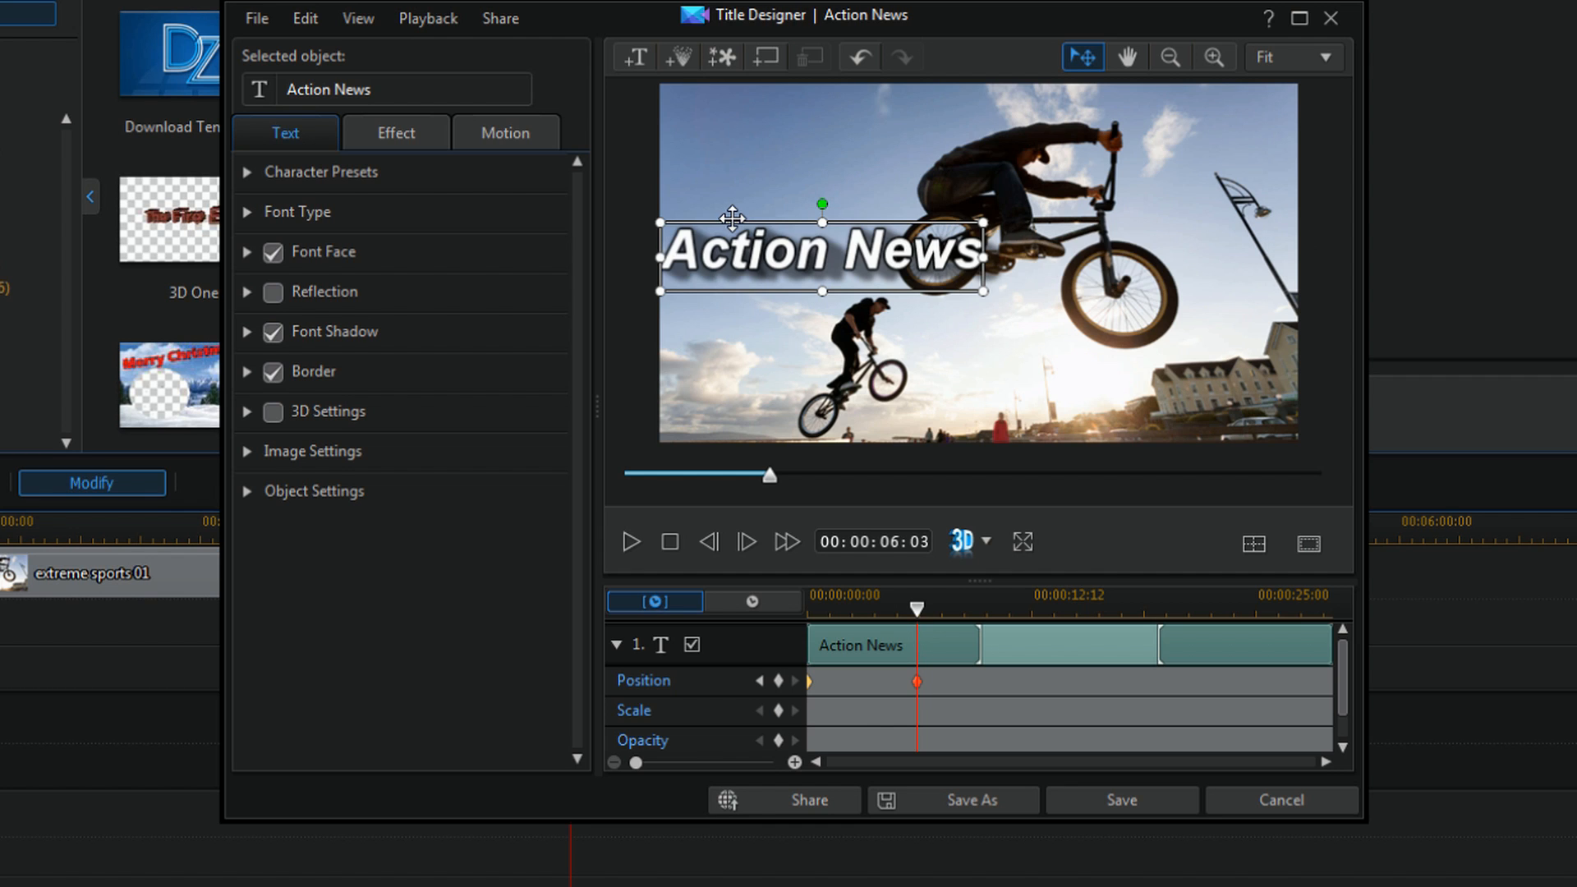
{"action": "mouse_move", "coordinate": [915, 624]}
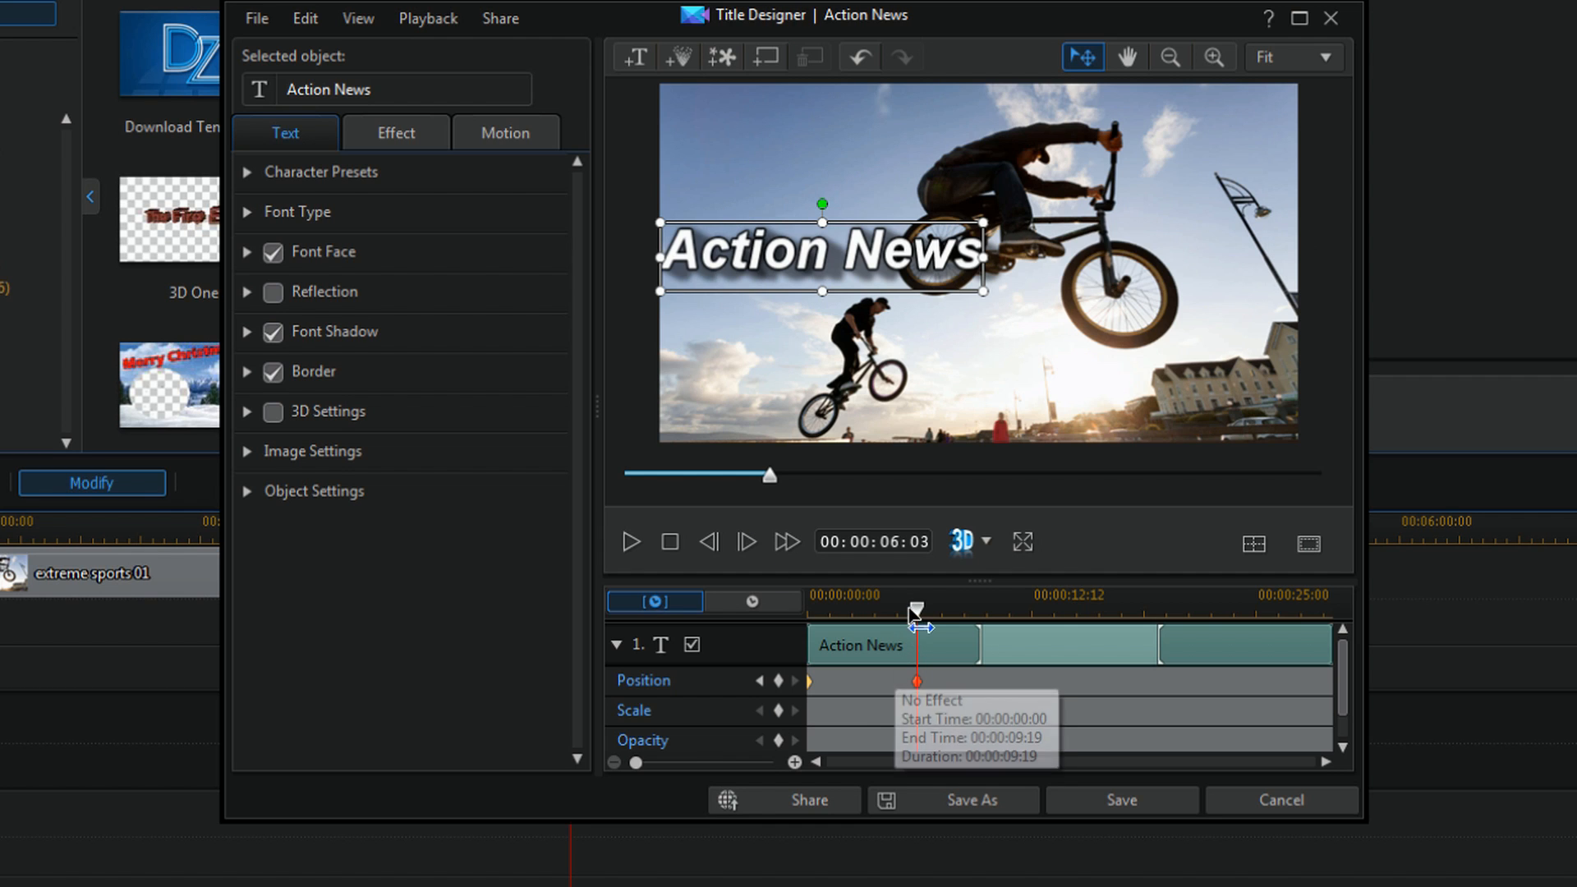
- Set Ease Out on the title's first Position keyframe and preview its leftward slide
{"action": "right_click", "coordinate": [915, 680]}
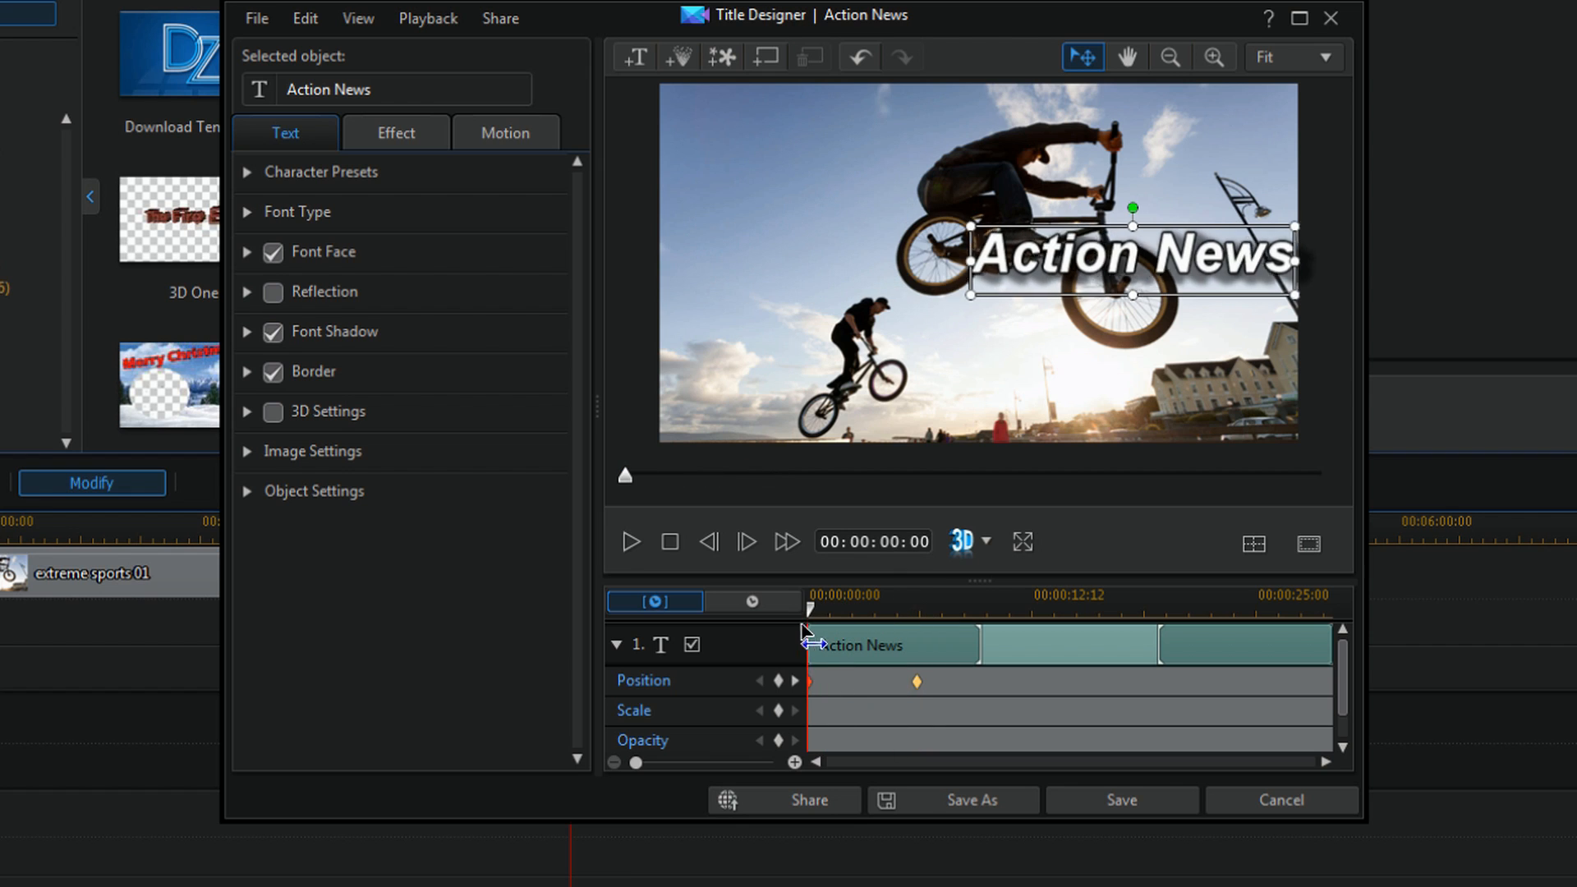
{"action": "right_click", "coordinate": [915, 681]}
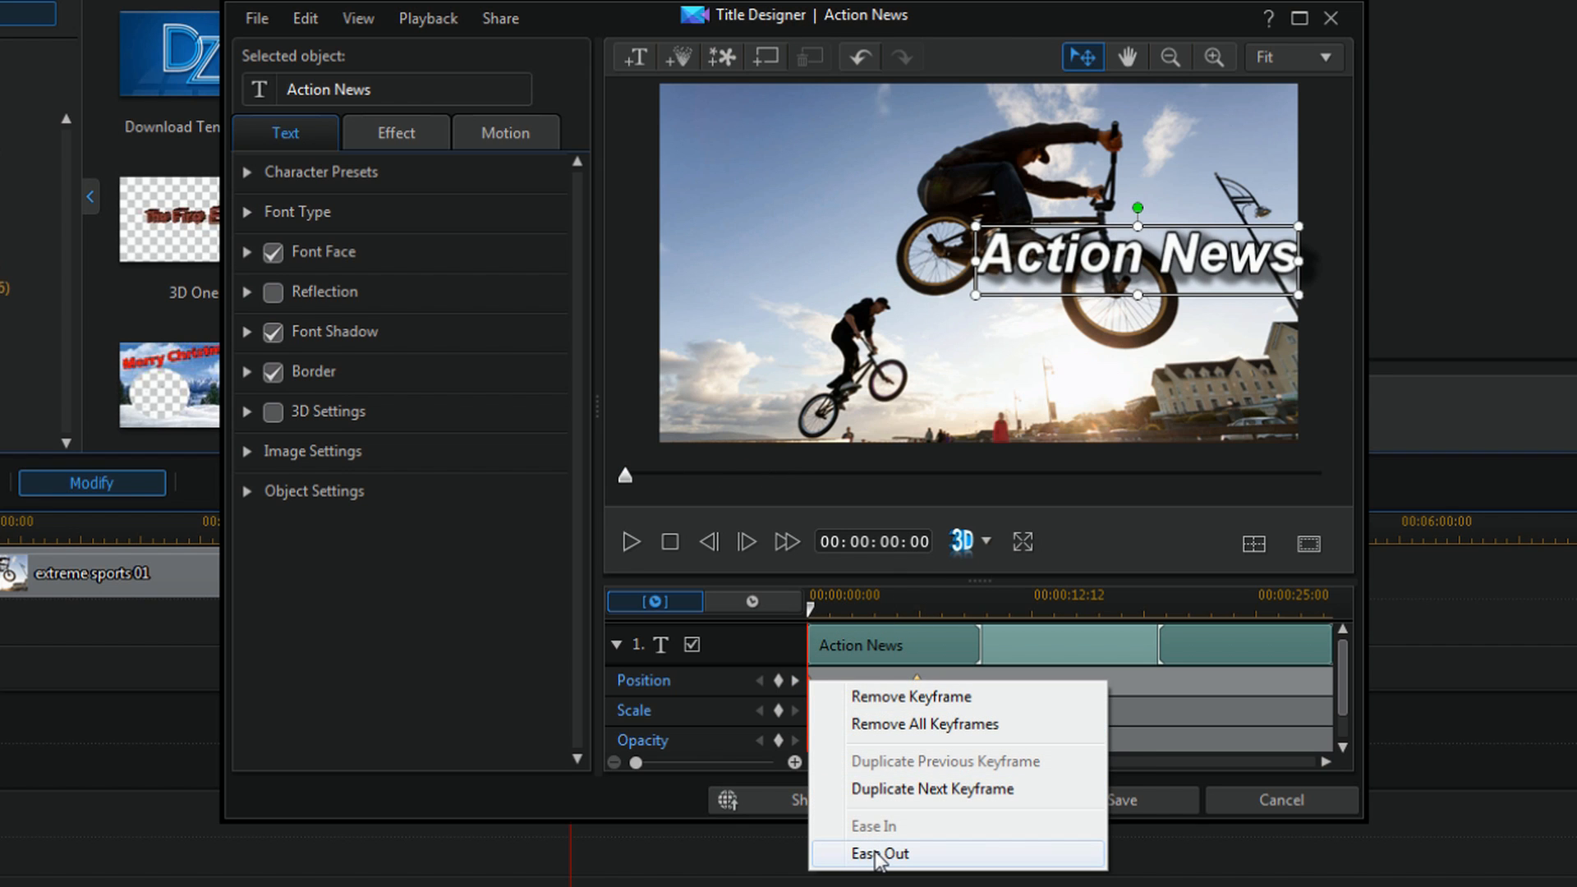
{"action": "left_click", "coordinate": [878, 852]}
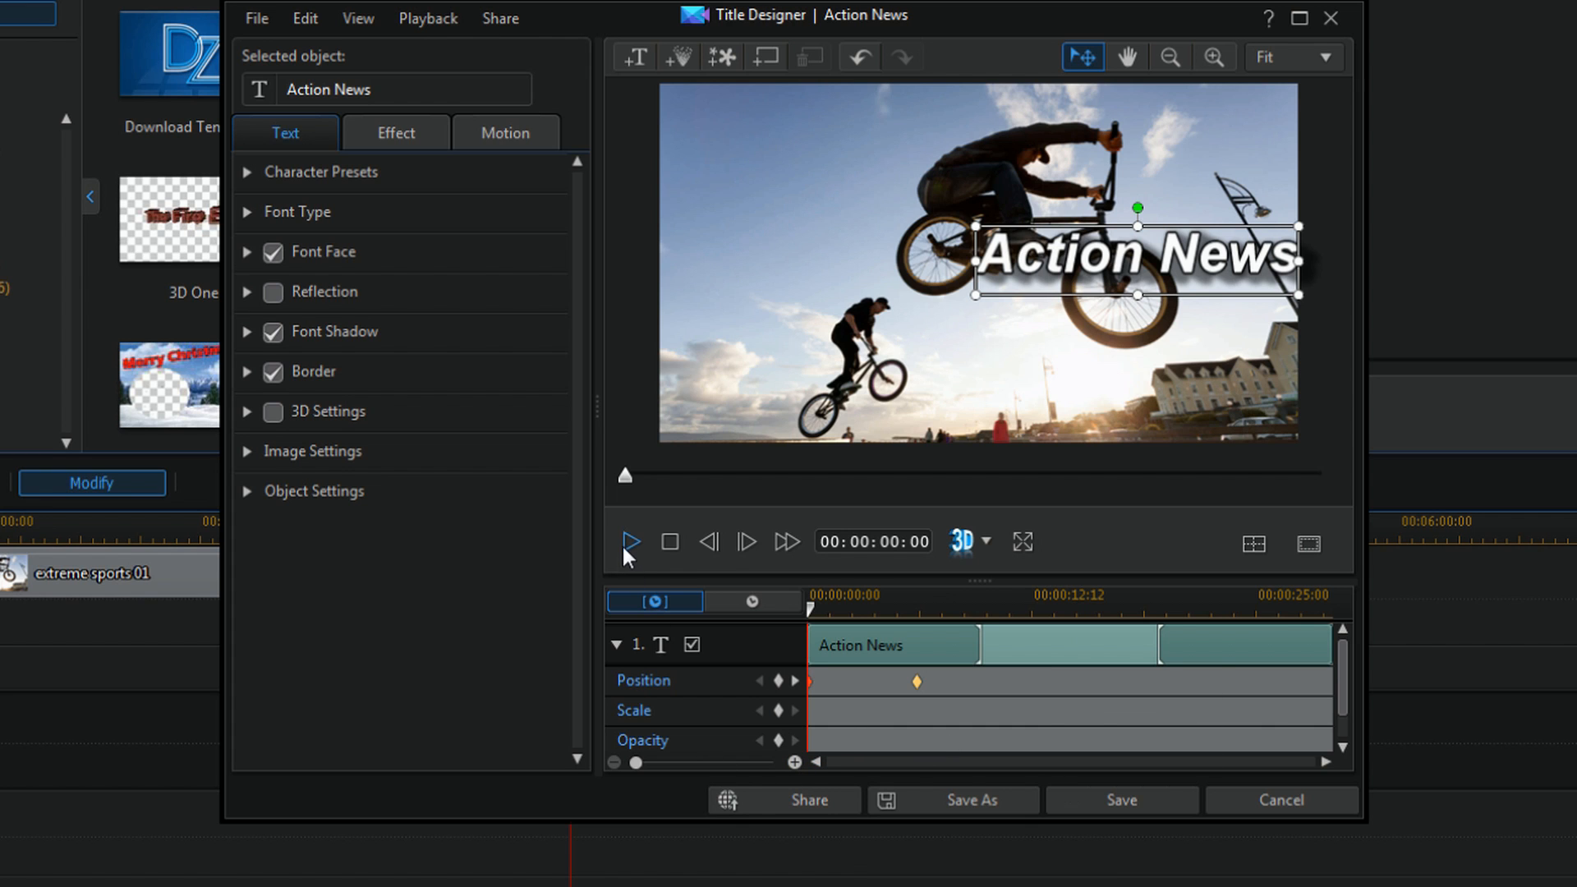
{"action": "mouse_move", "coordinate": [629, 543]}
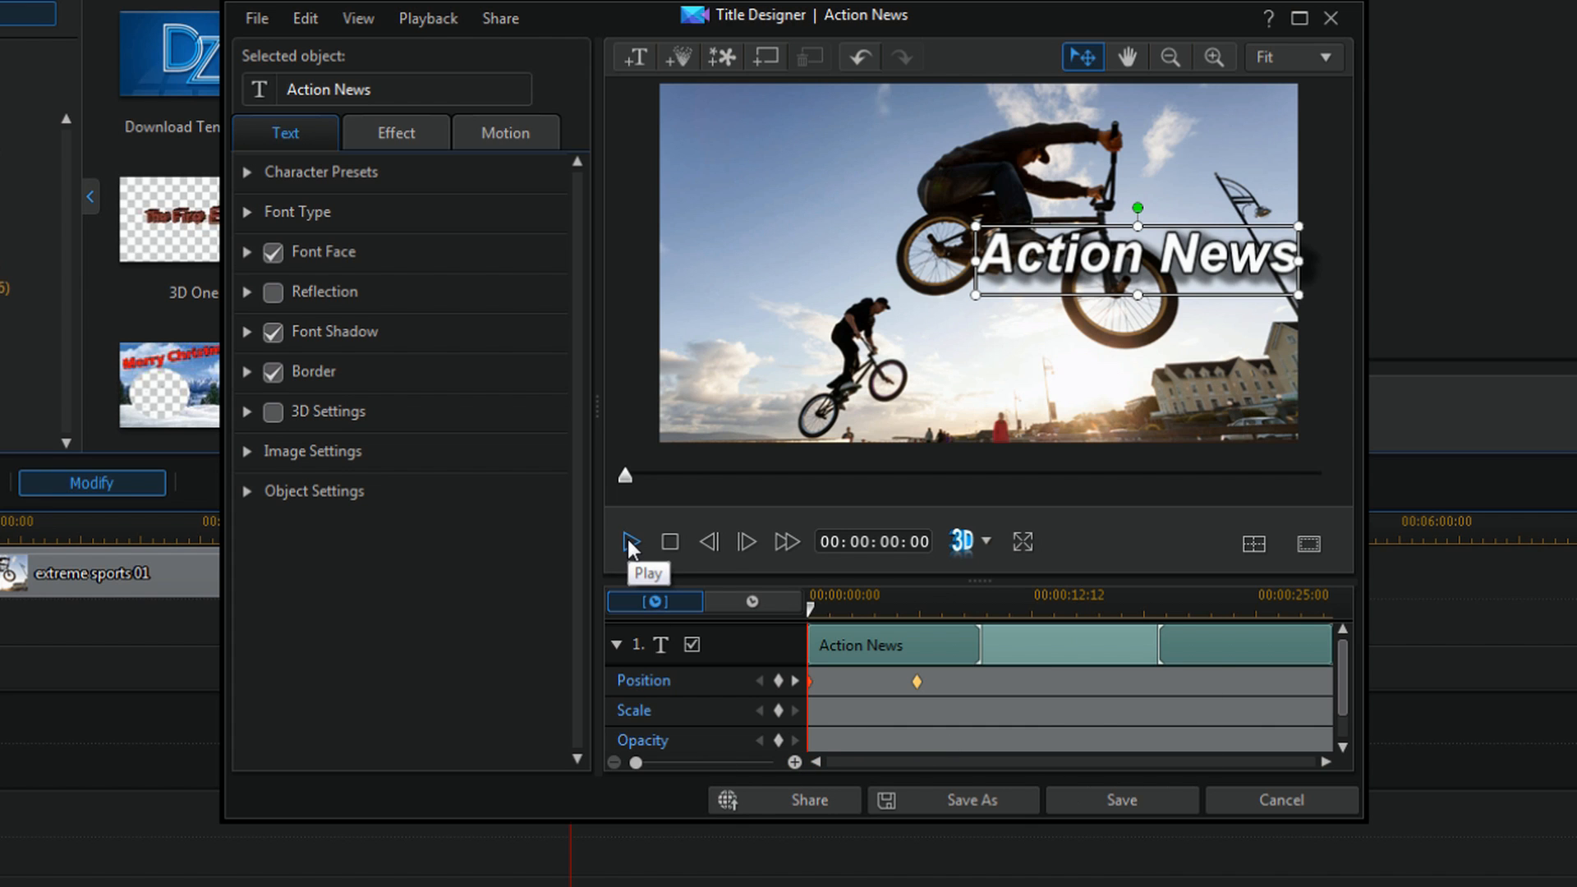
{"action": "left_click", "coordinate": [630, 543]}
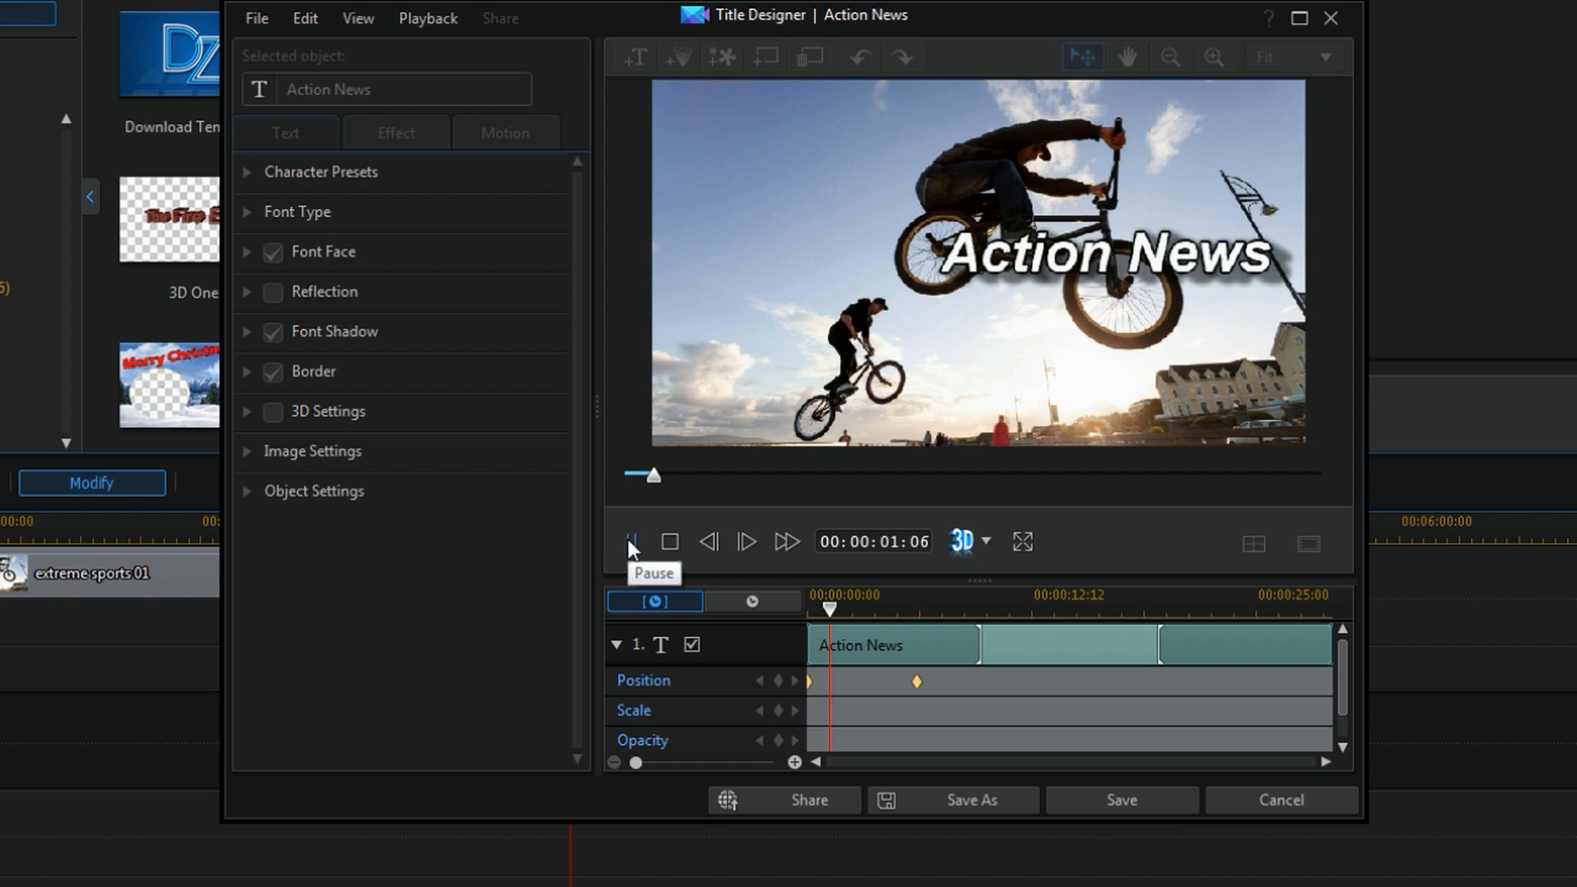